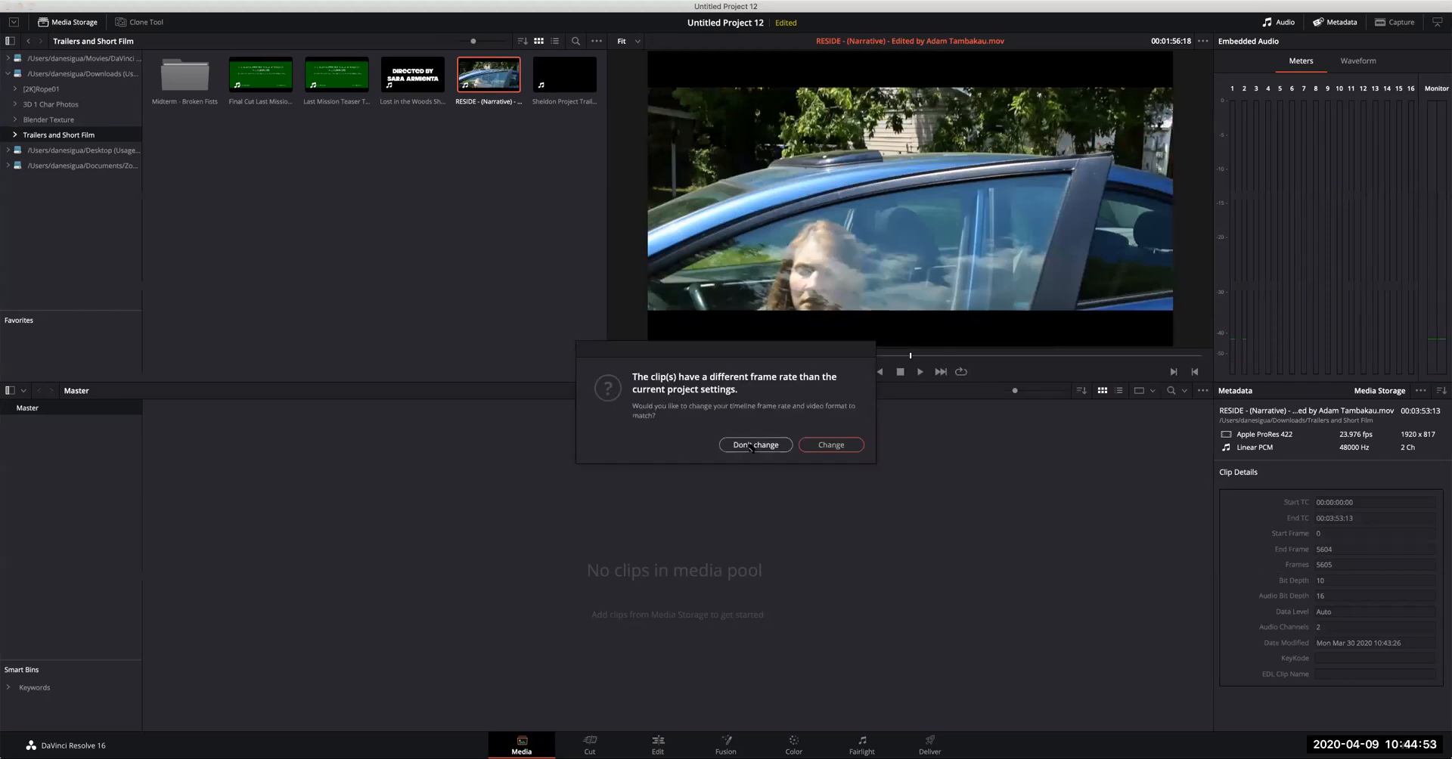
Import RESIDE keeping the project frame rate, place it on Timeline 1, then return to Media.
{"action": "left_click", "coordinate": [755, 444]}
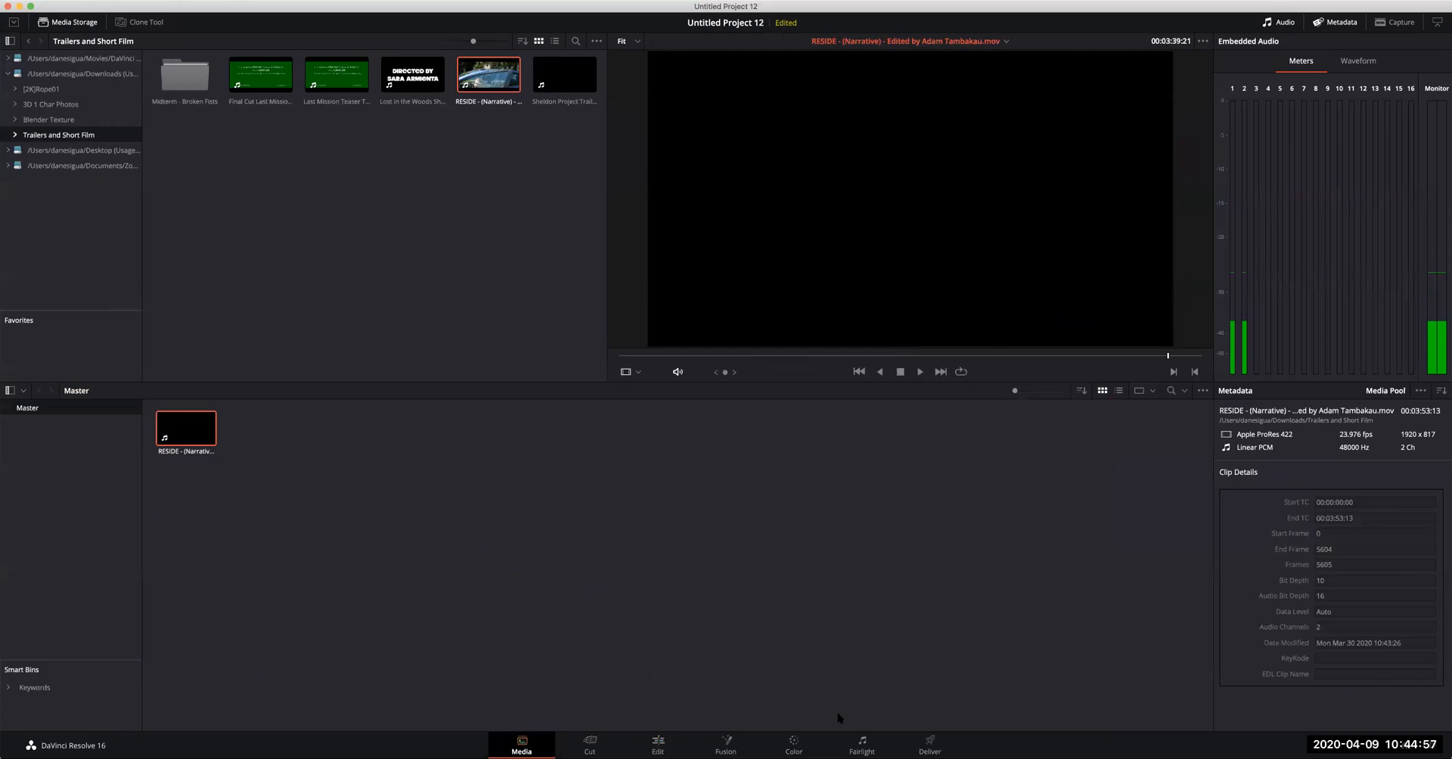
{"action": "left_click", "coordinate": [656, 745]}
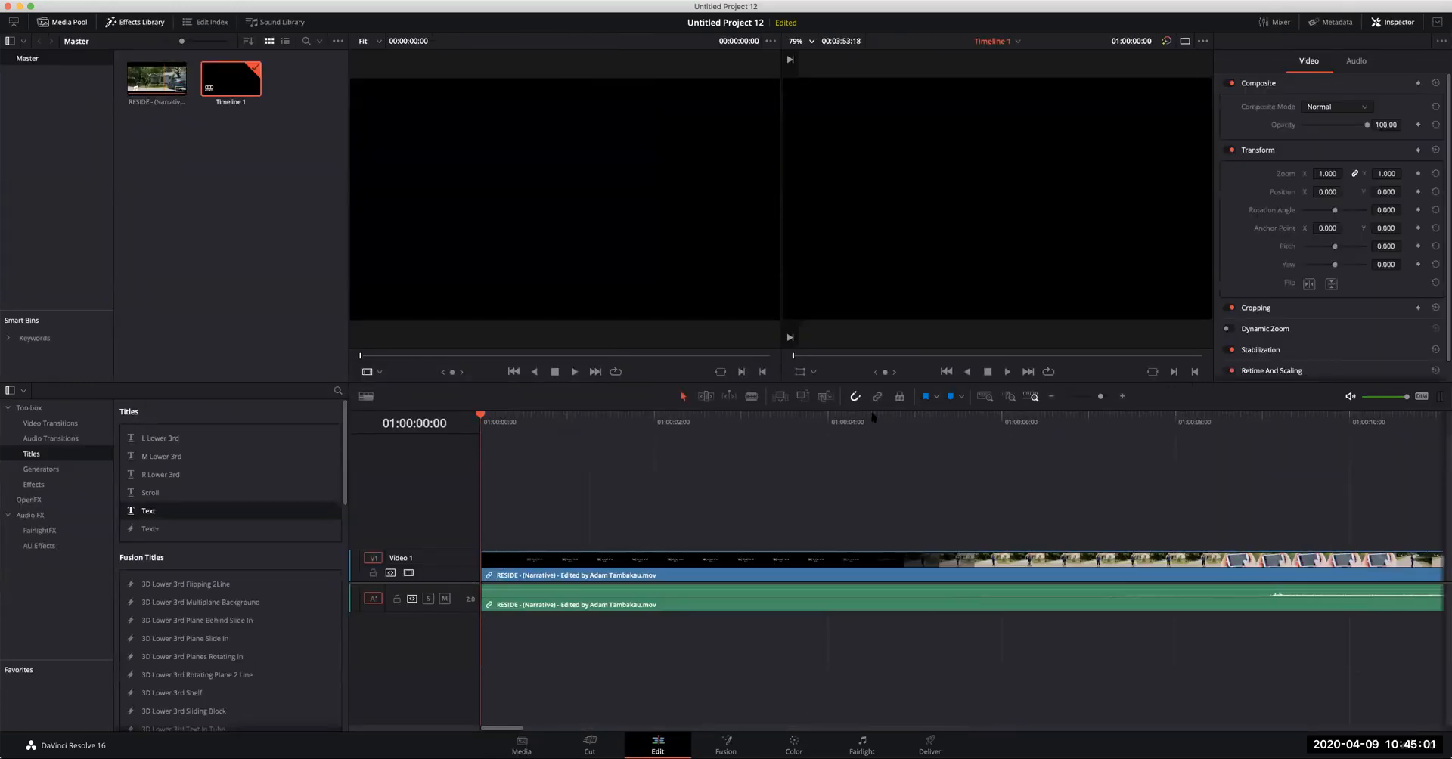
{"action": "left_click", "coordinate": [1065, 413]}
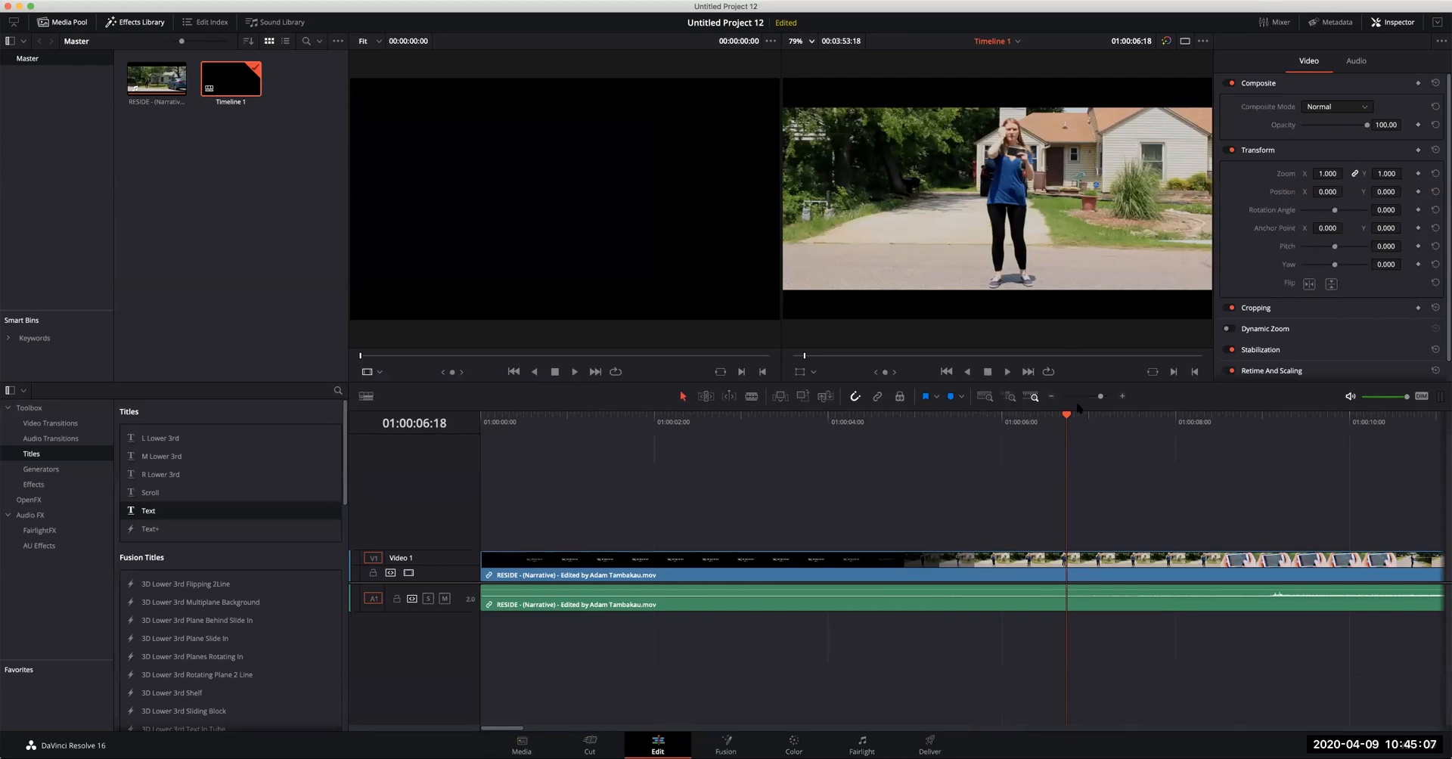
{"action": "left_click", "coordinate": [1022, 414]}
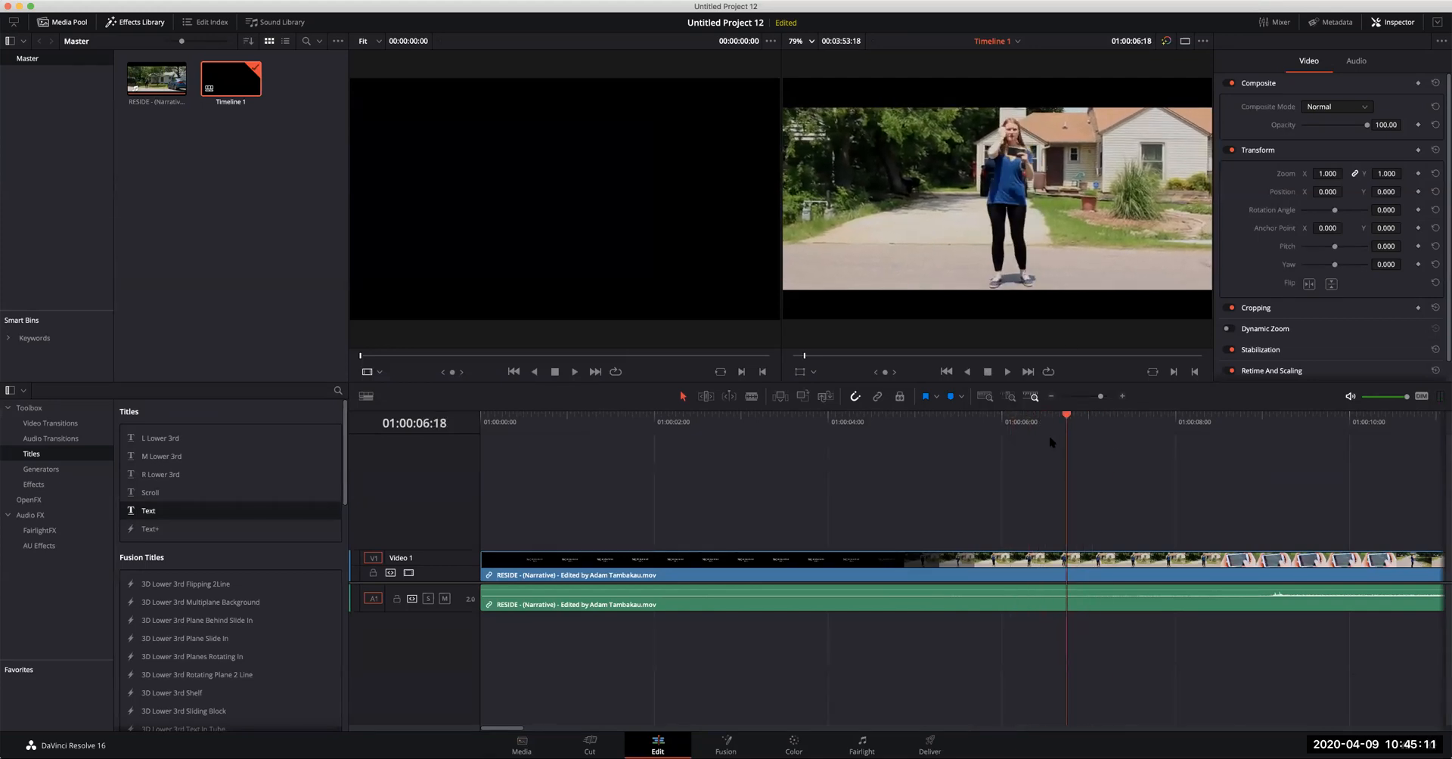
{"action": "left_click", "coordinate": [521, 745]}
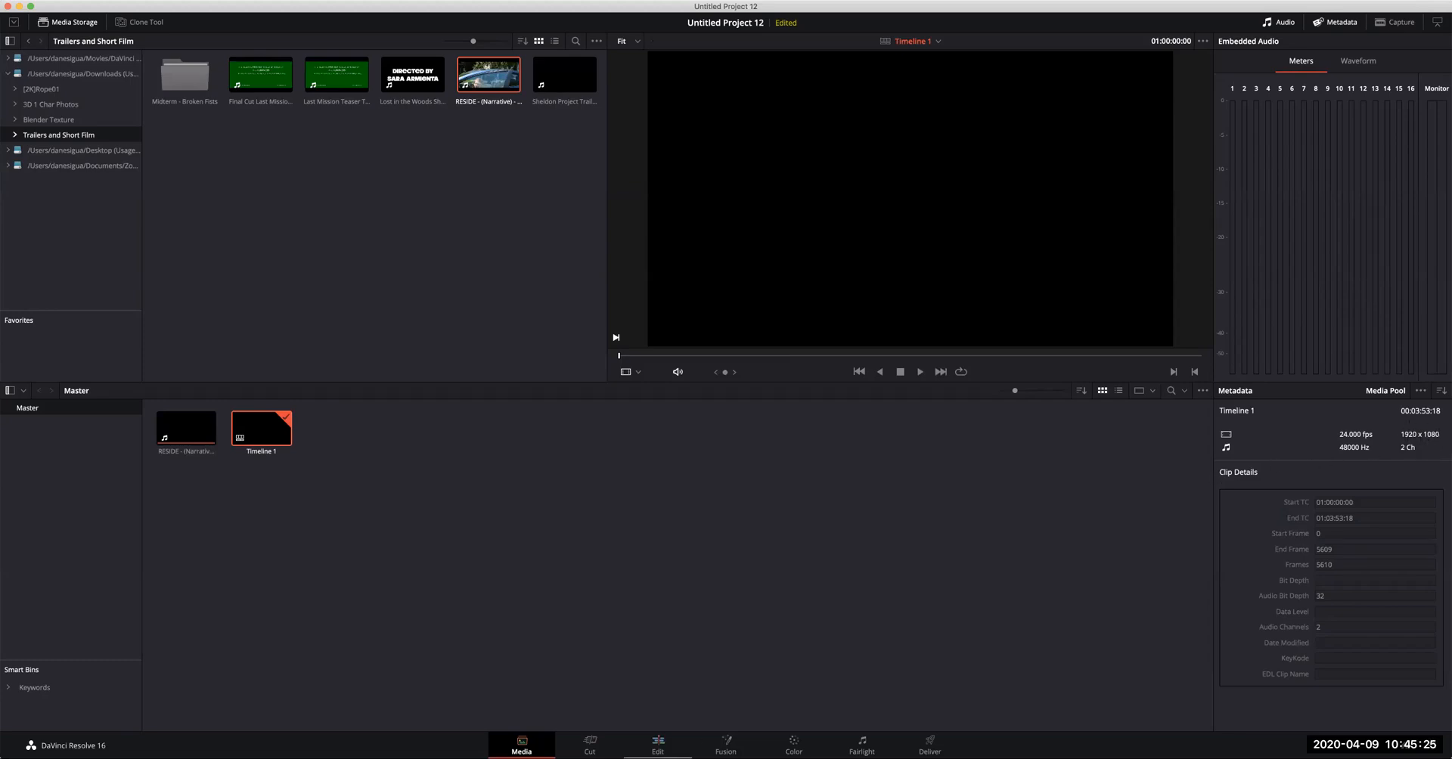
Scrub through the RESIDE clip on the Edit page and blade it near 00:00:11.
{"action": "left_click", "coordinate": [656, 746]}
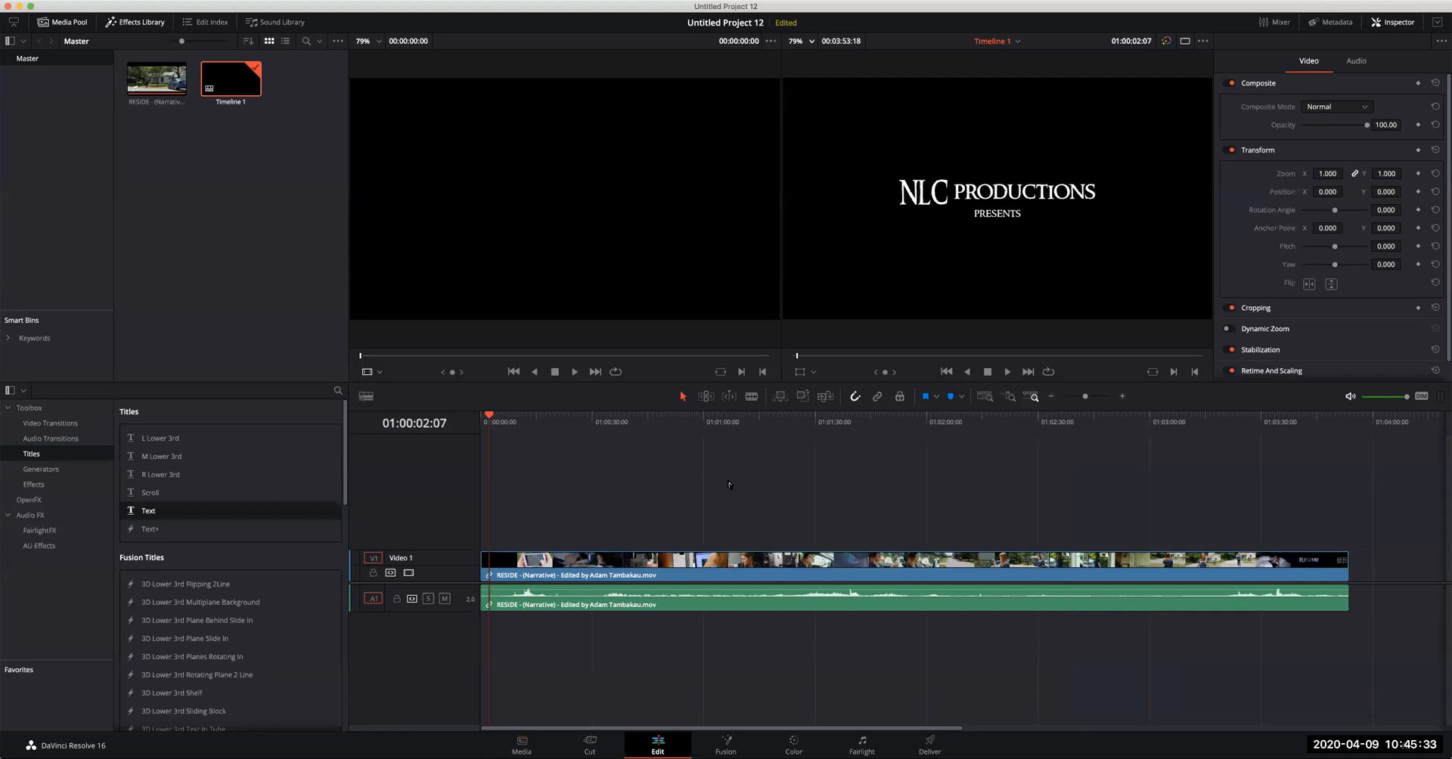
{"action": "left_click", "coordinate": [670, 421]}
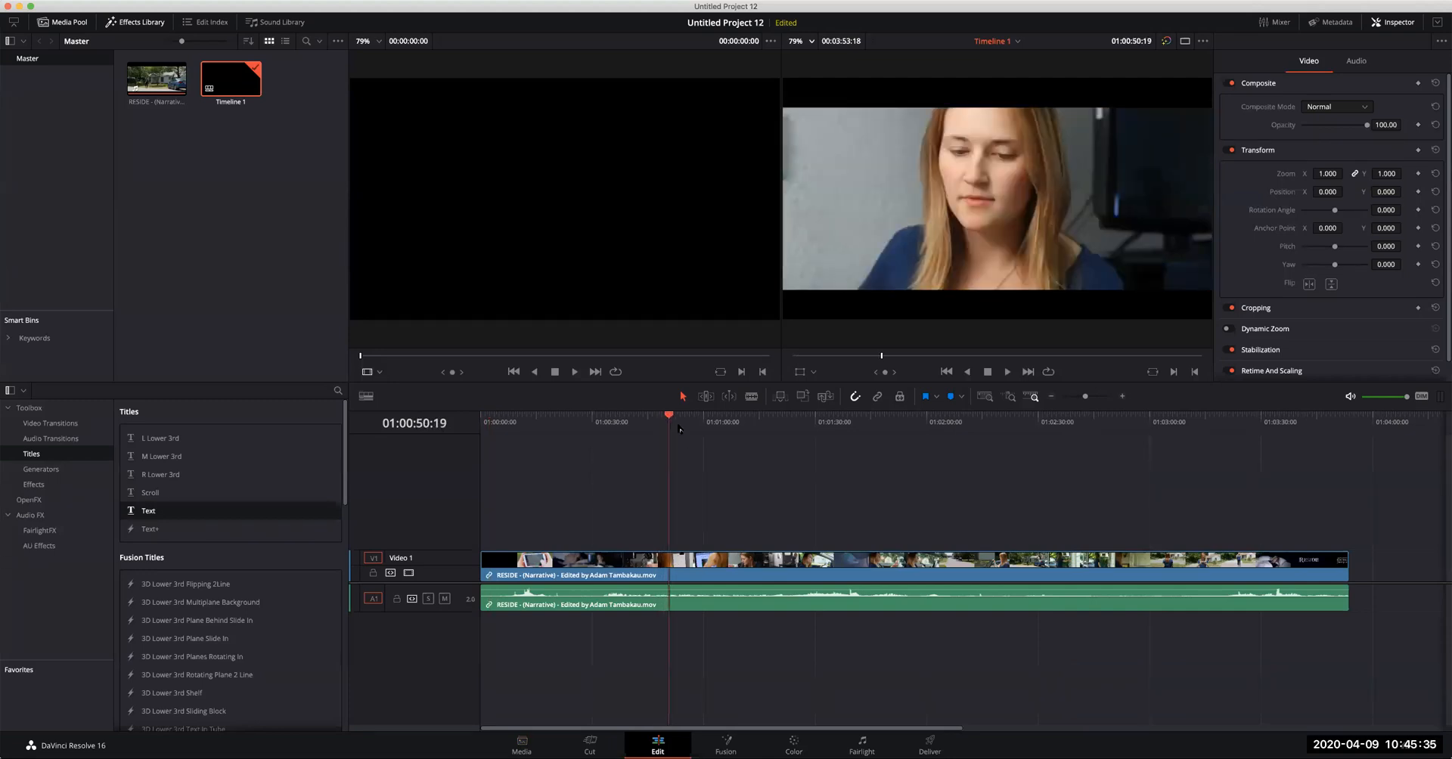
{"action": "left_click", "coordinate": [618, 422]}
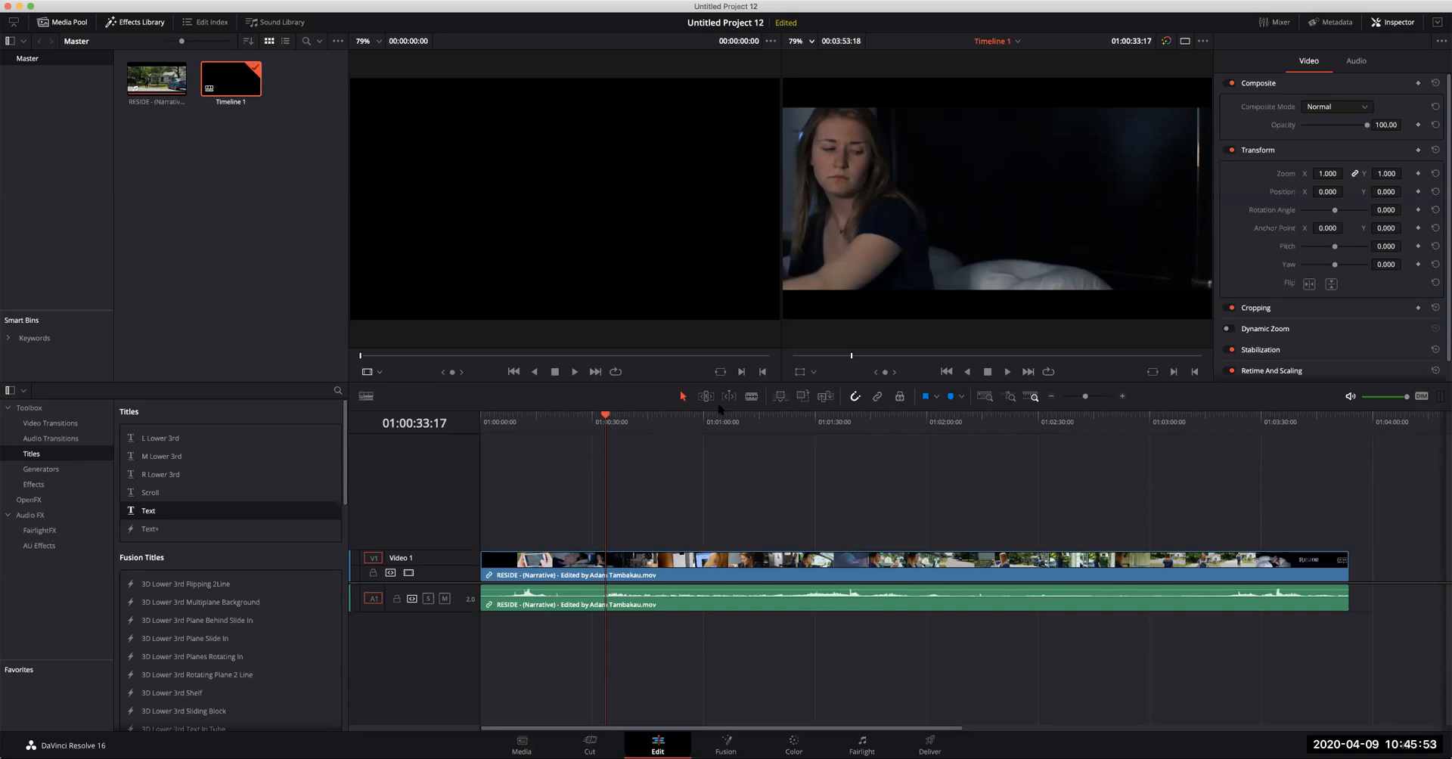
{"action": "mouse_move", "coordinate": [734, 422]}
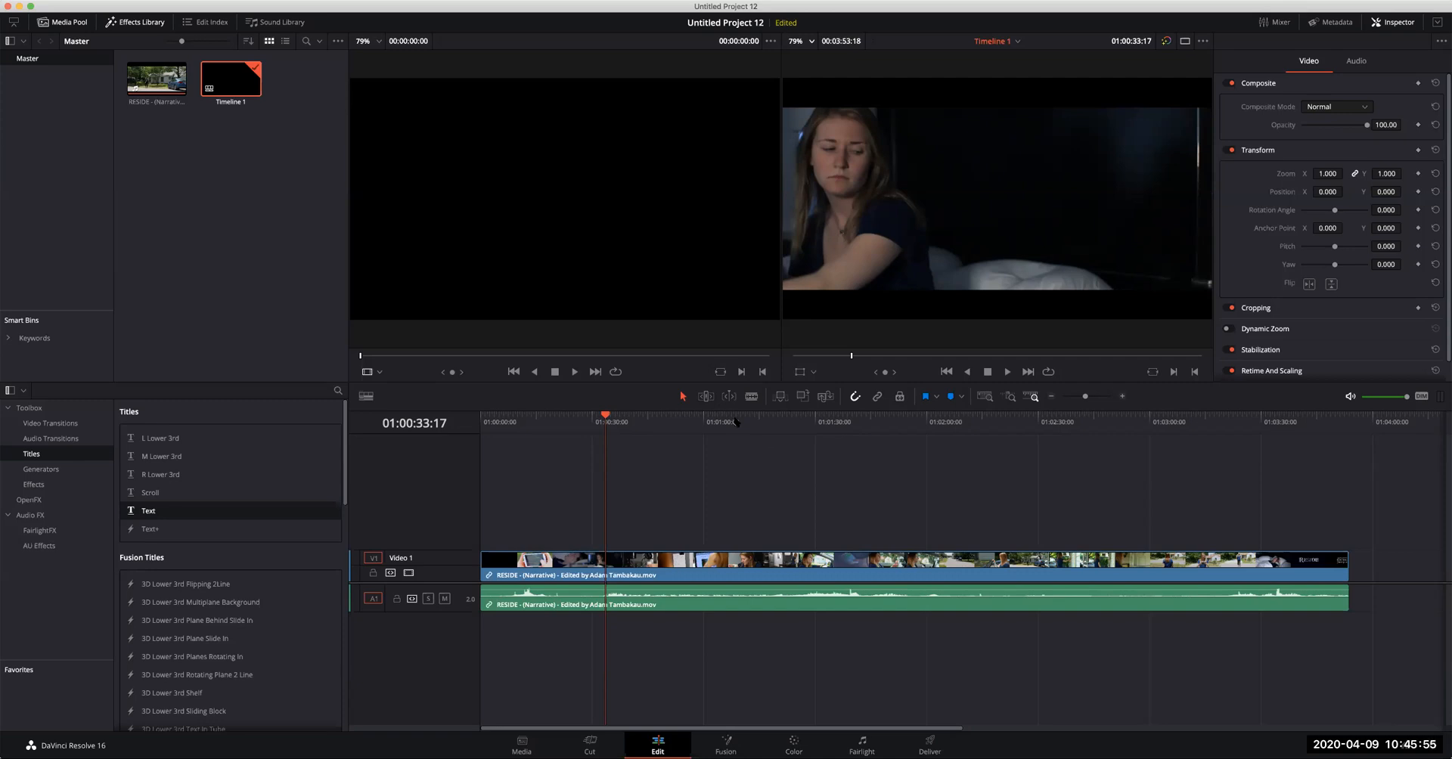
{"action": "left_click", "coordinate": [702, 422]}
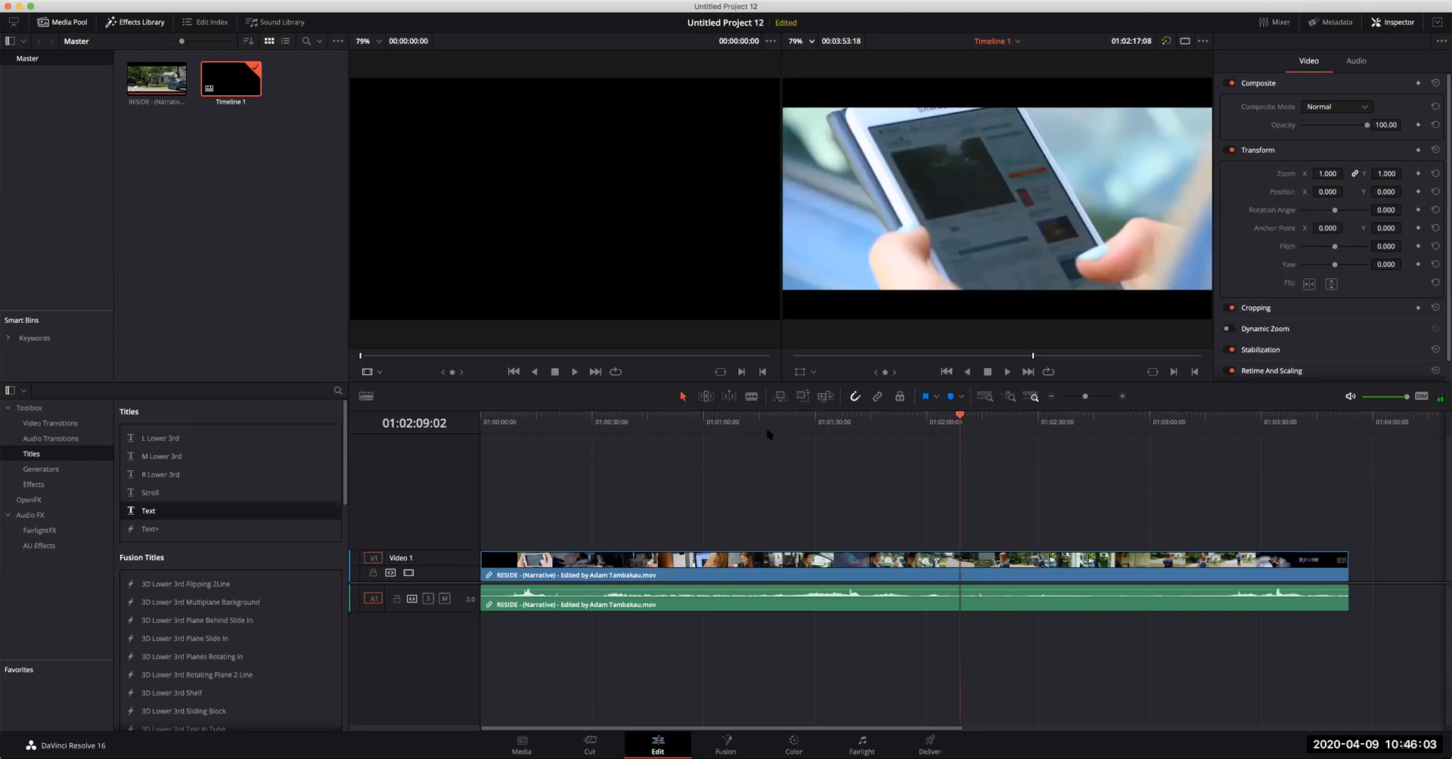
{"action": "left_click", "coordinate": [524, 422]}
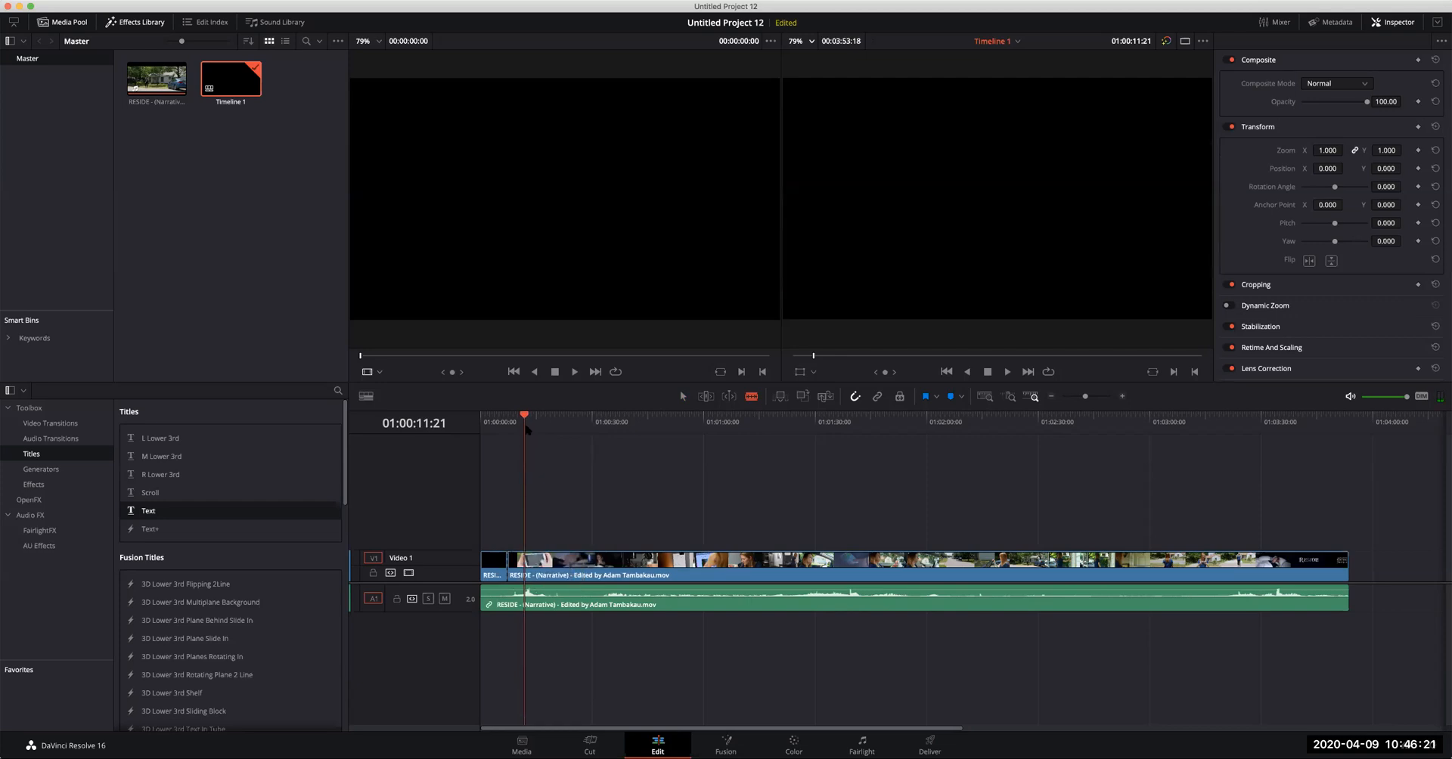
Lift the first short piece to V2, then blade V1 at the car, face, woman and window shots.
{"action": "left_click", "coordinate": [544, 415]}
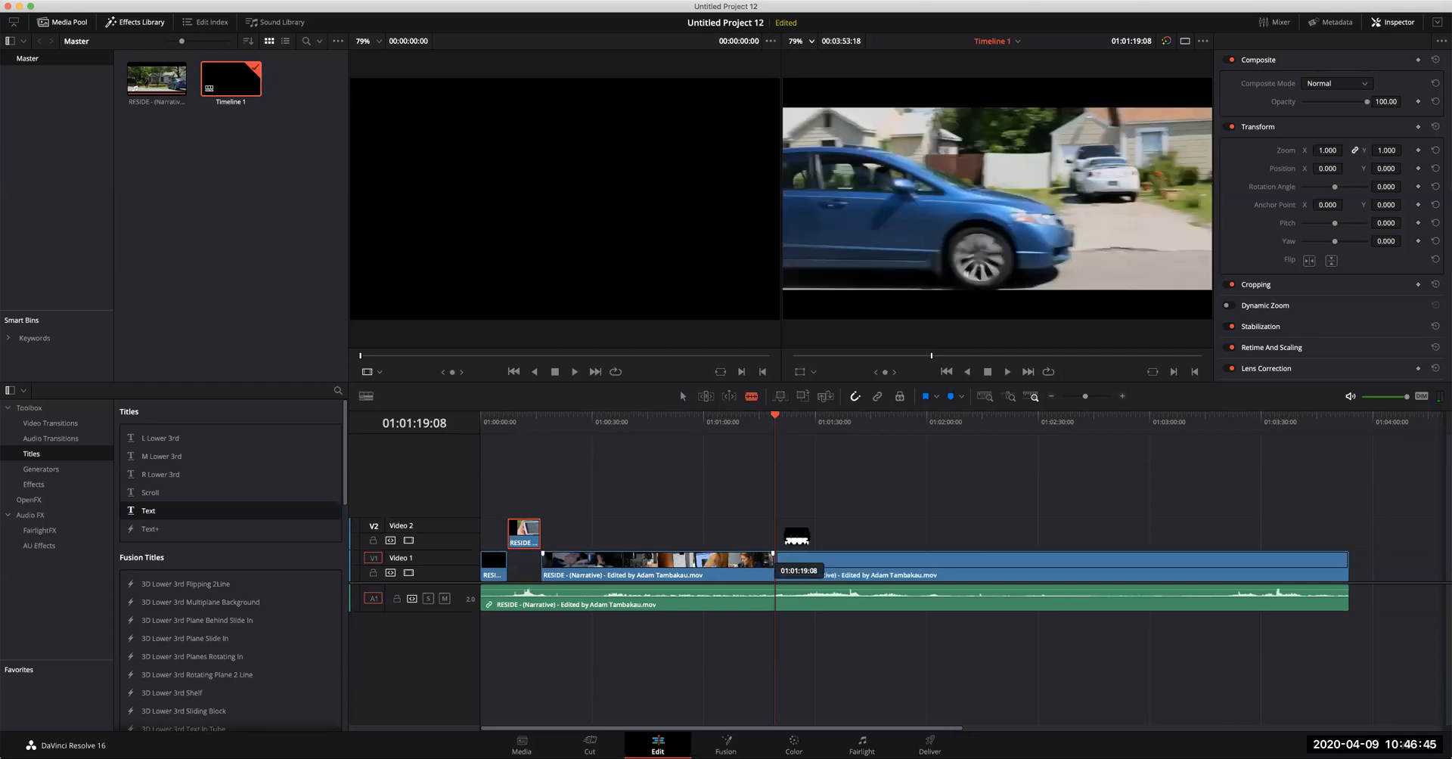
{"action": "left_click", "coordinate": [817, 422]}
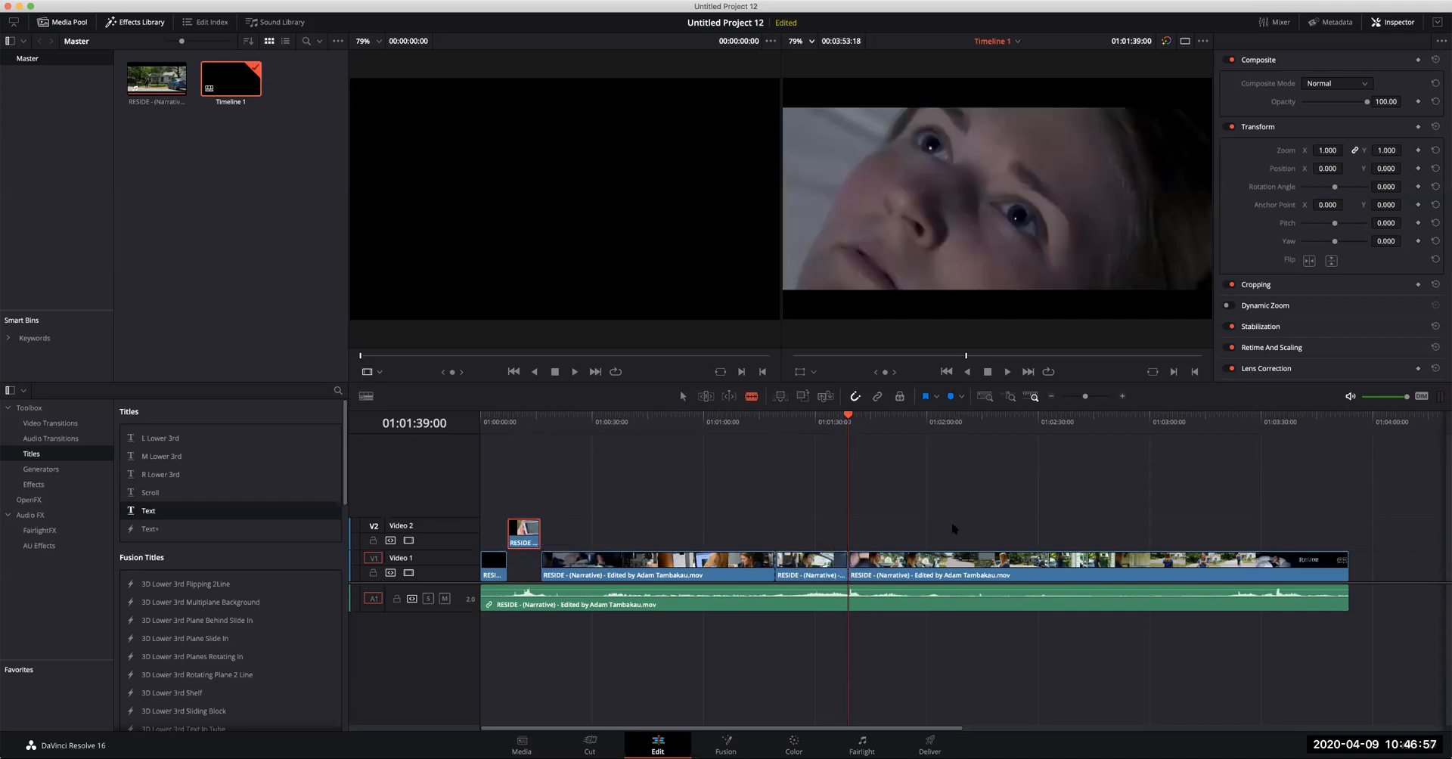
{"action": "left_click", "coordinate": [1003, 415]}
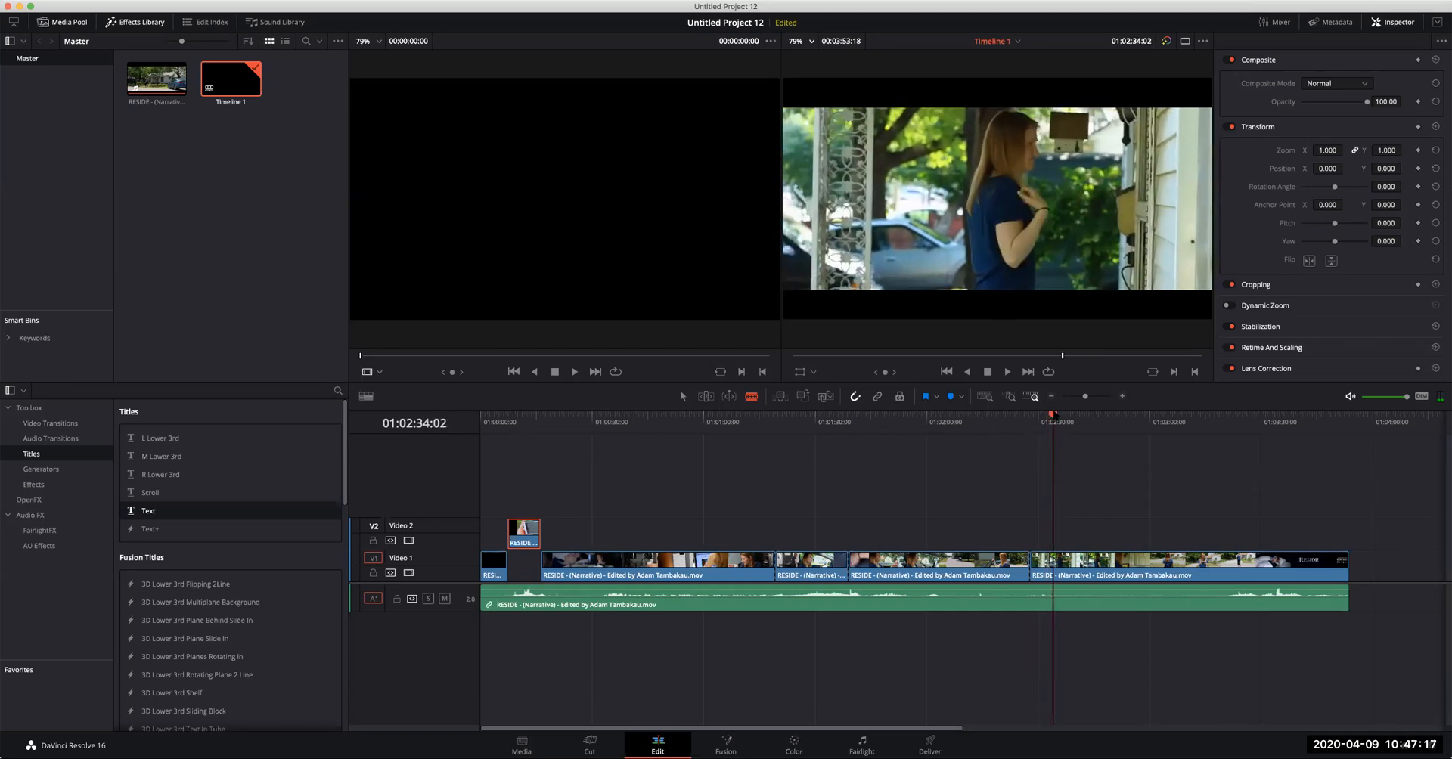
{"action": "left_click", "coordinate": [1048, 422]}
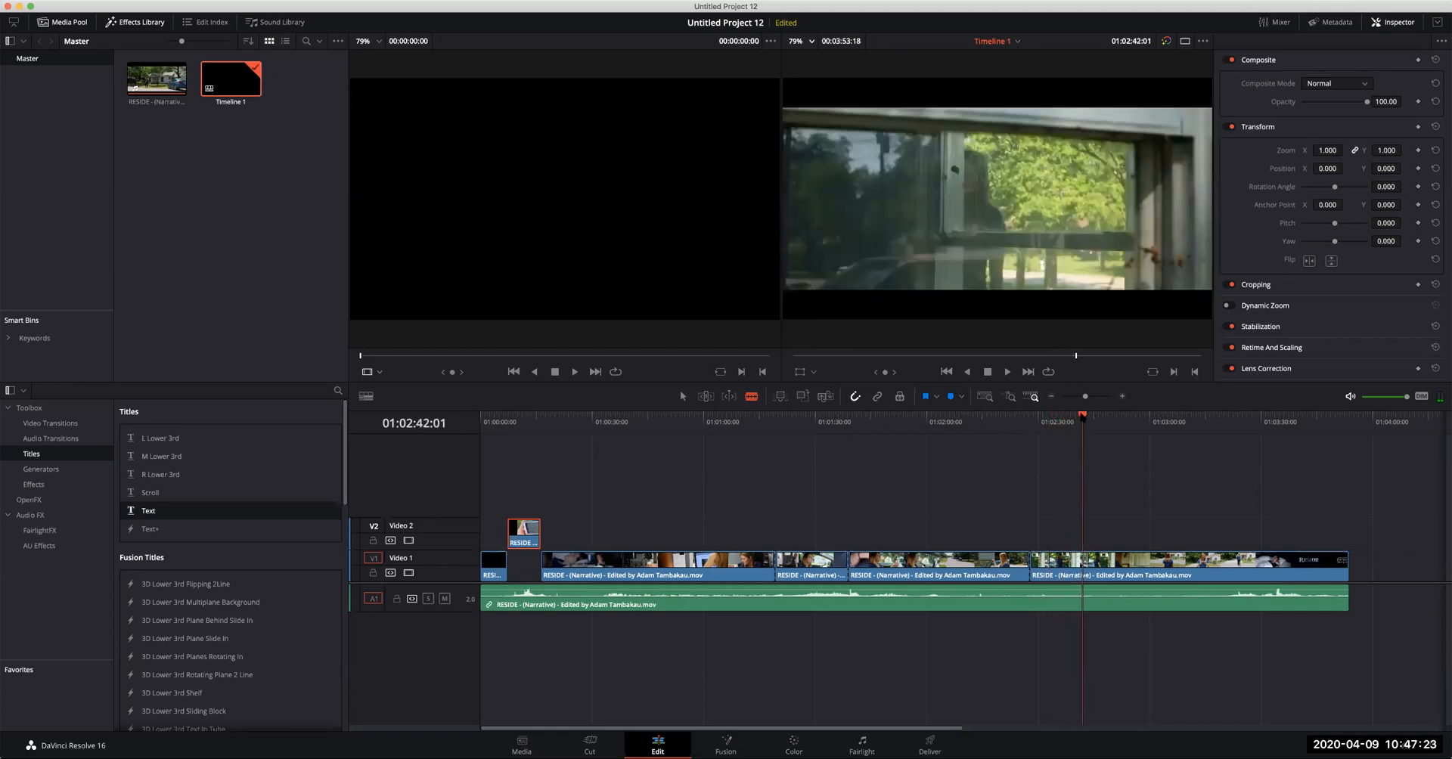
{"action": "left_click", "coordinate": [1079, 421]}
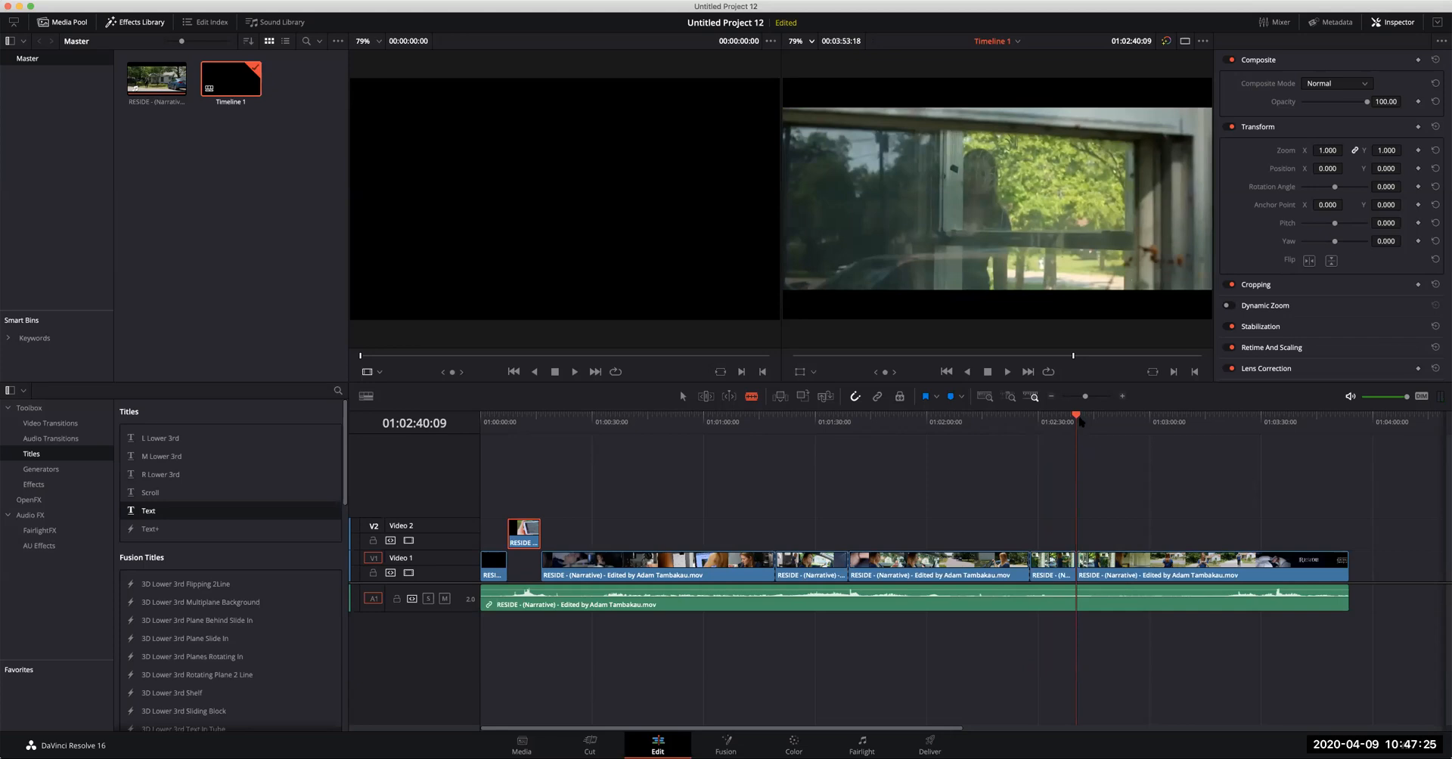
{"action": "left_click", "coordinate": [1160, 413]}
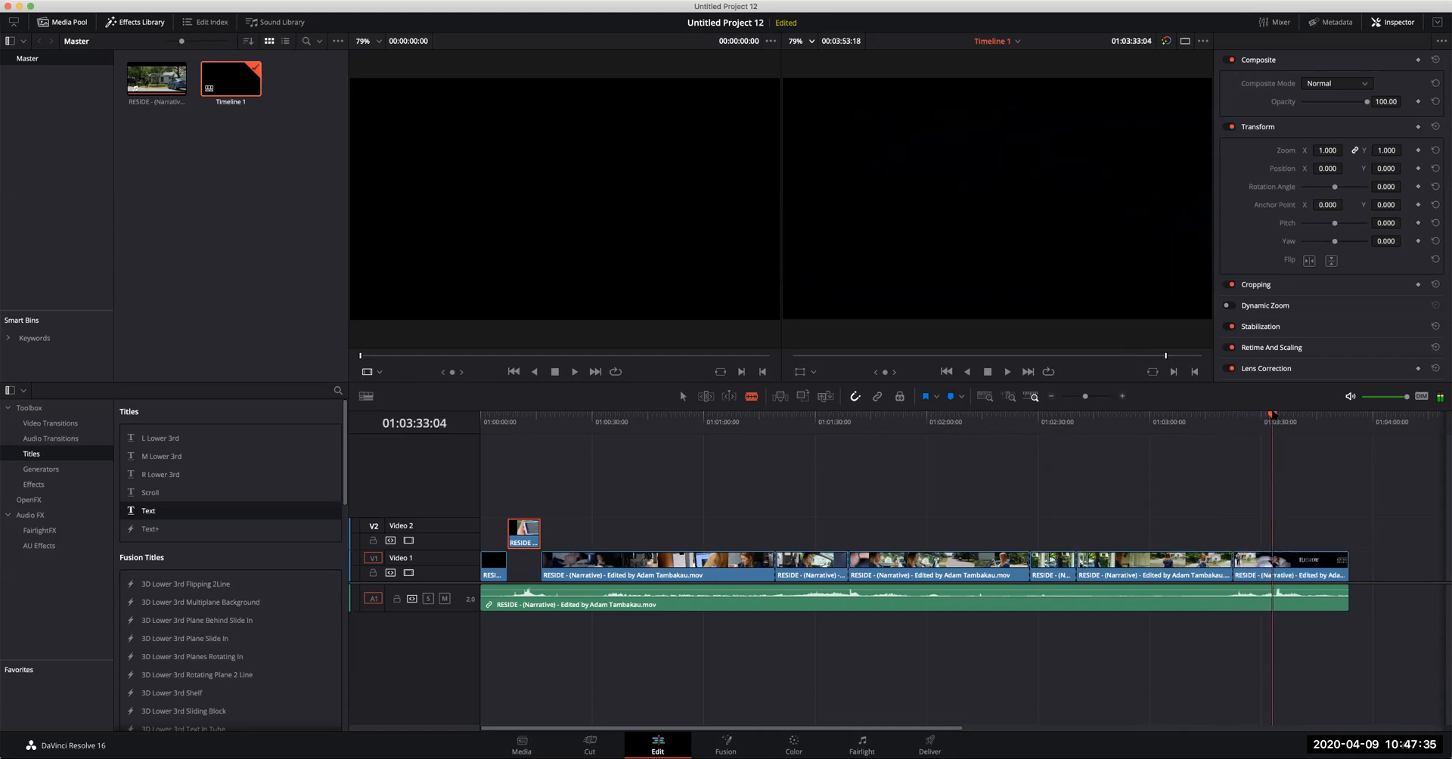
Lift four more short RESIDE pieces from V1 onto the second video track.
{"action": "left_click", "coordinate": [1269, 422]}
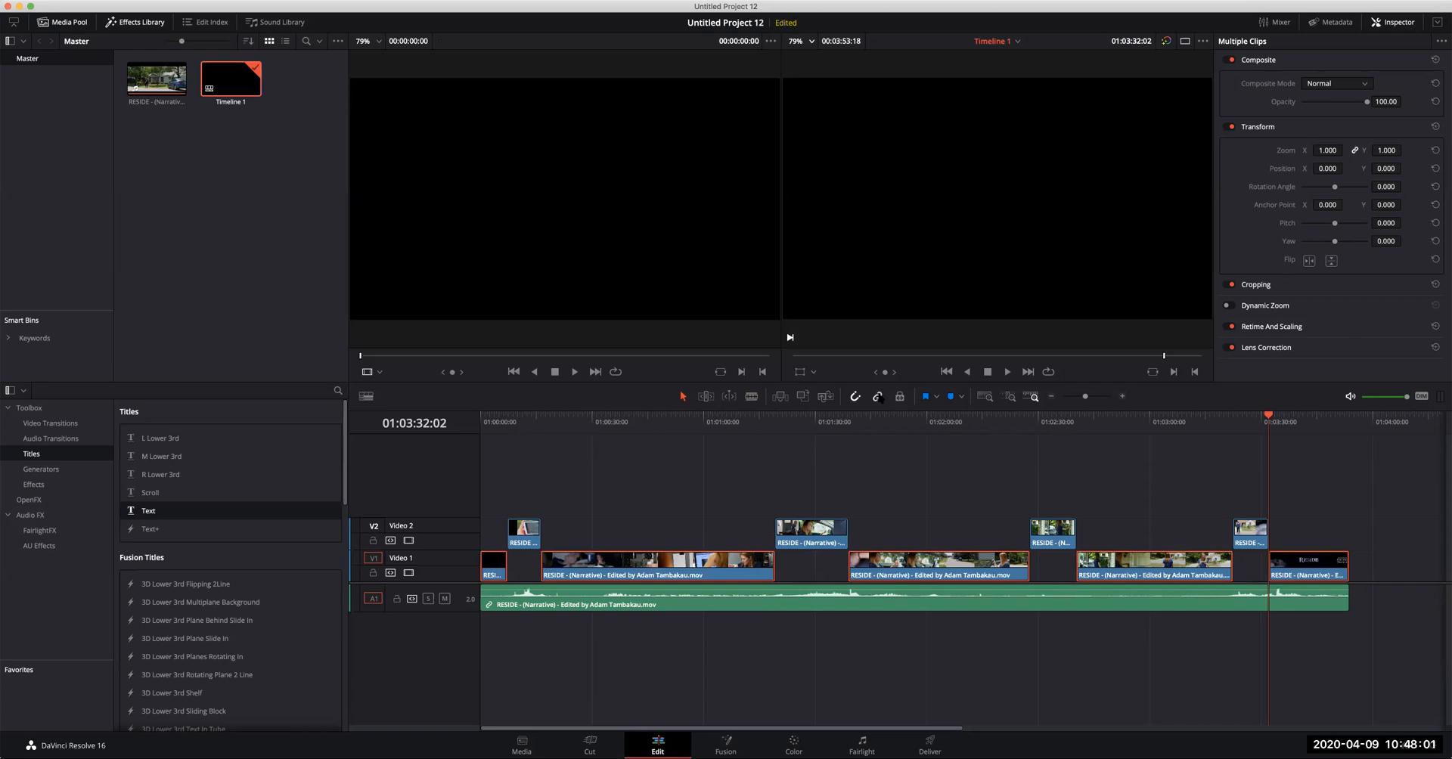
{"action": "mouse_move", "coordinate": [874, 497]}
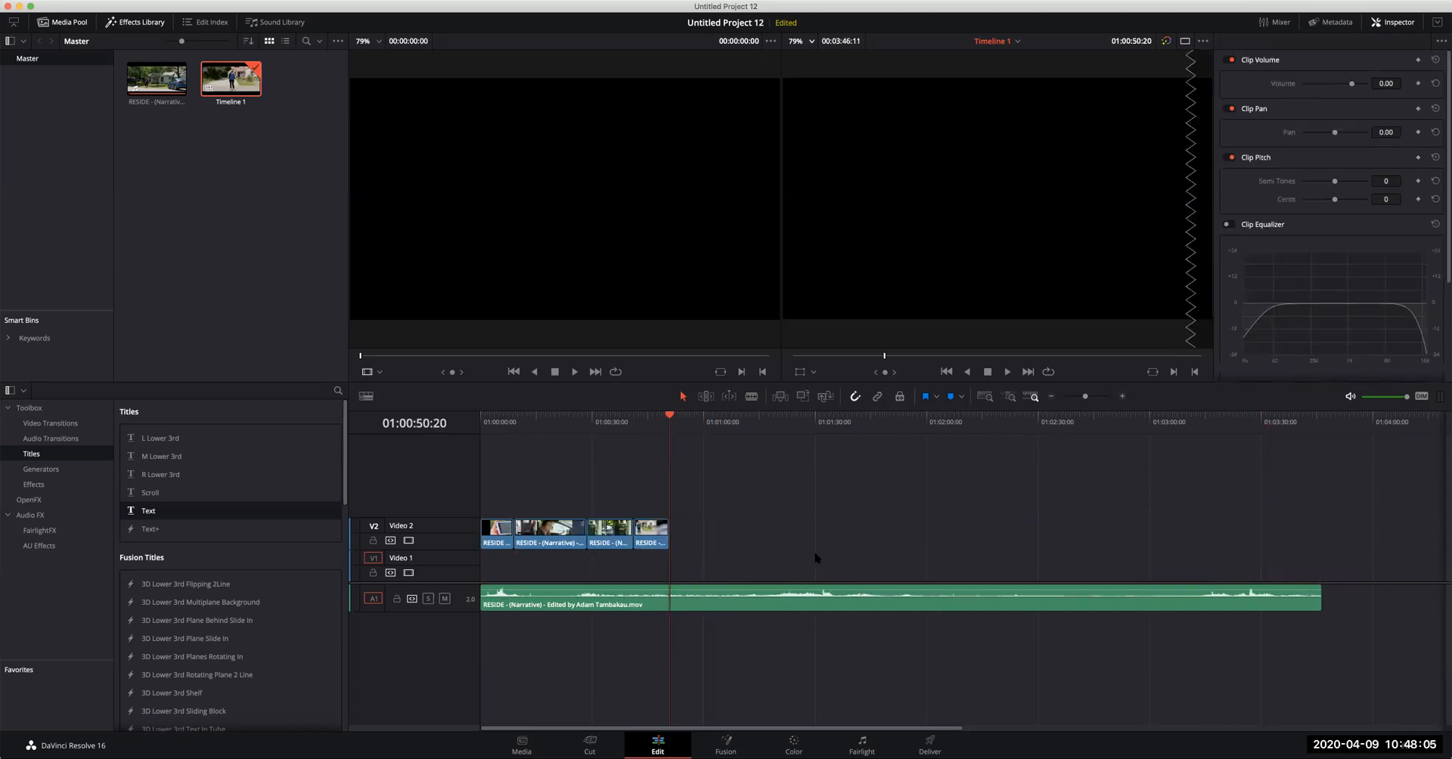
Move each short shot onto its own track V1–V4, aligned at 01:00:00:00.
{"action": "left_click", "coordinate": [585, 422]}
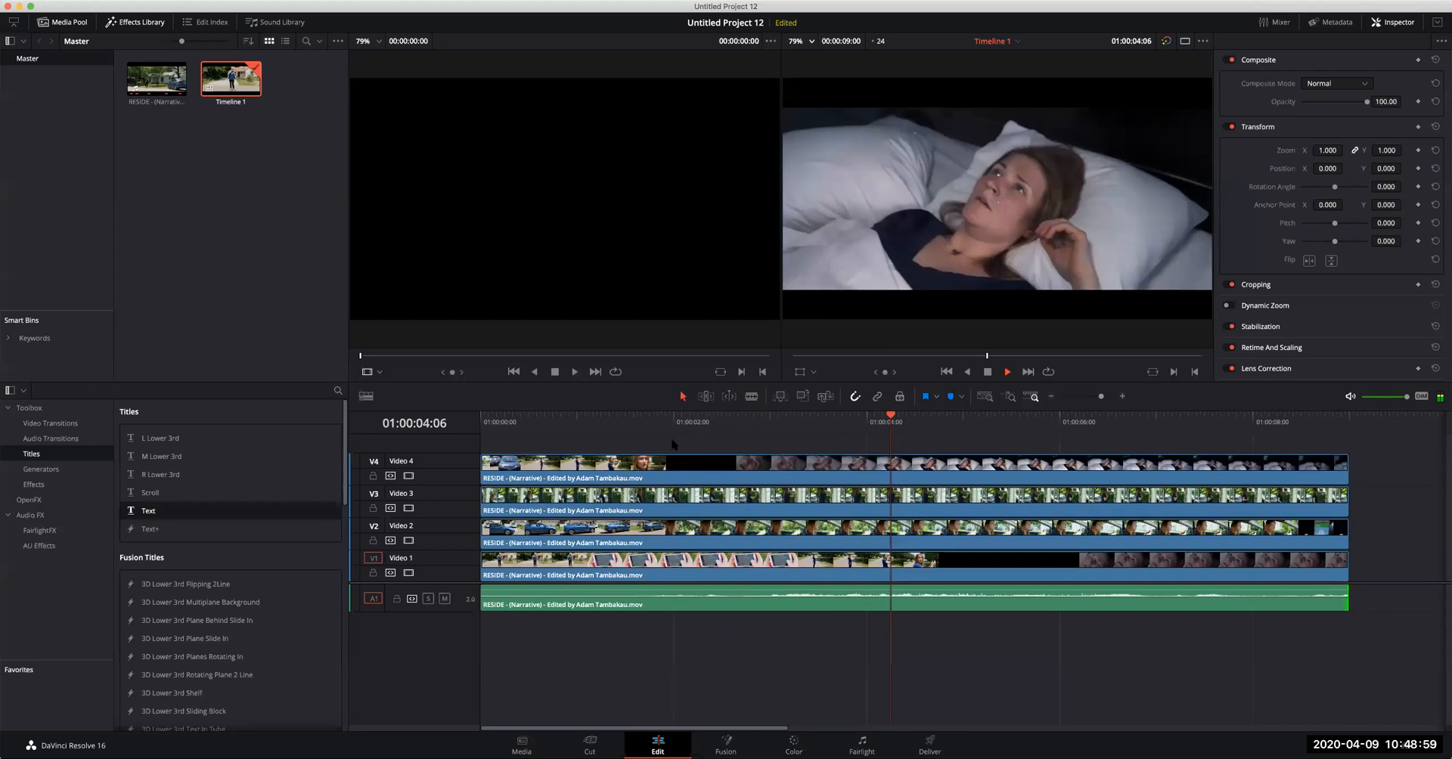
Return the playhead to the start, preview, and mute audio track A1.
{"action": "left_click", "coordinate": [496, 422]}
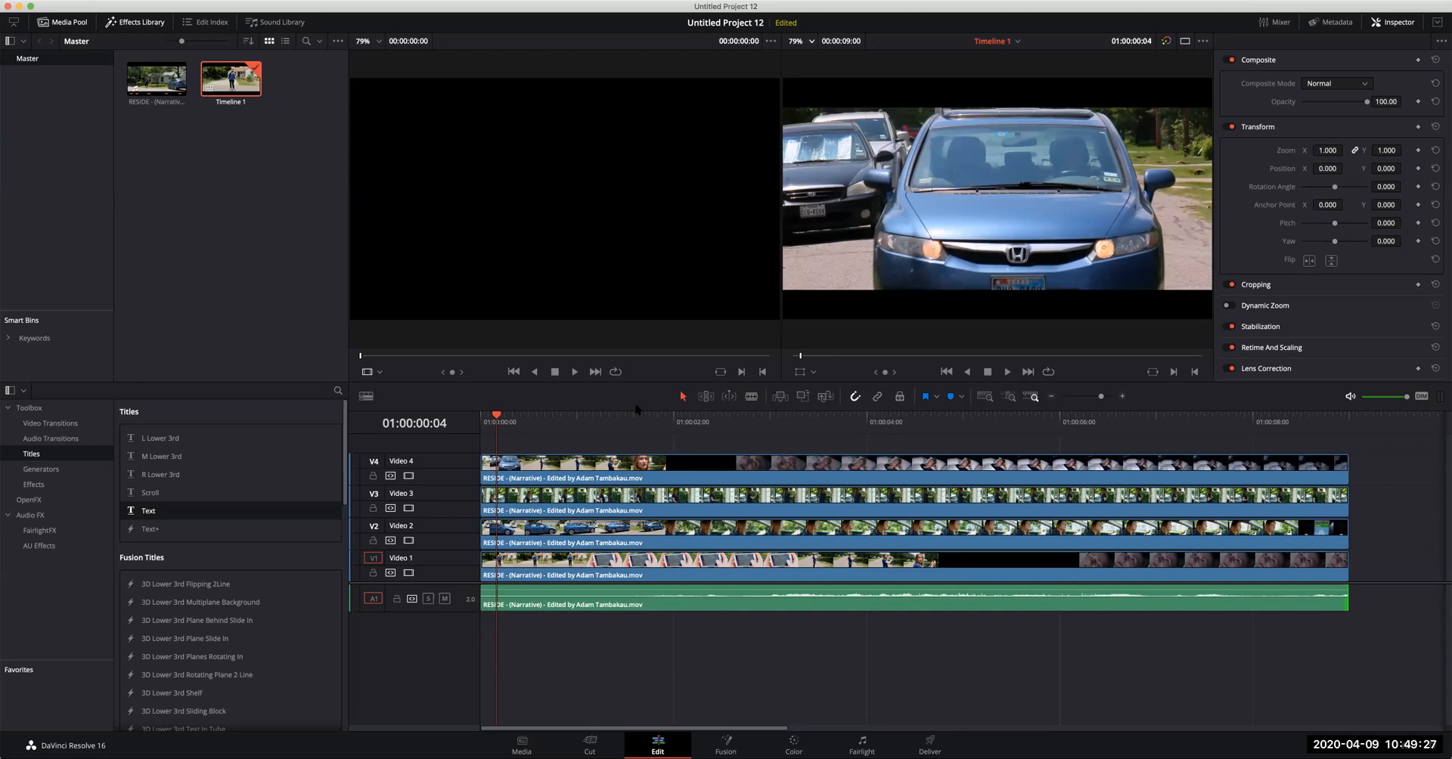
{"action": "mouse_move", "coordinate": [743, 424]}
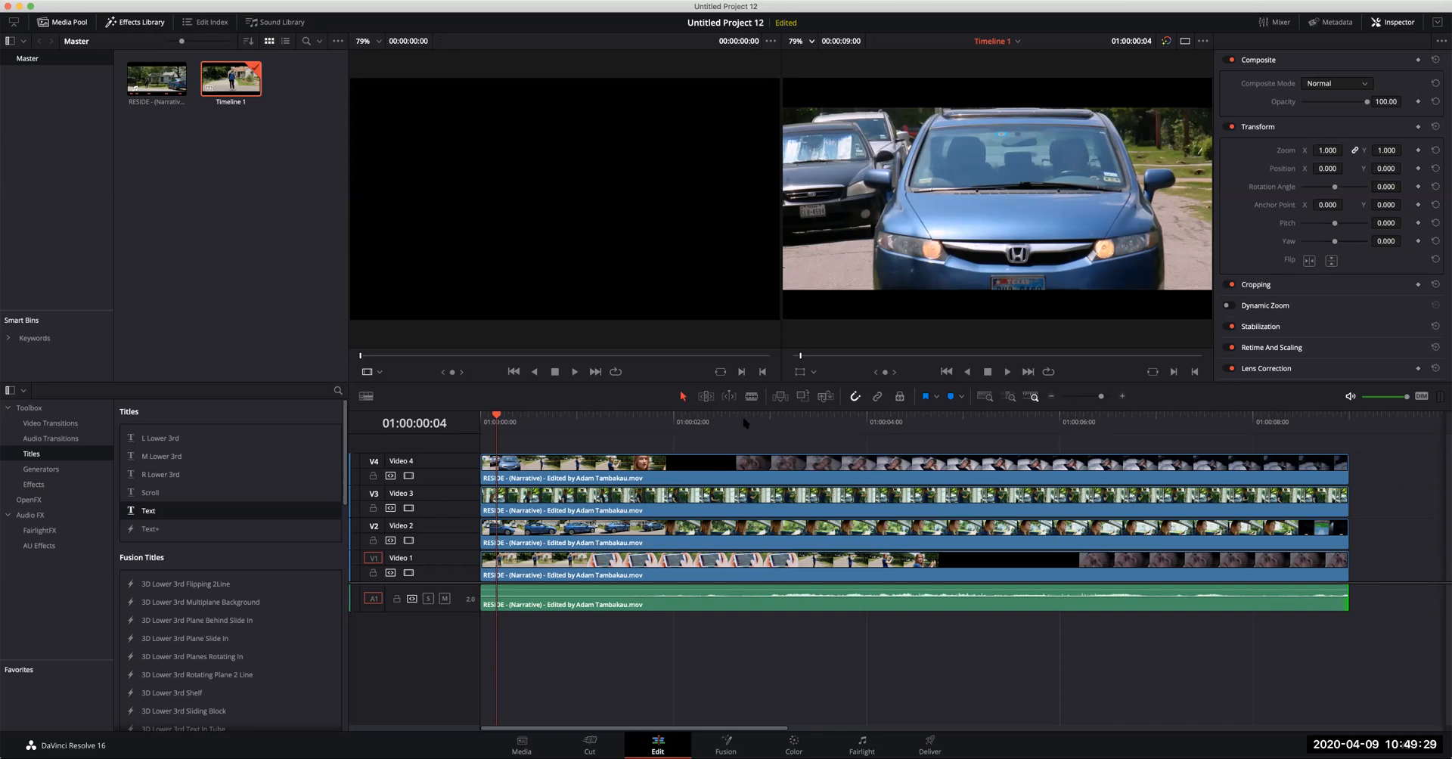
{"action": "left_click", "coordinate": [805, 422]}
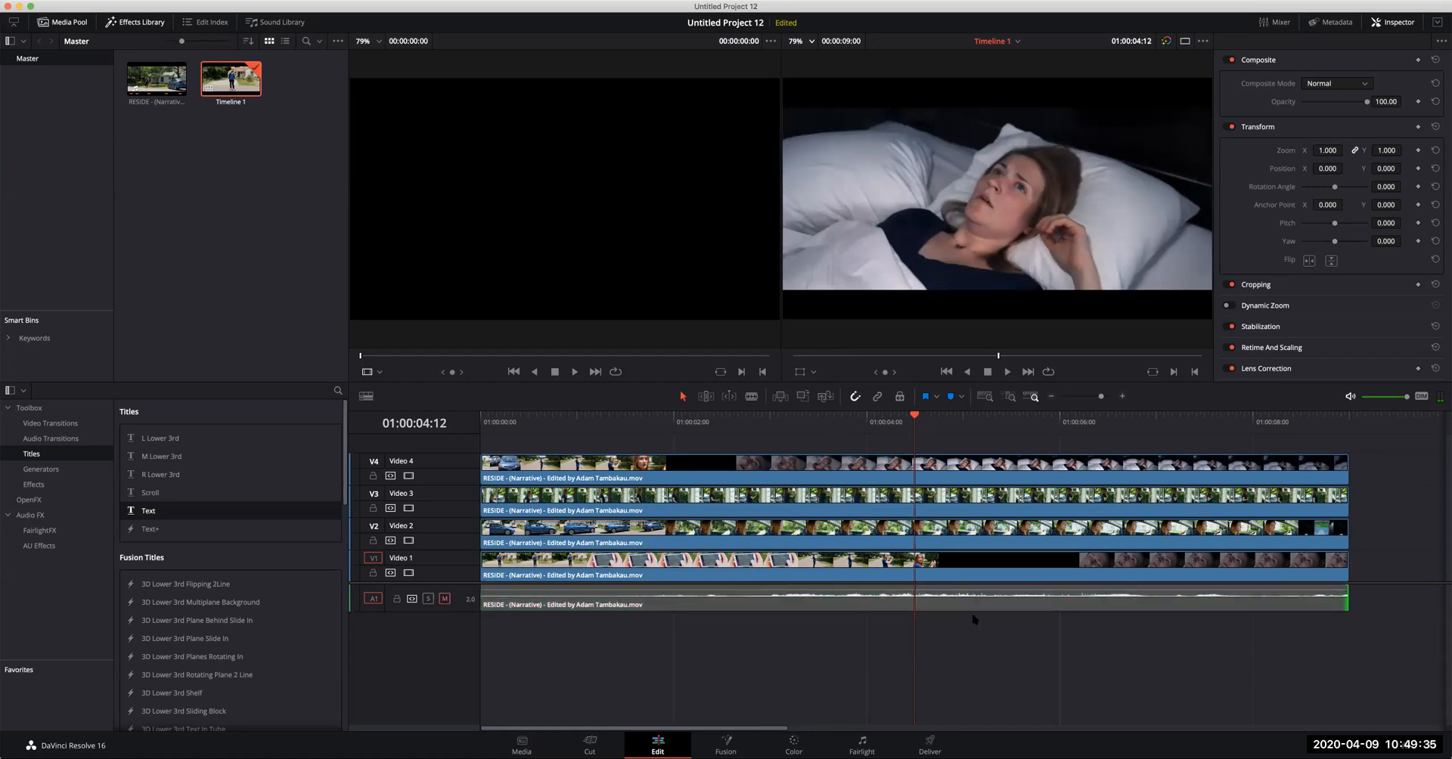
{"action": "mouse_move", "coordinate": [878, 535]}
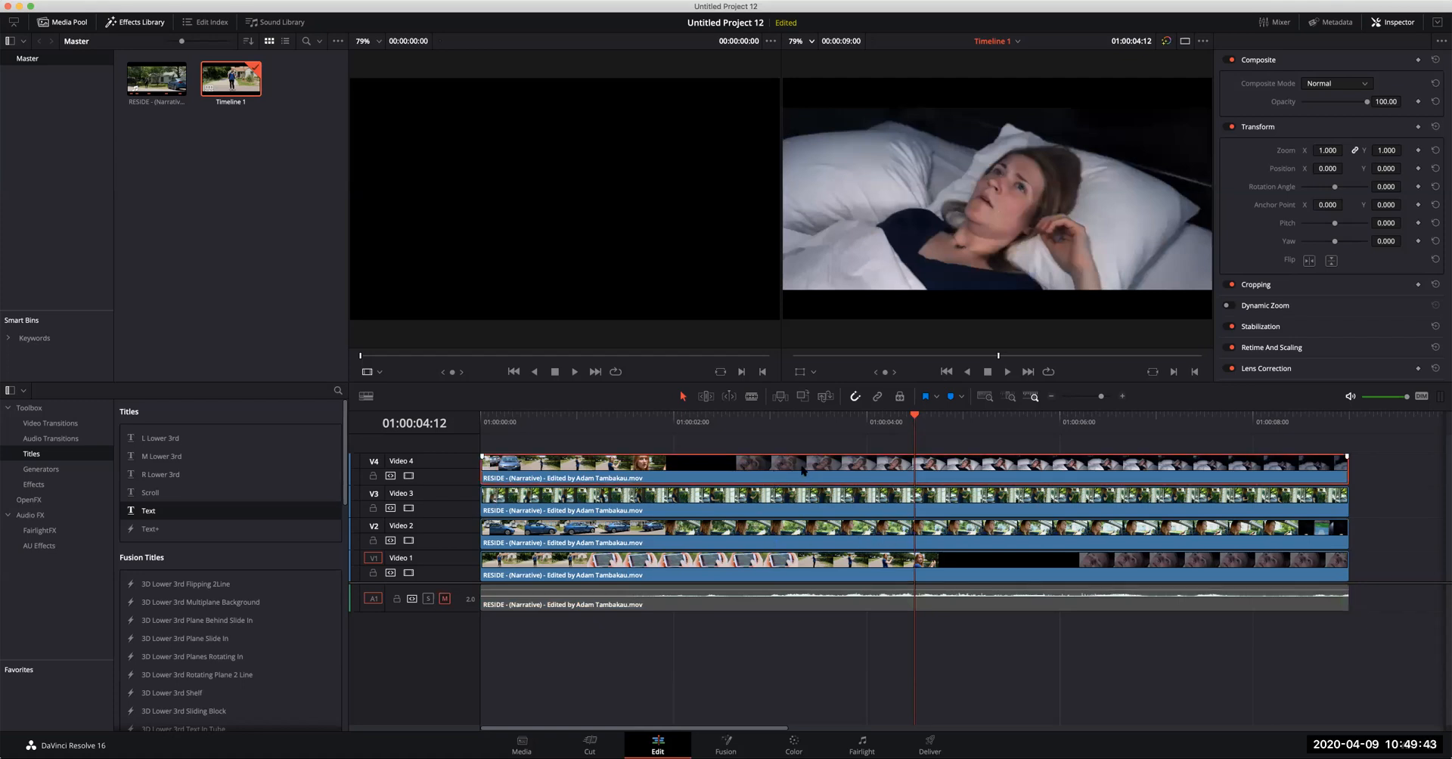
Select the top-track shot and drag its Inspector Crop Left until three shots show.
{"action": "left_click", "coordinate": [816, 371]}
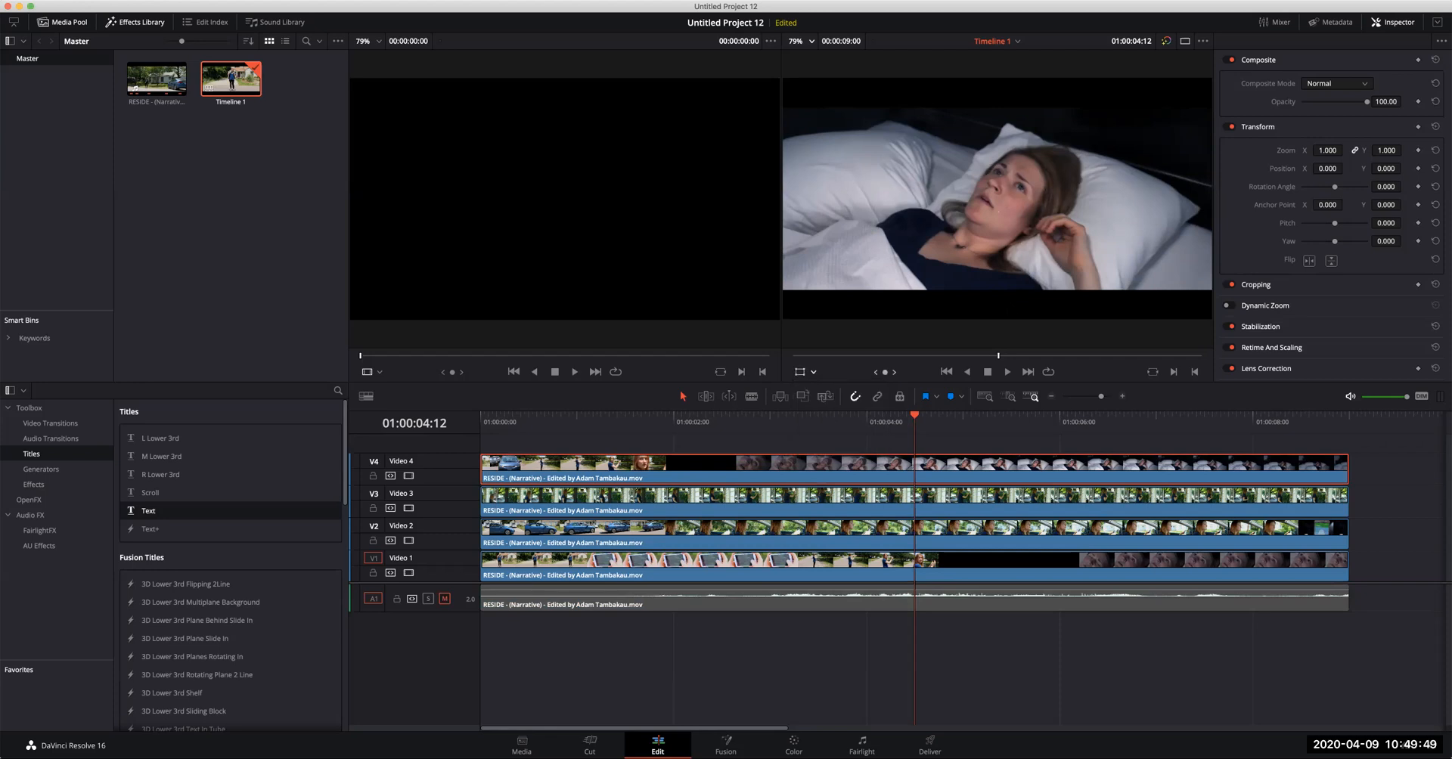
{"action": "mouse_move", "coordinate": [1102, 370]}
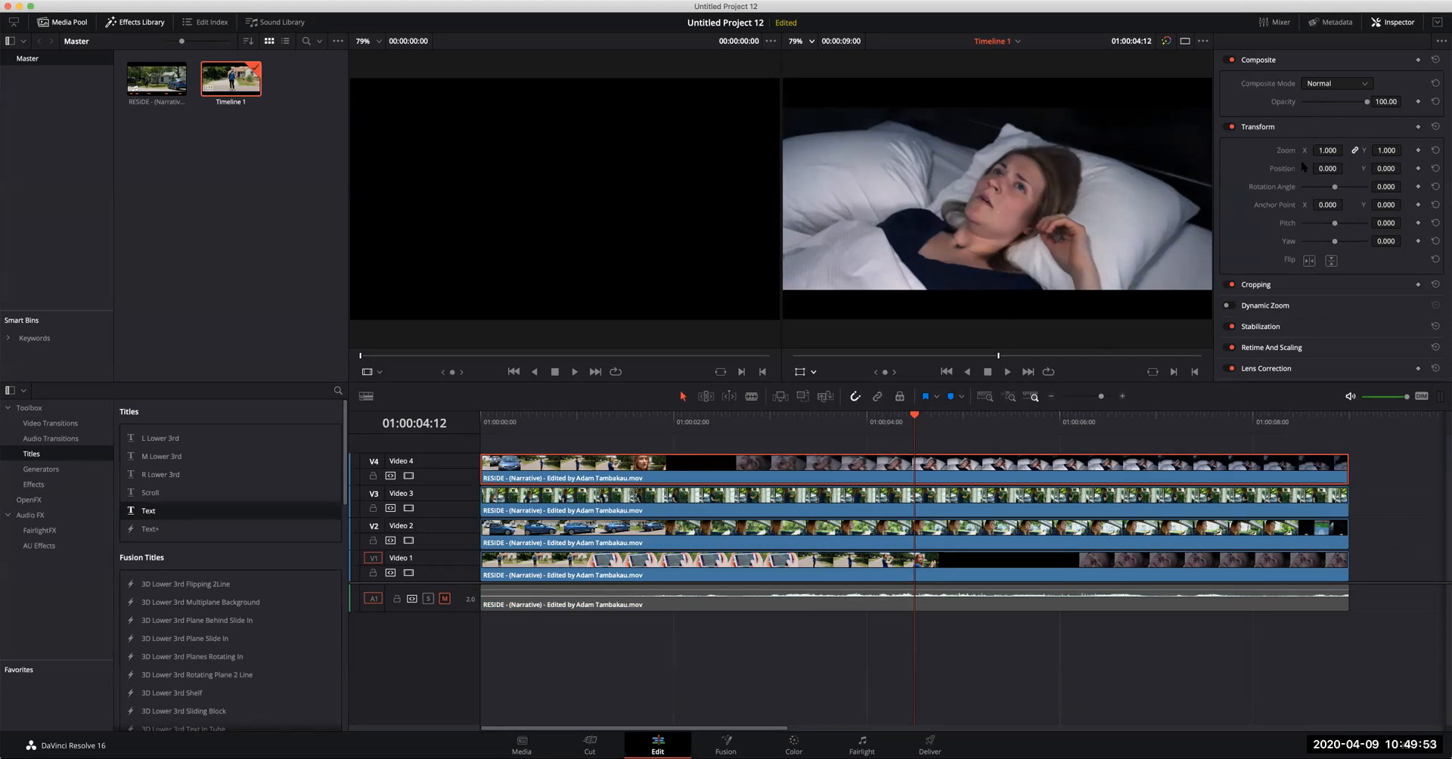
{"action": "mouse_move", "coordinate": [1313, 290]}
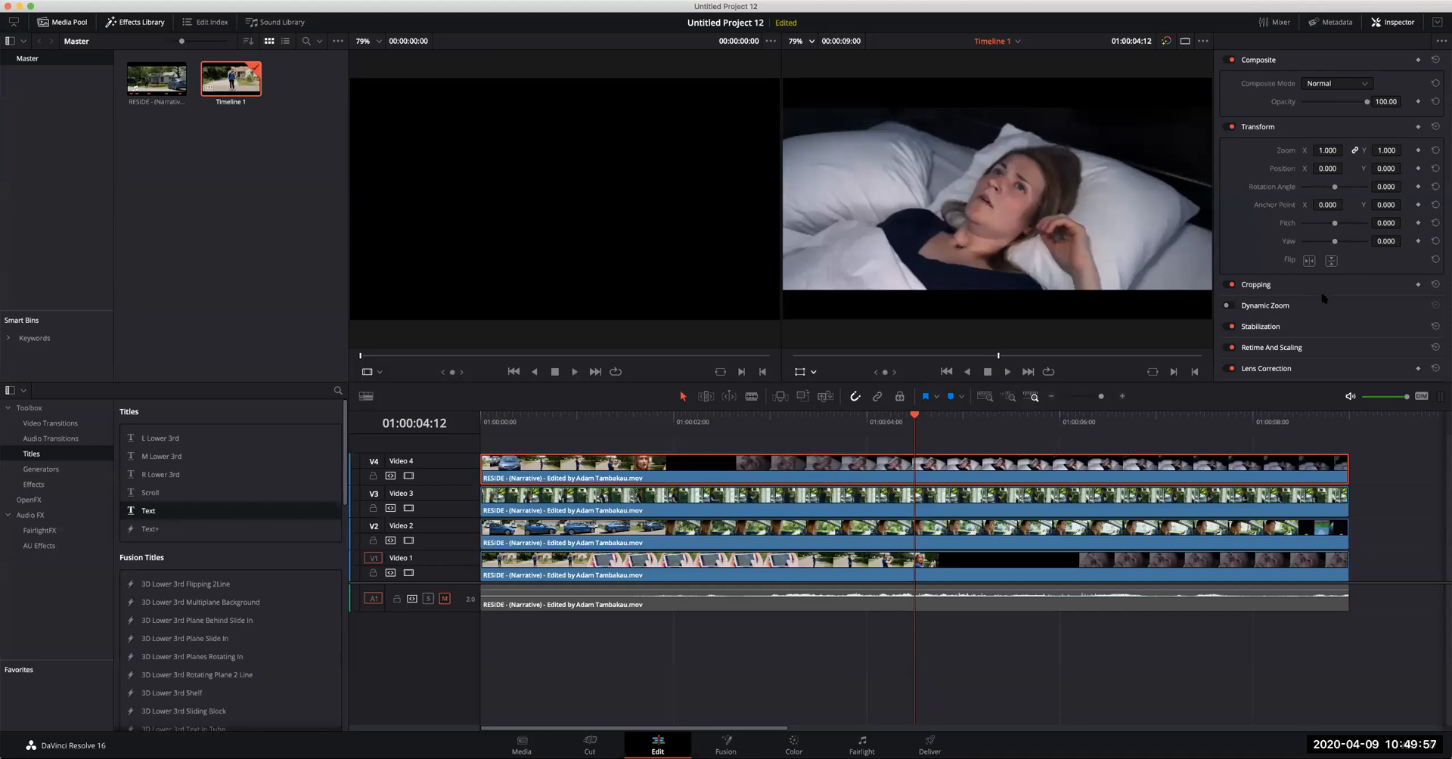
{"action": "scroll", "scroll_direction": "down", "scroll_amount": 3}
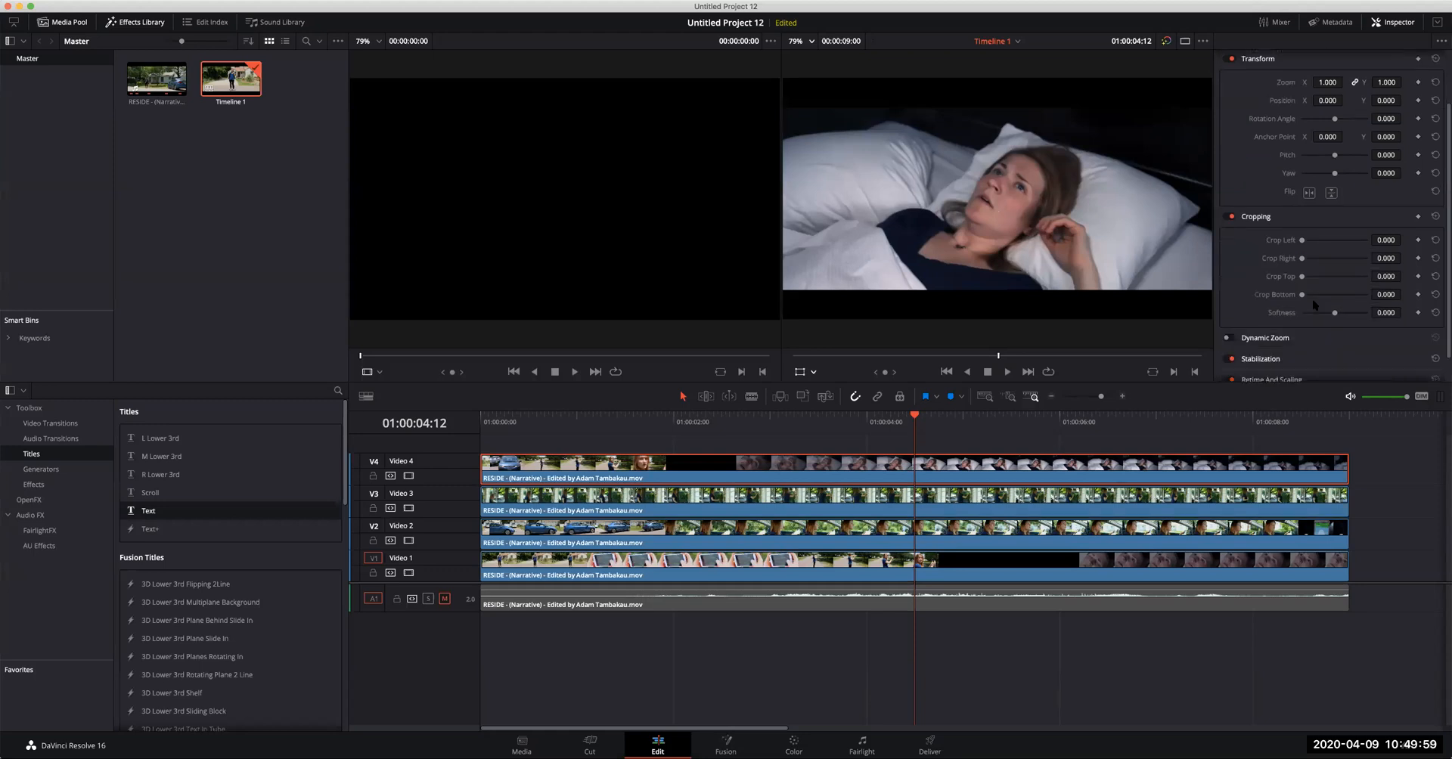
{"action": "mouse_move", "coordinate": [1300, 242]}
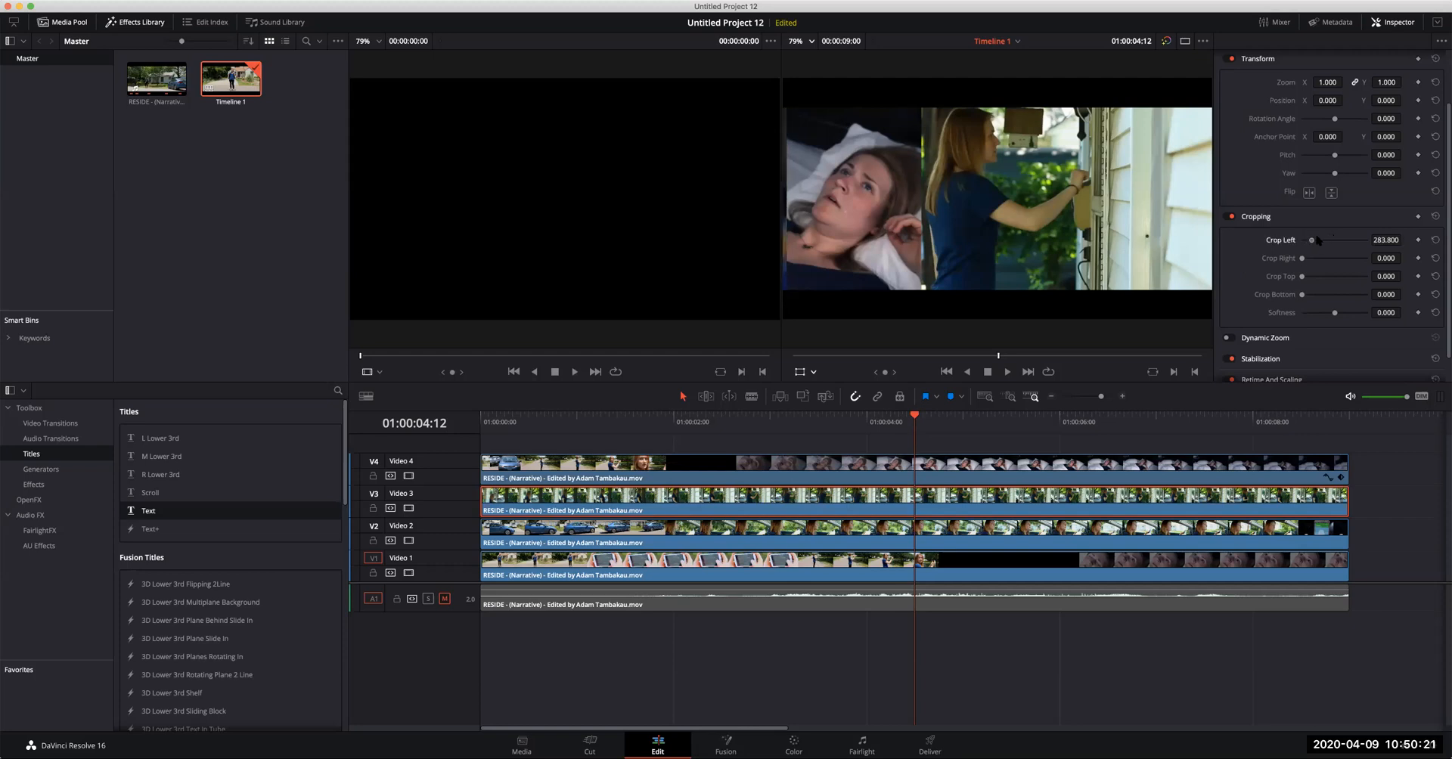
{"action": "left_click_drag", "start_coordinate": [1283, 240], "coordinate": [1311, 240]}
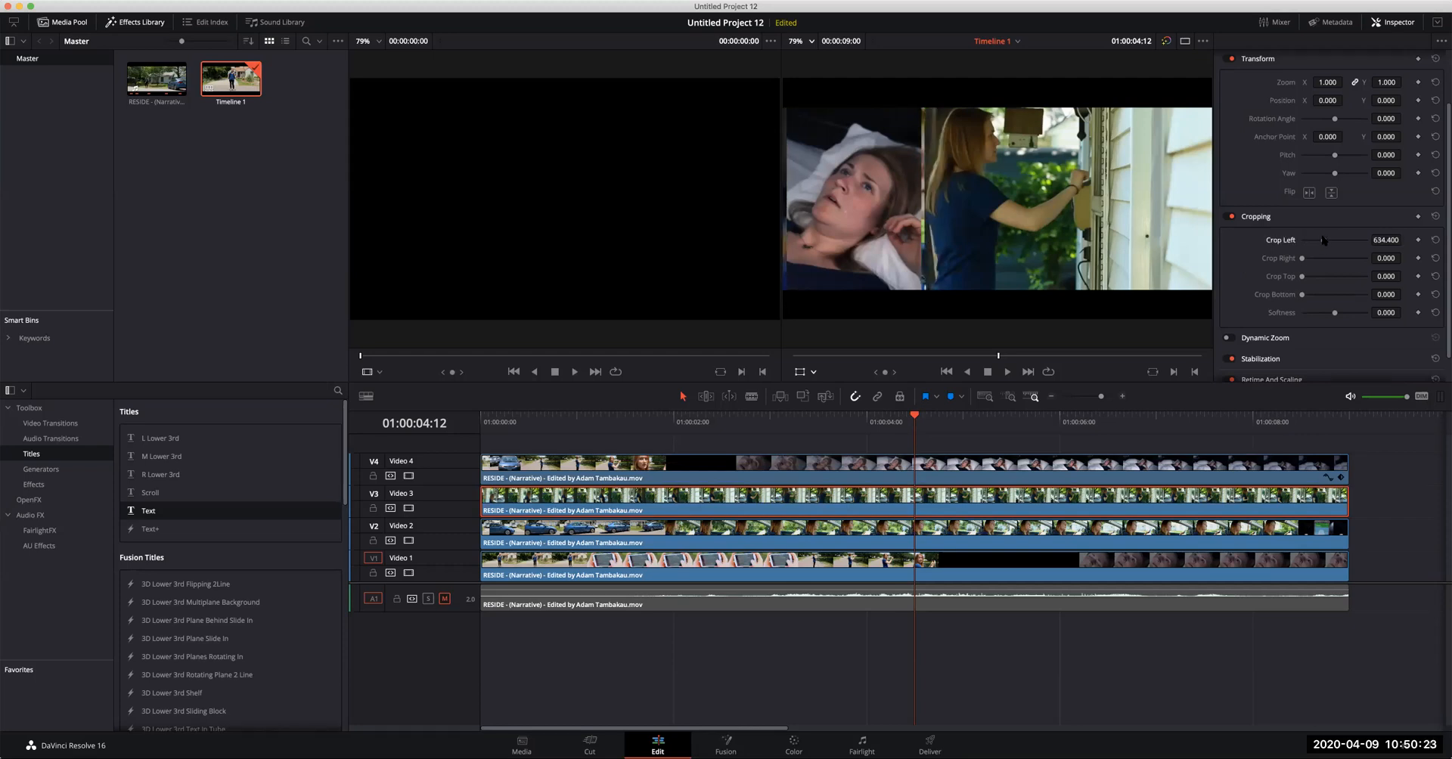
{"action": "left_click_drag", "start_coordinate": [1324, 240], "coordinate": [1308, 239]}
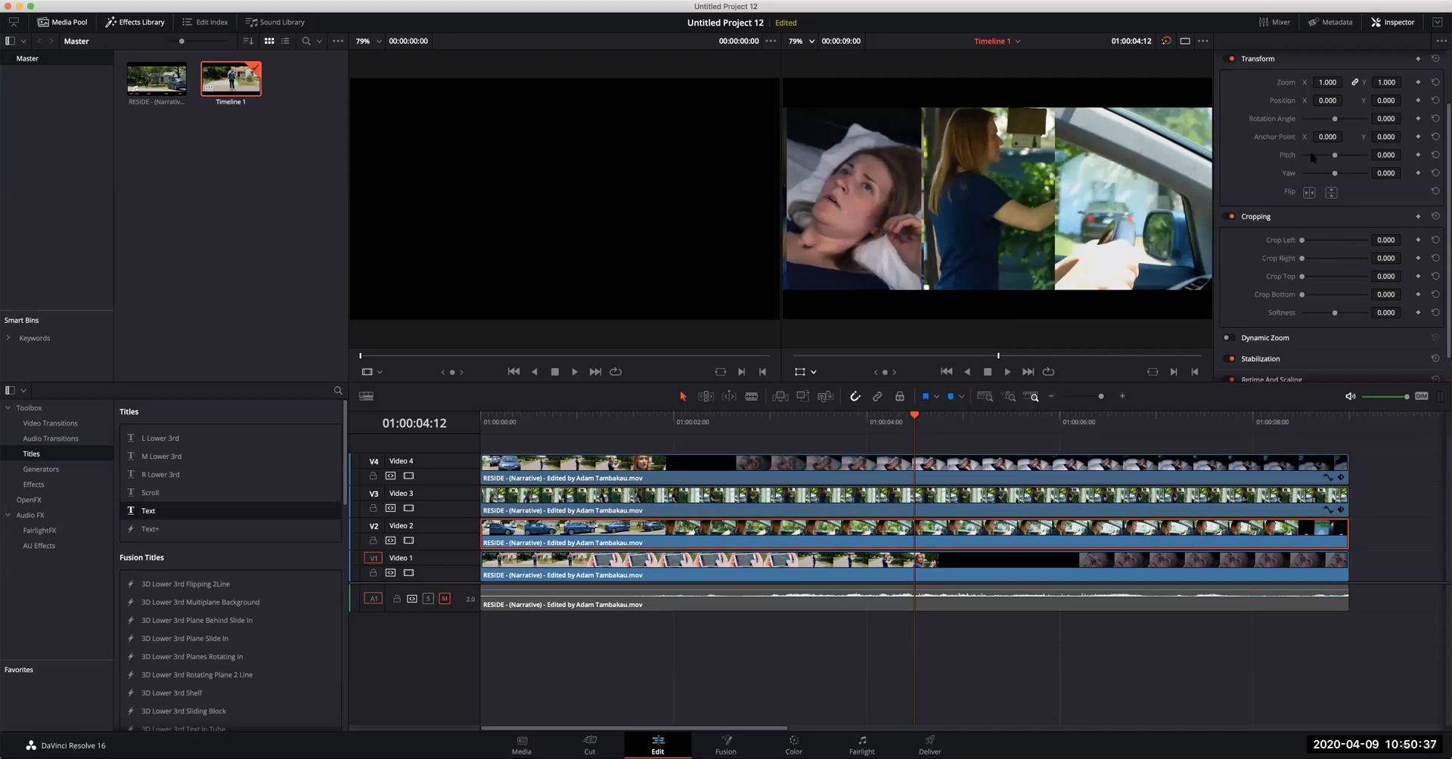
Set Crop Left/Right and Position X on each clip into four vertical strips, then play back.
{"action": "left_click", "coordinate": [407, 475]}
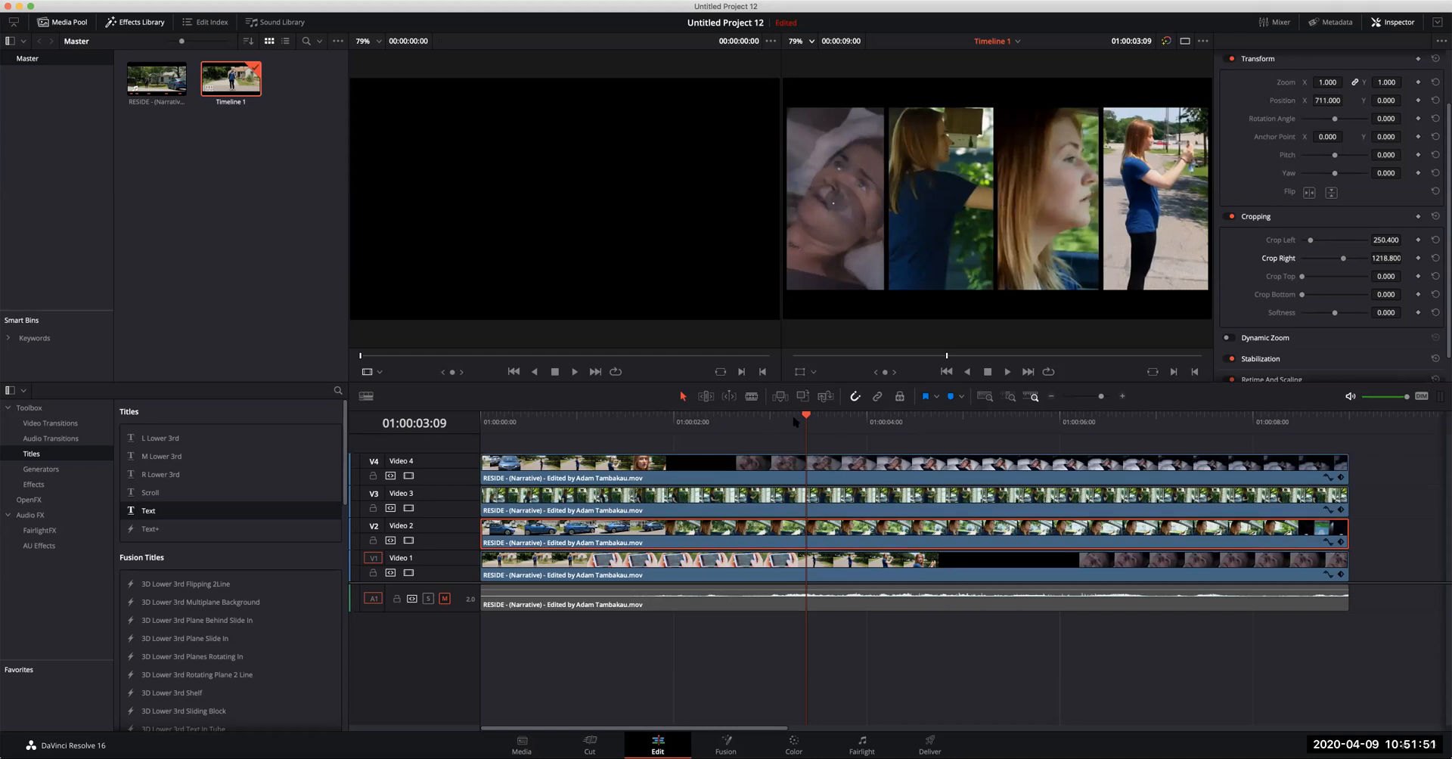
{"action": "left_click", "coordinate": [514, 371]}
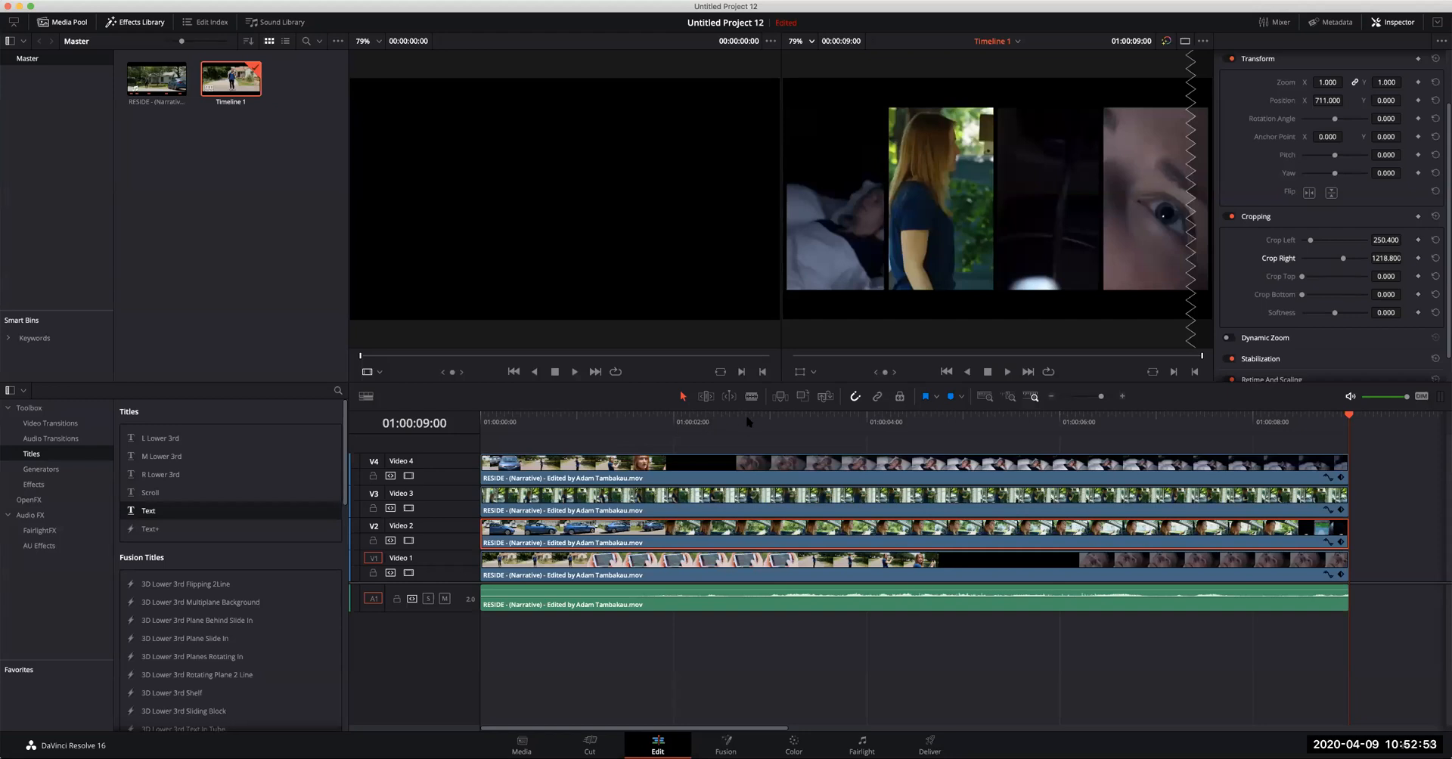
{"action": "left_click", "coordinate": [733, 422]}
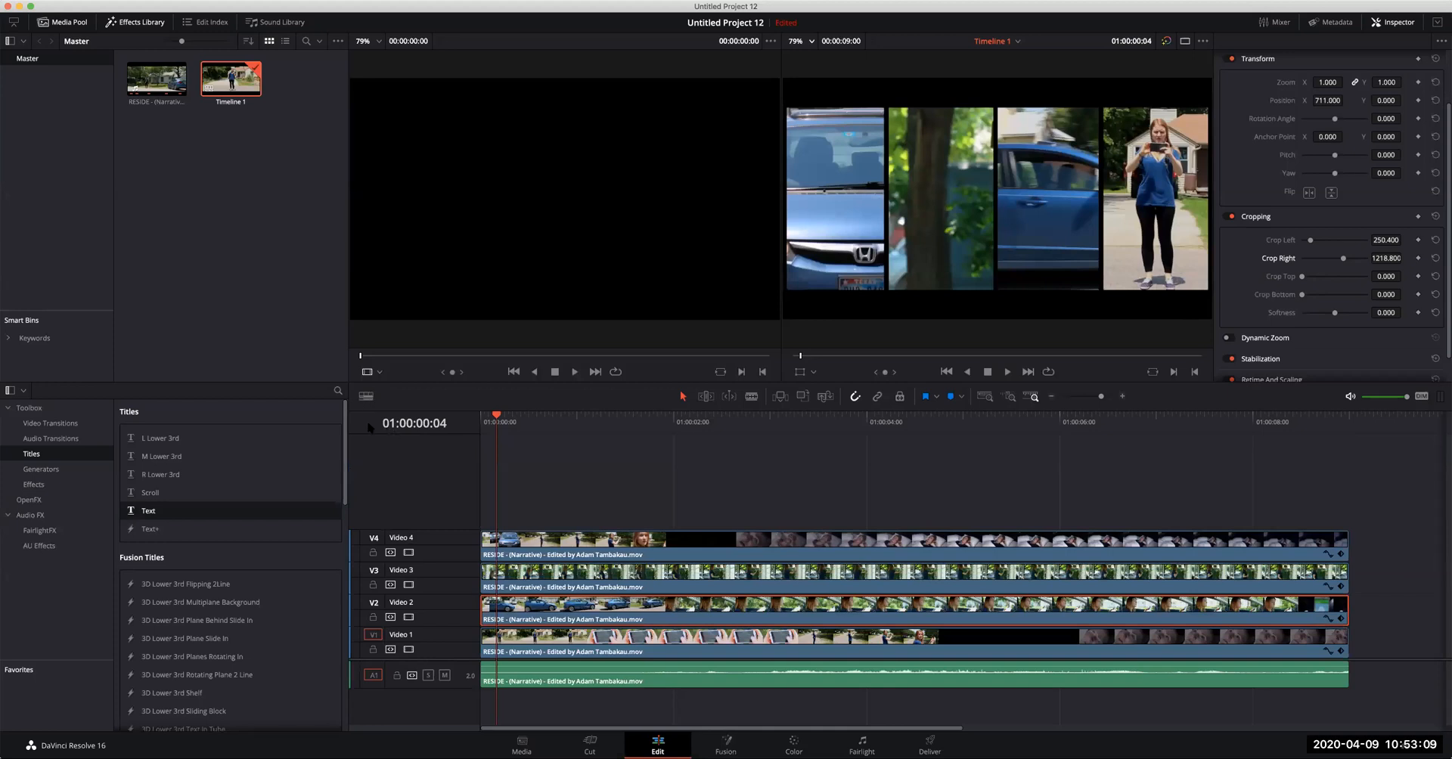
Thin the timeline tracks and add a Solid Color generator on V5 at about 59% opacity.
{"action": "left_click", "coordinate": [366, 396]}
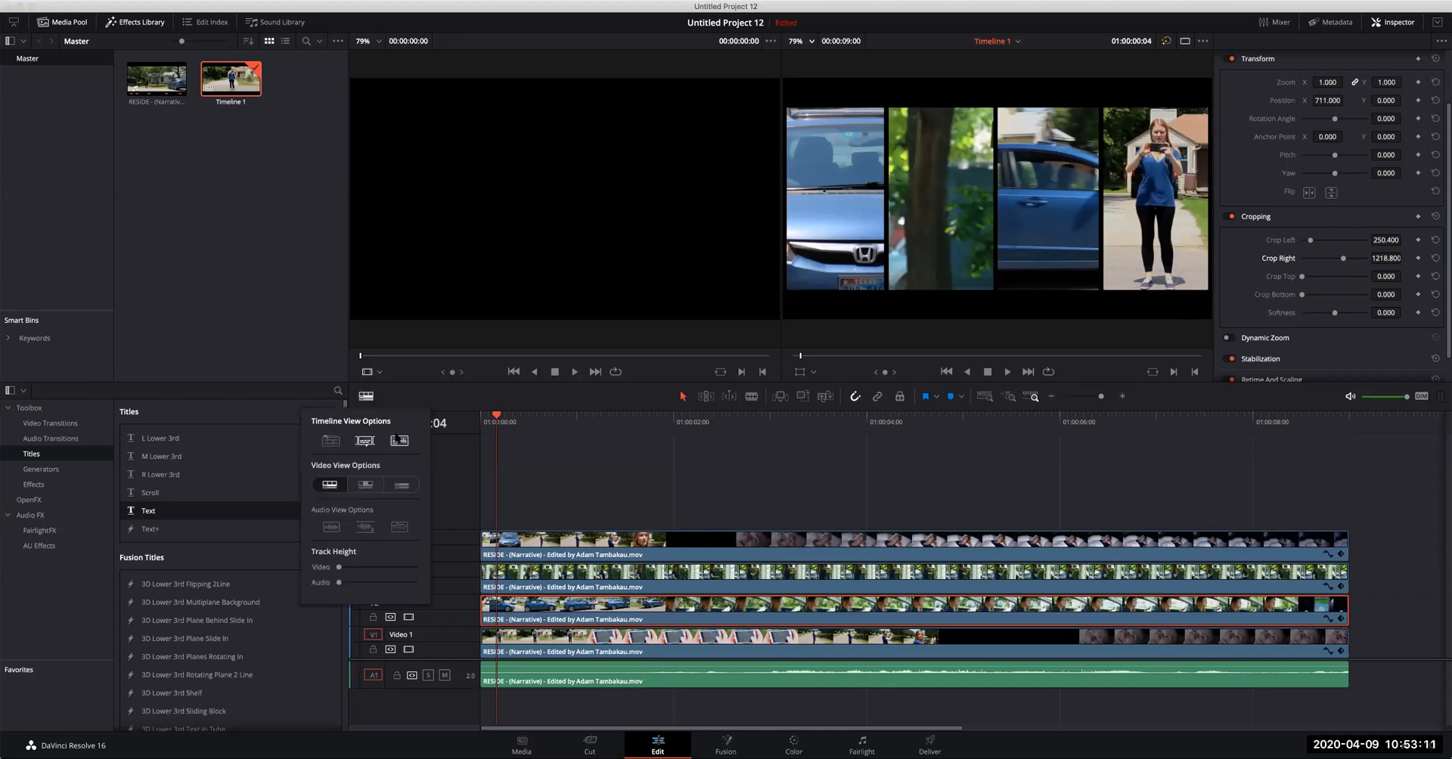
{"action": "left_click", "coordinate": [400, 484]}
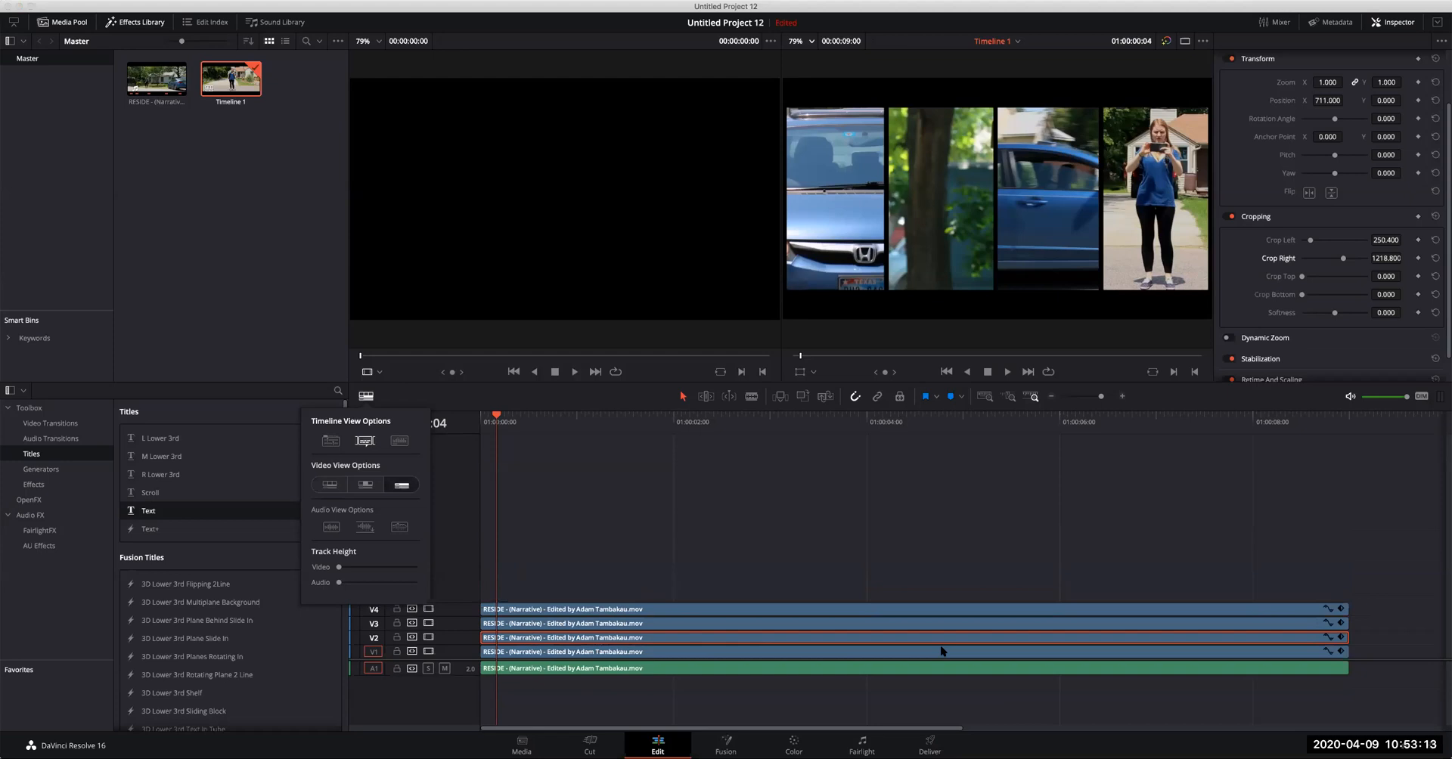
{"action": "mouse_move", "coordinate": [679, 426]}
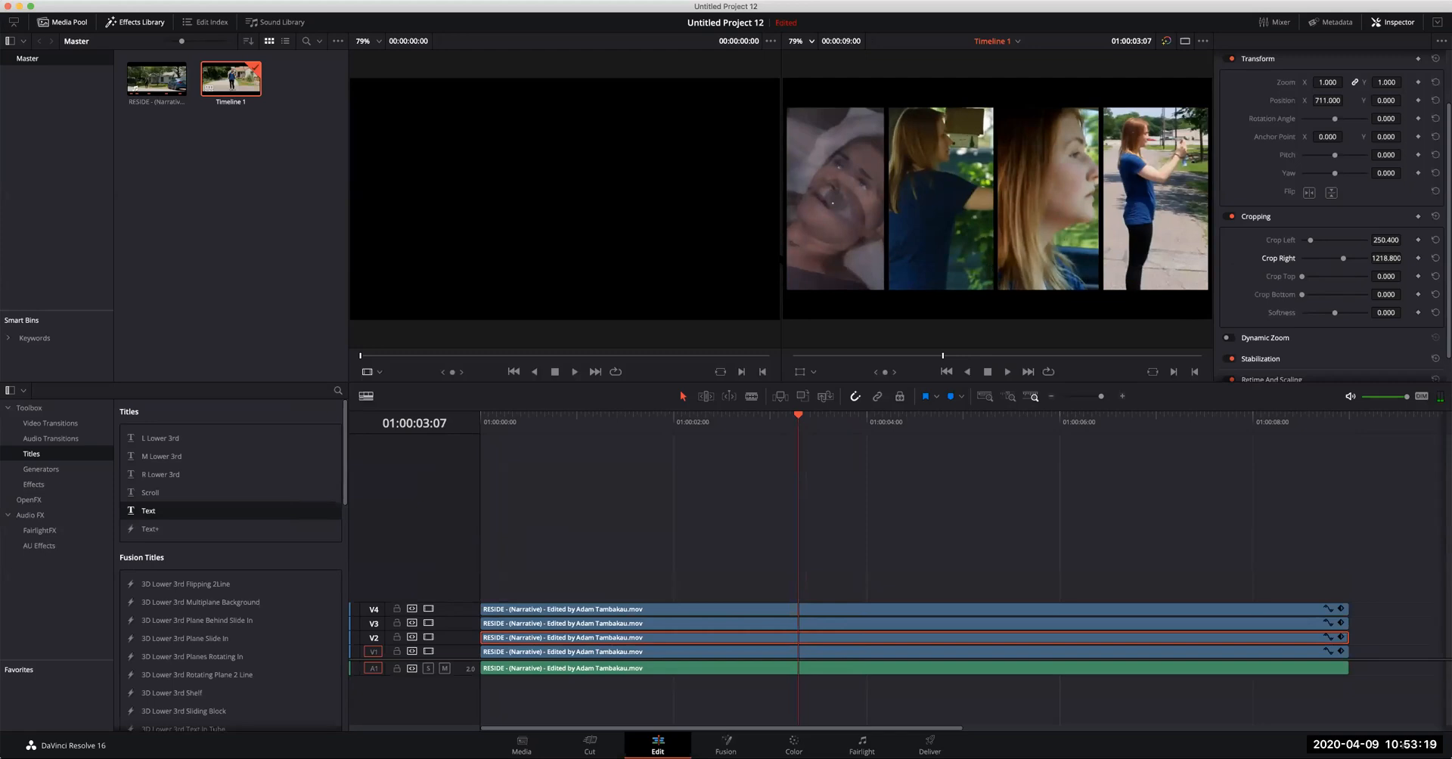
{"action": "left_click", "coordinate": [41, 471]}
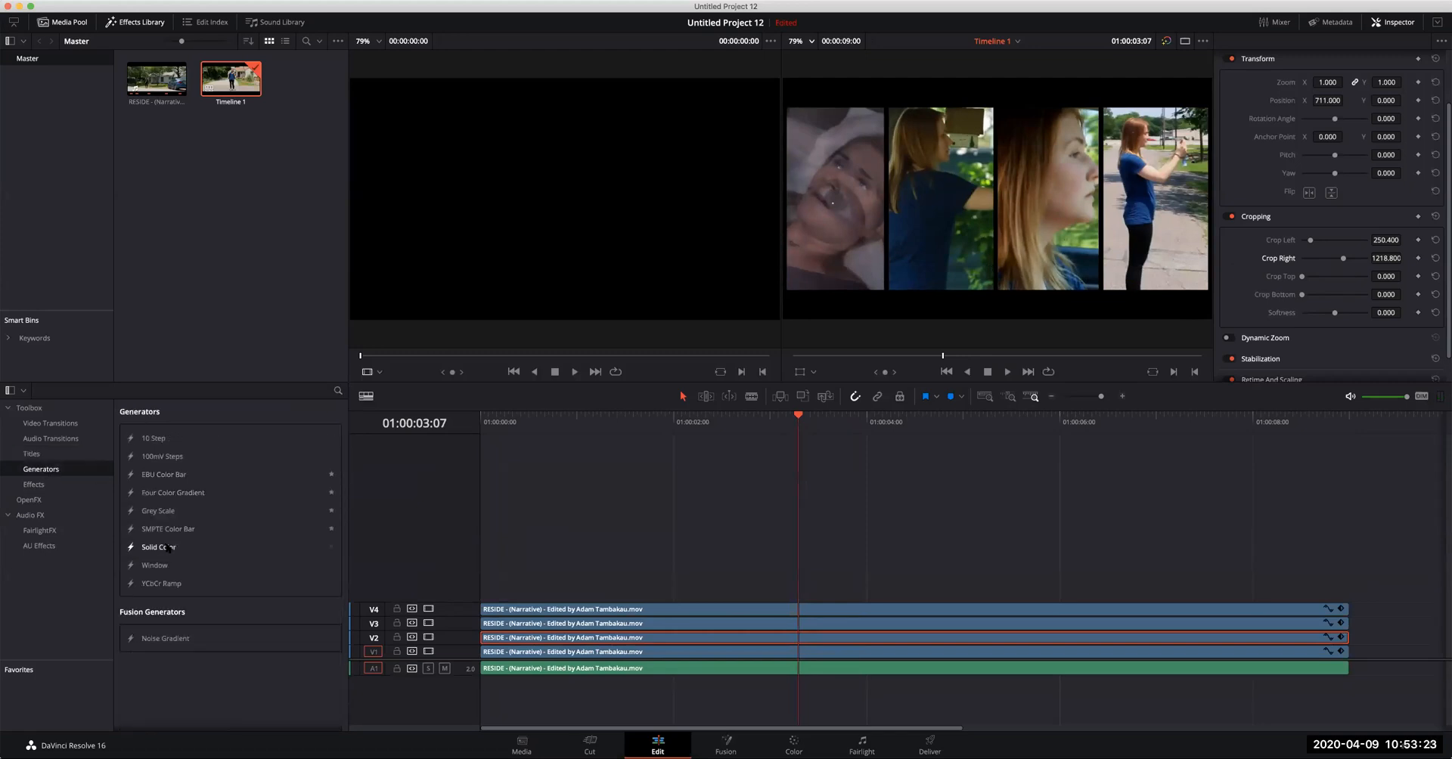
{"action": "left_click", "coordinate": [157, 546]}
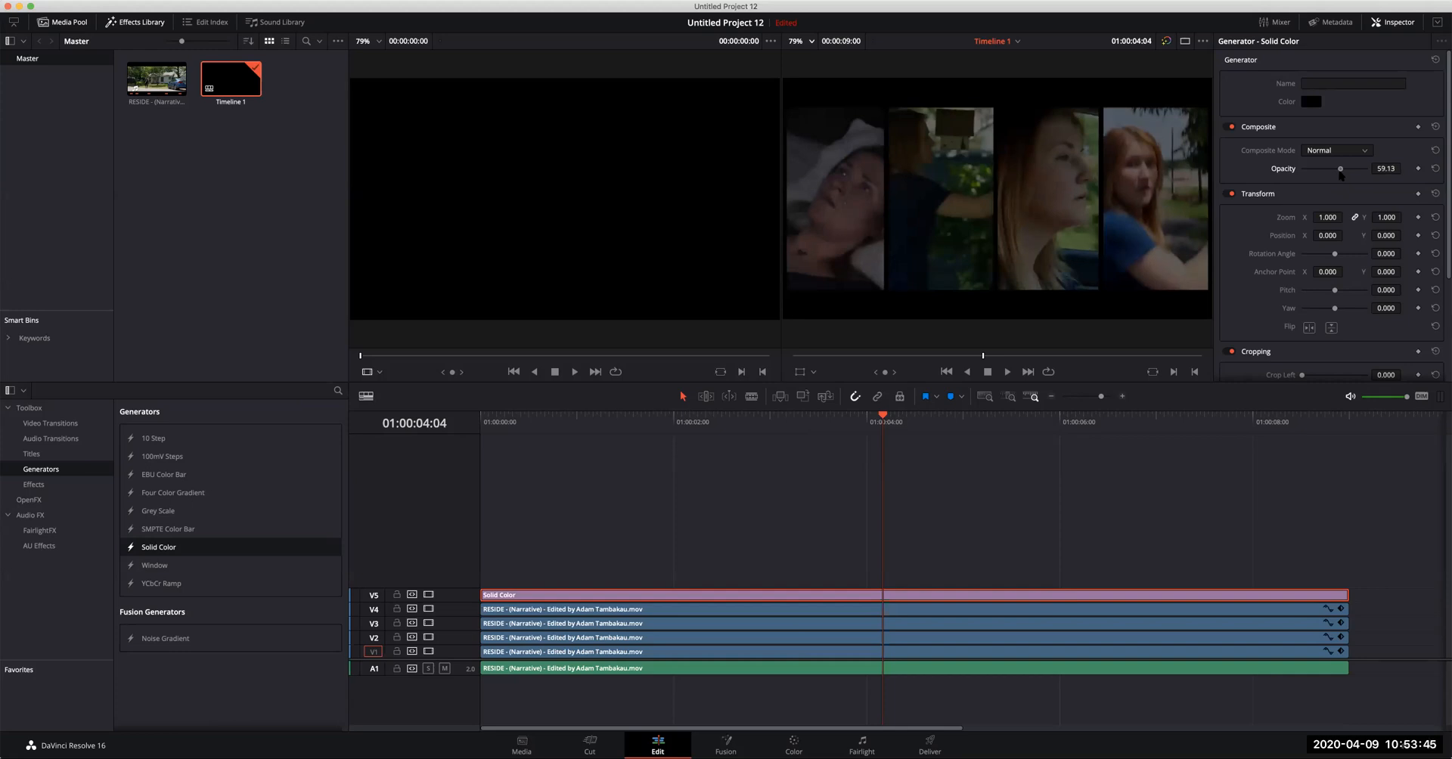
Crop the Solid Color into a soft band and add a Text title reading PLAY on V6.
{"action": "scroll", "scroll_direction": "down", "scroll_amount": 3}
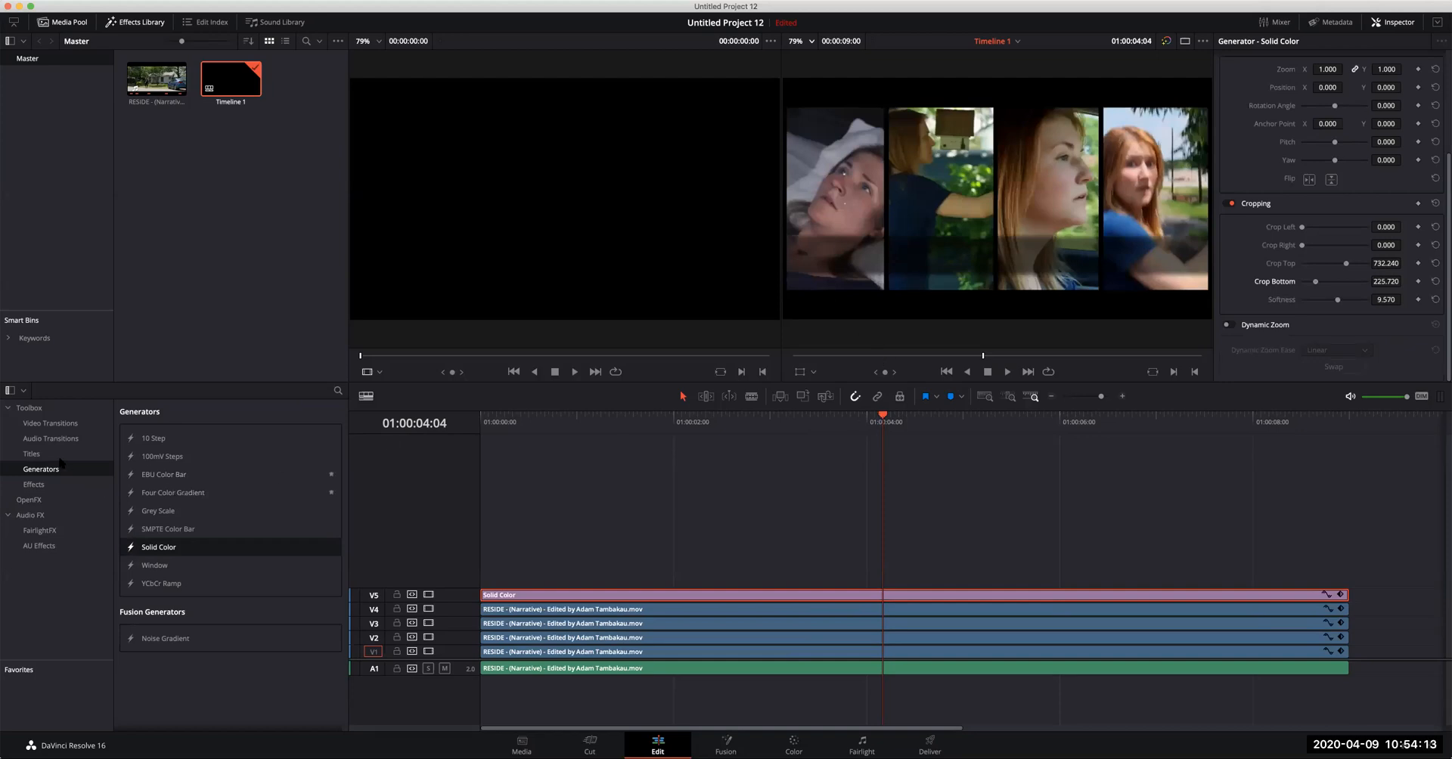
{"action": "left_click", "coordinate": [30, 454]}
{"action": "type", "text": "PLAY"}
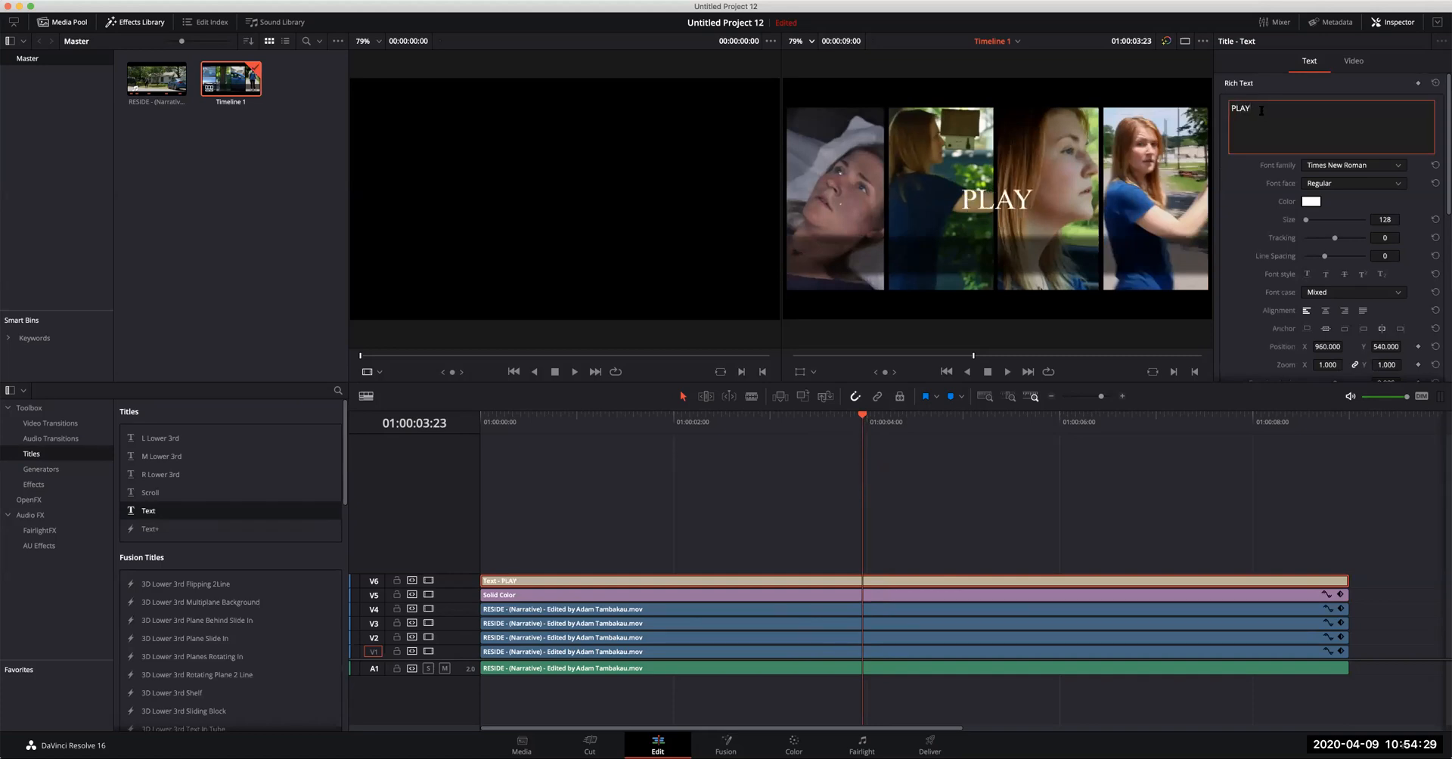
Complete the title as 'PLAY MOVIE' and, after trying other fonts, set it to Impact.
{"action": "type", "text": "MOVIE"}
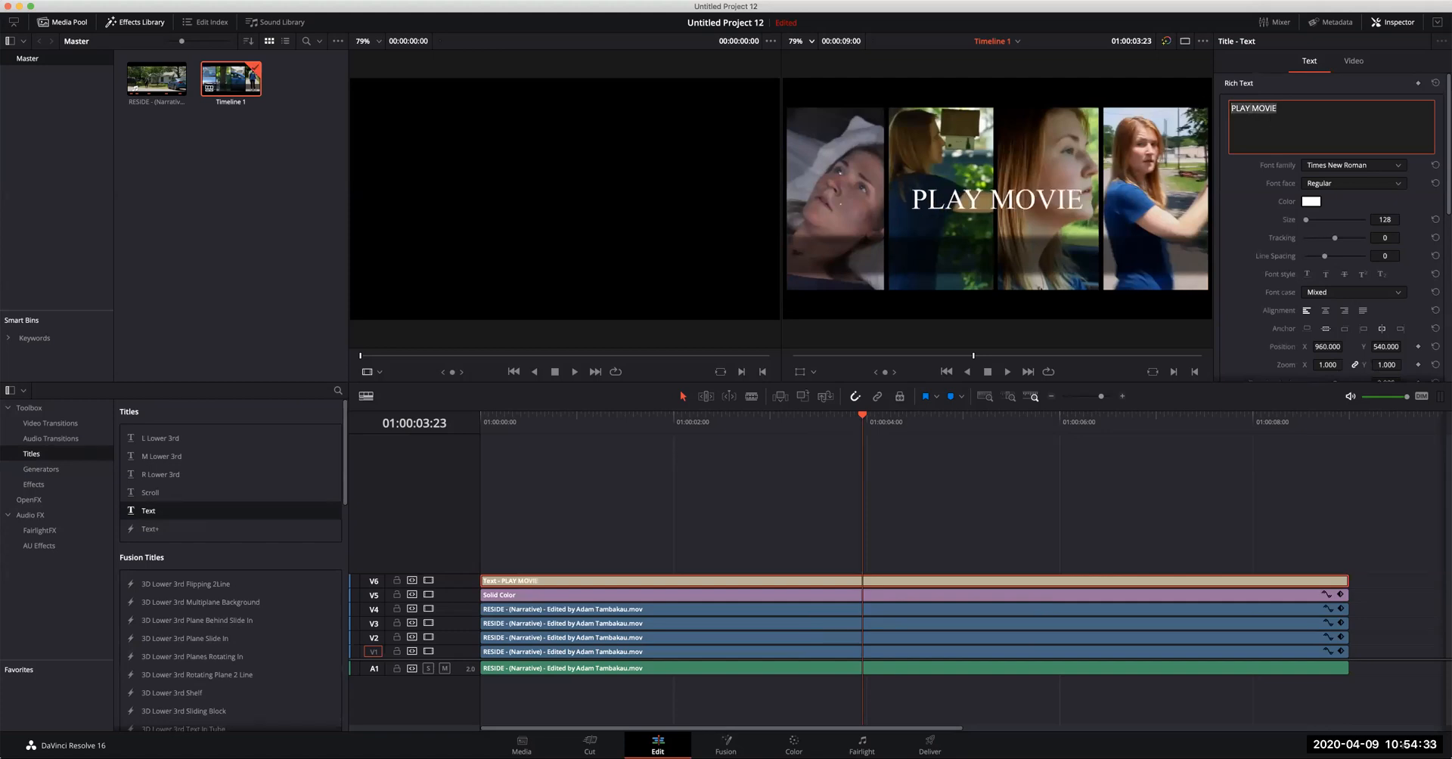
{"action": "left_click", "coordinate": [1352, 165]}
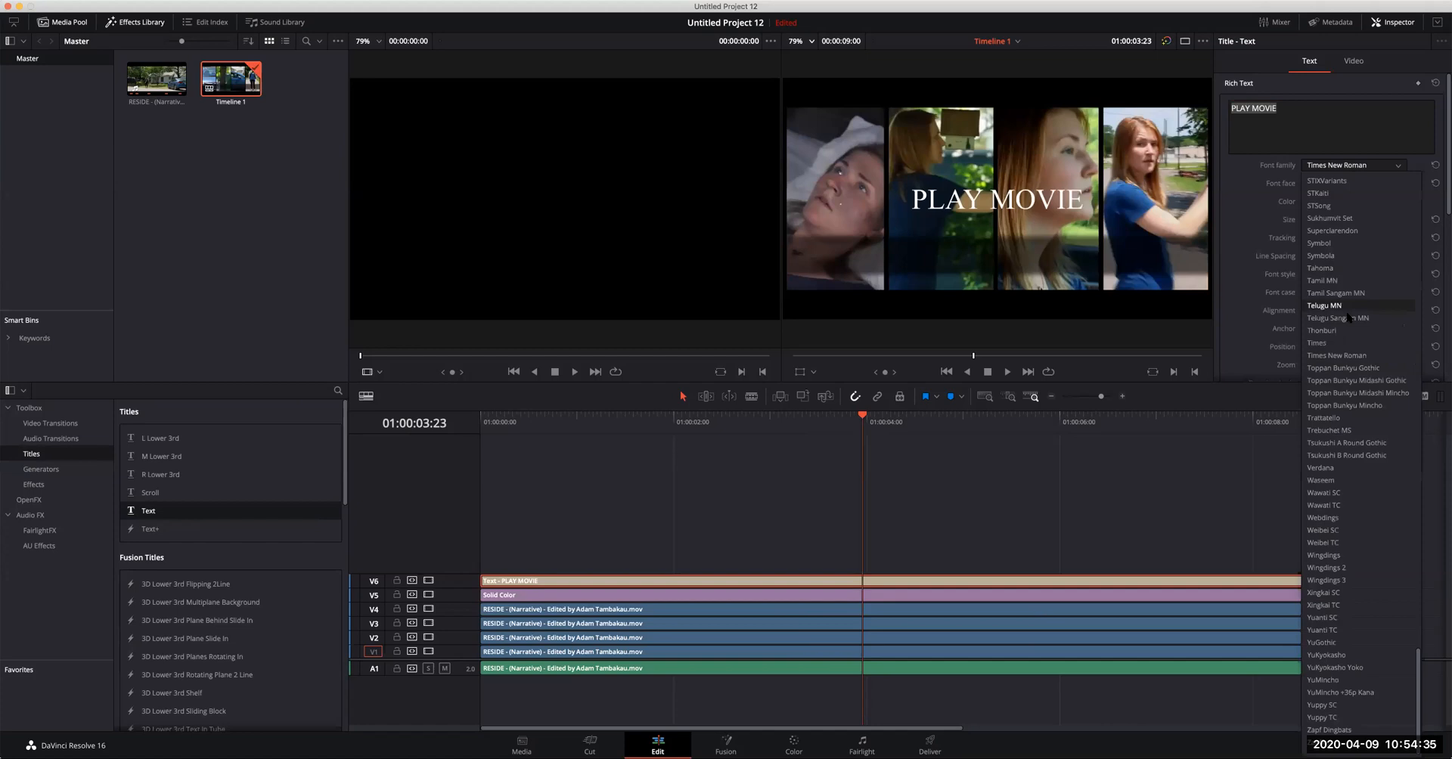
{"action": "left_click", "coordinate": [1337, 318]}
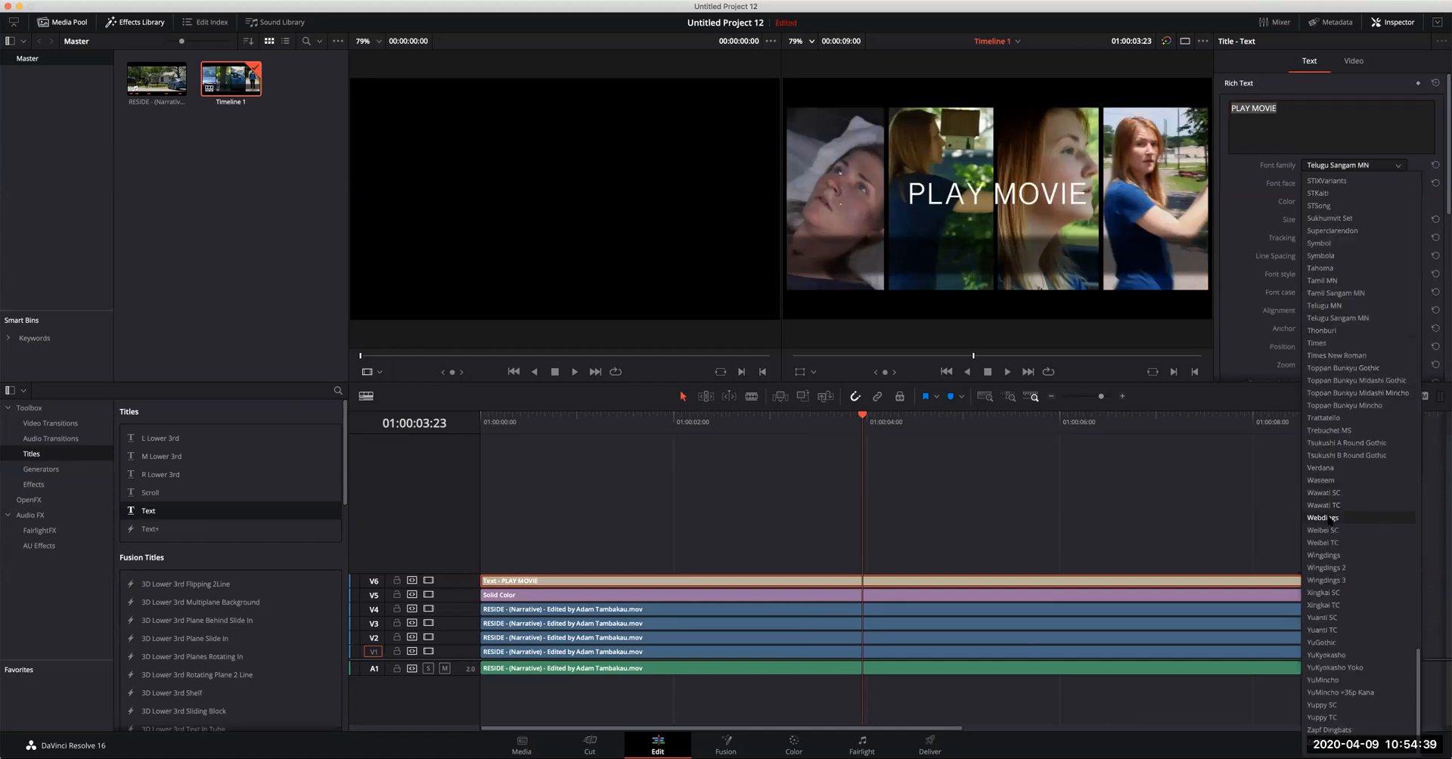
{"action": "left_click", "coordinate": [1322, 517]}
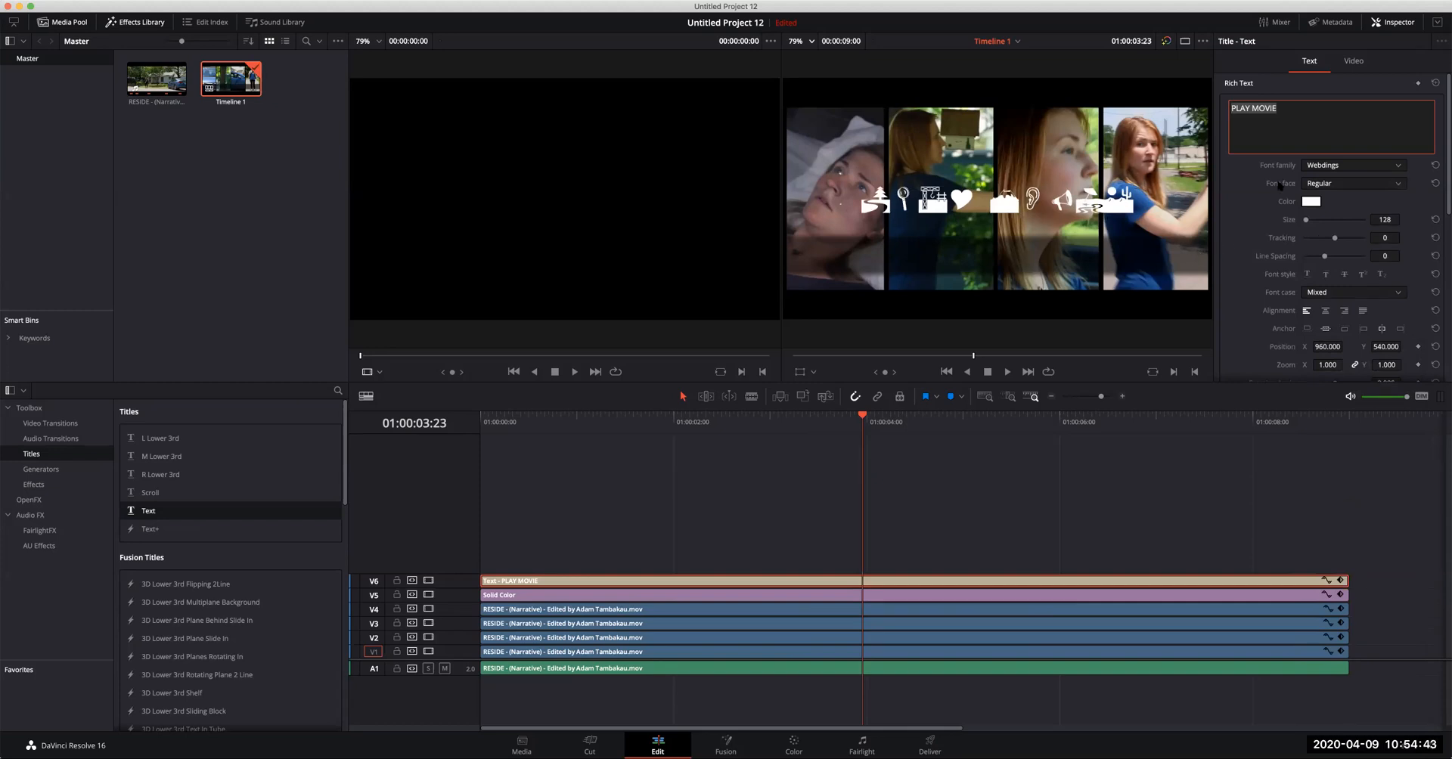
{"action": "left_click", "coordinate": [1352, 165]}
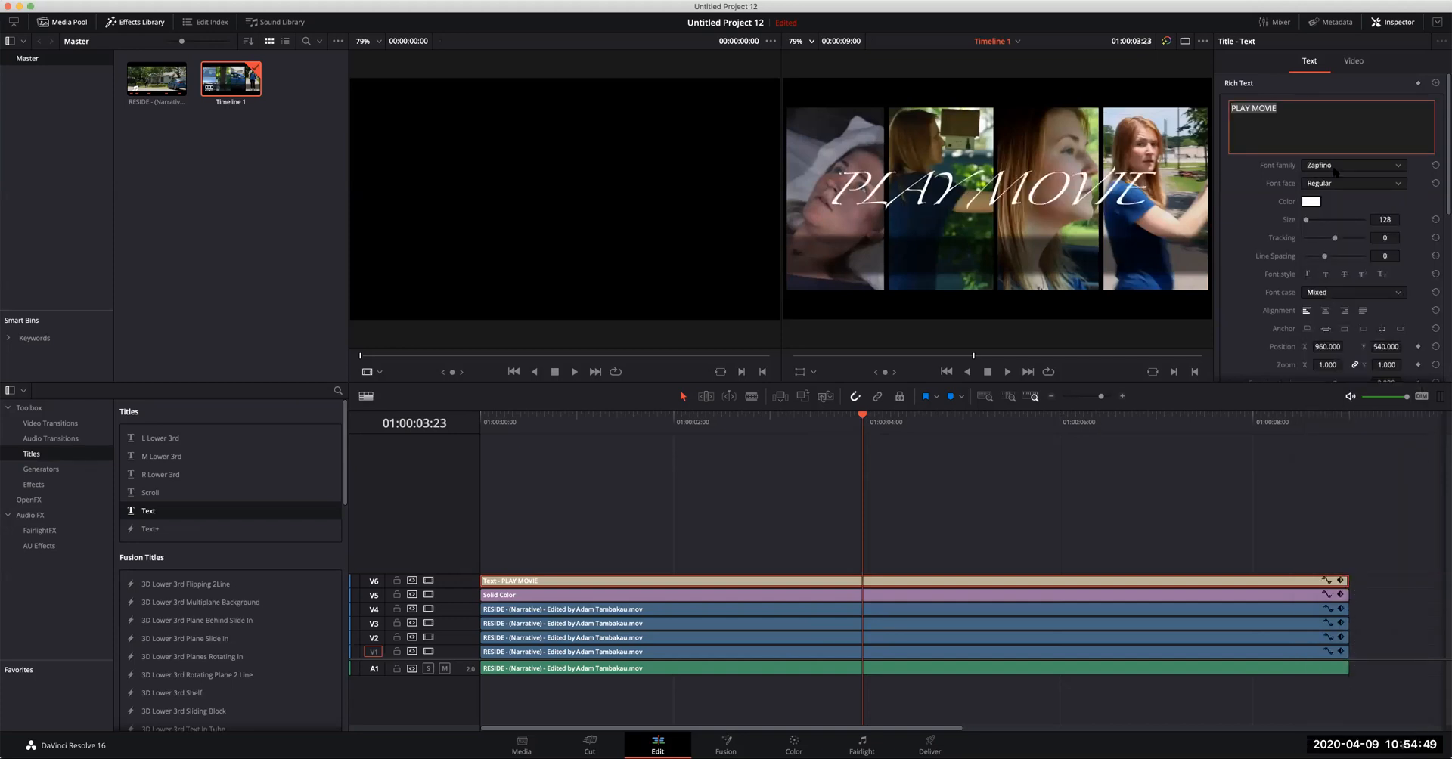
{"action": "left_click", "coordinate": [1352, 165]}
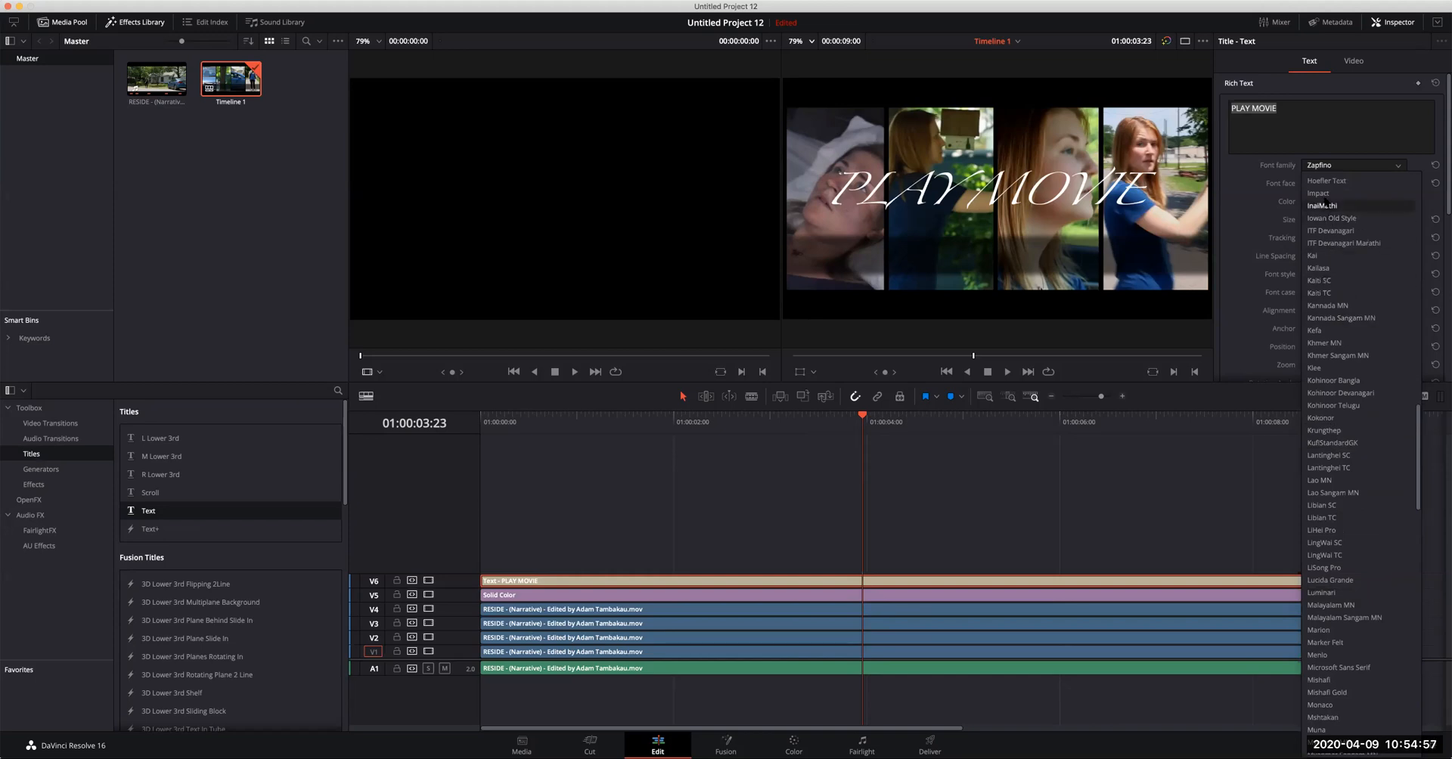
{"action": "left_click", "coordinate": [1316, 193]}
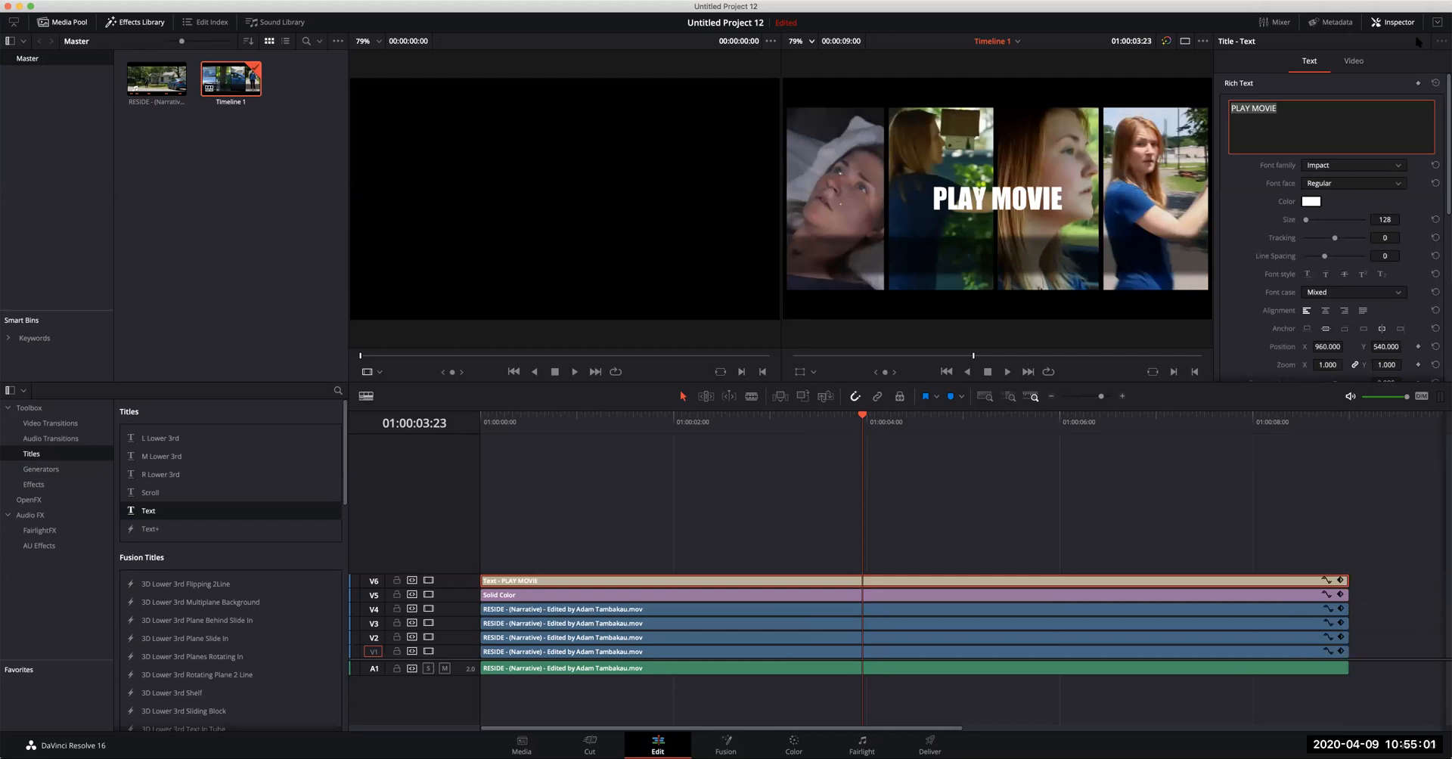
{"action": "mouse_move", "coordinate": [808, 598]}
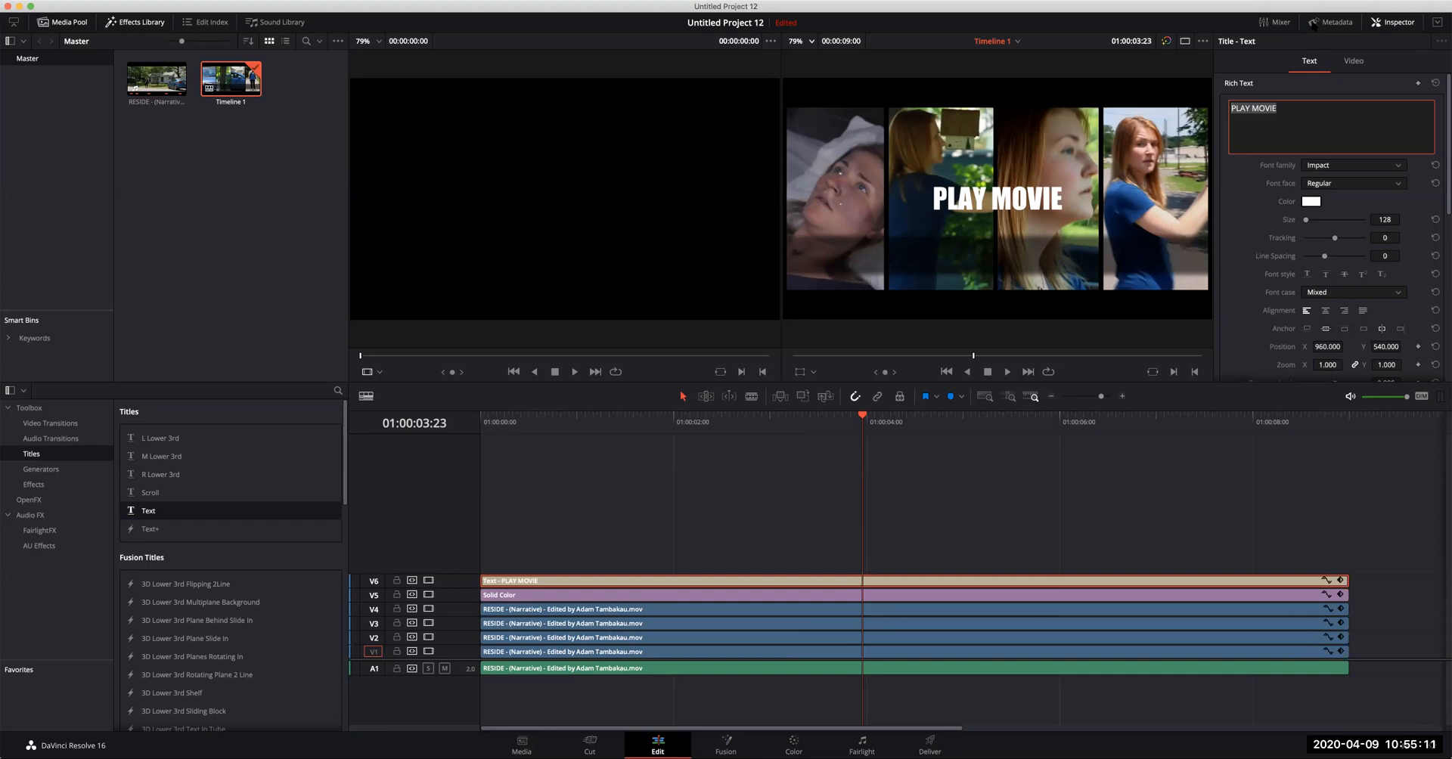
{"action": "mouse_move", "coordinate": [1196, 14]}
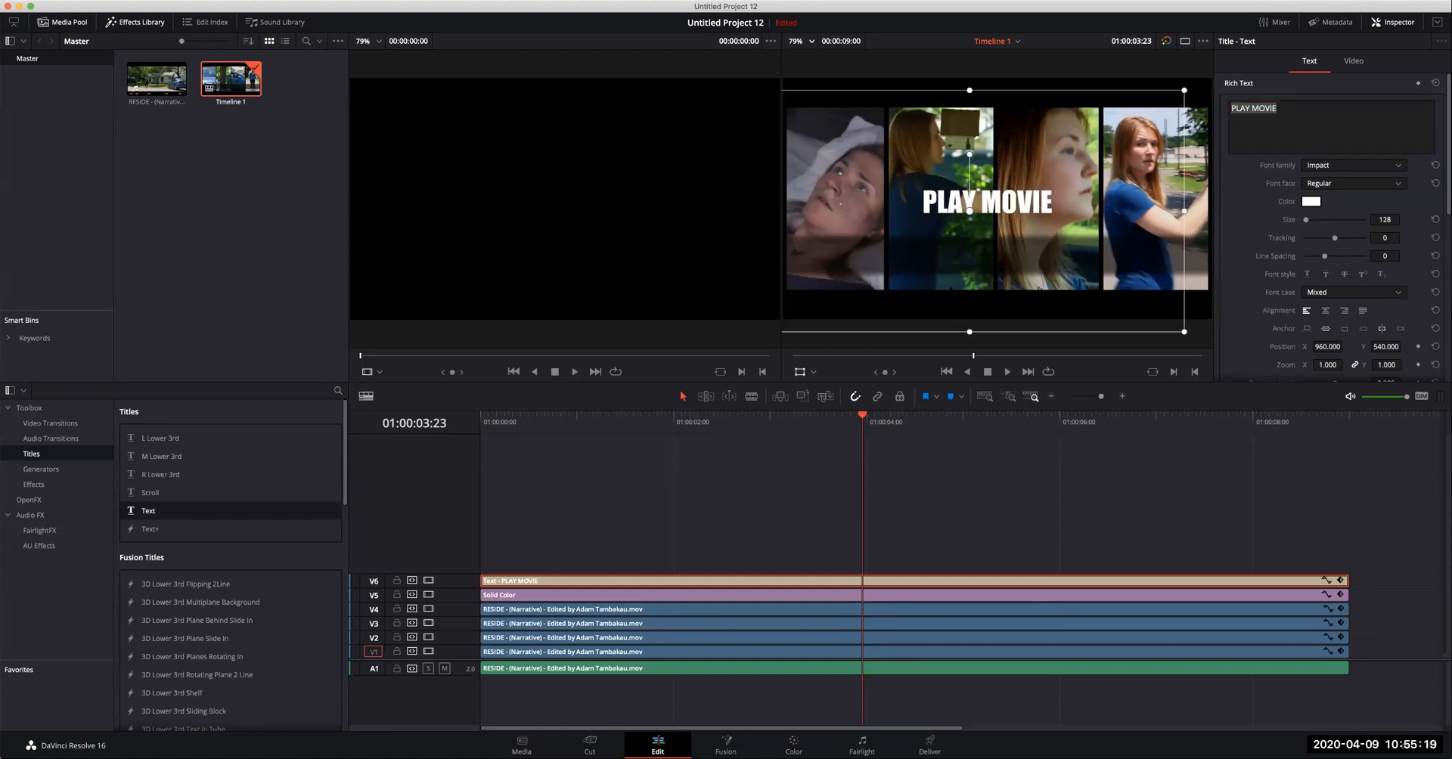
Drag PLAY MOVIE left onto the dark band and select its title clip.
{"action": "left_click_drag", "start_coordinate": [986, 202], "coordinate": [861, 259]}
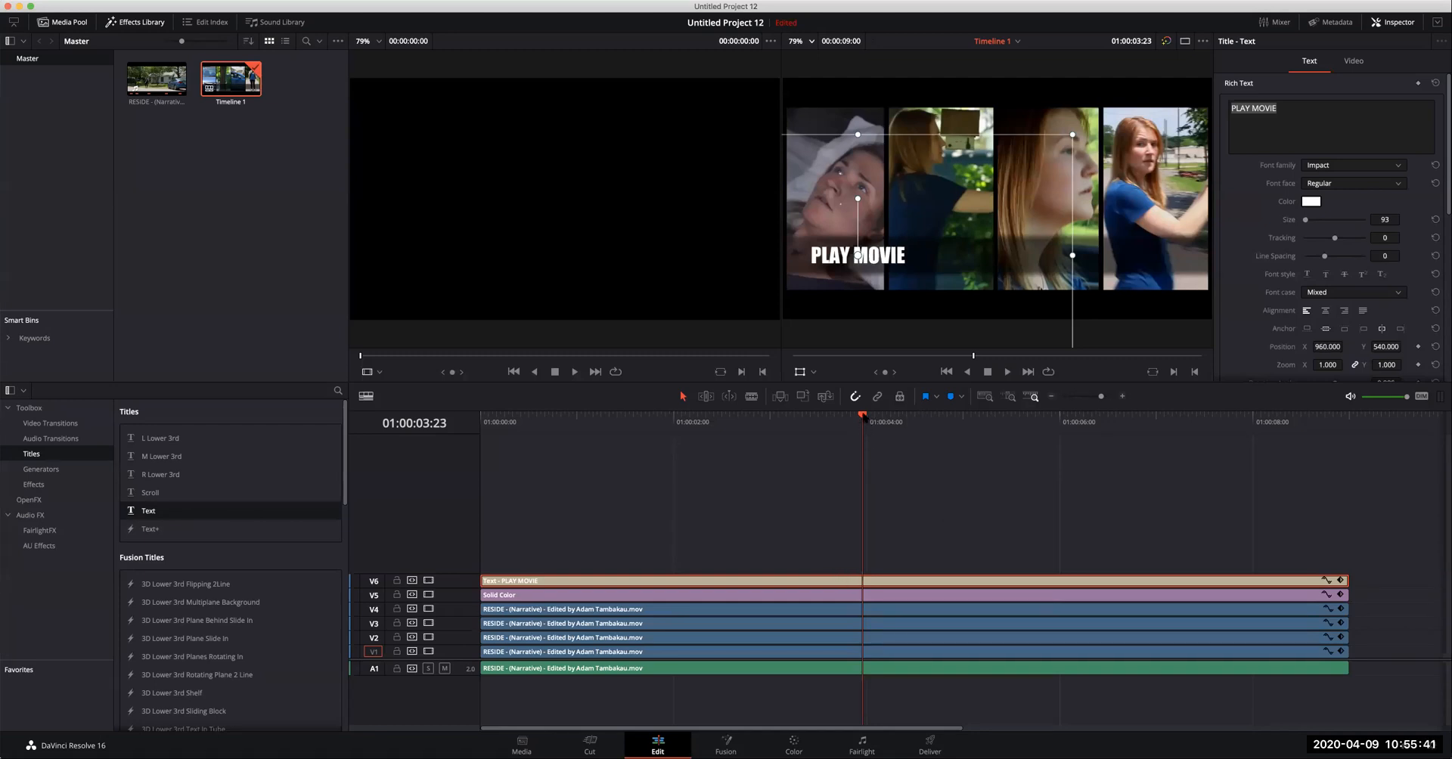
{"action": "left_click", "coordinate": [1349, 413]}
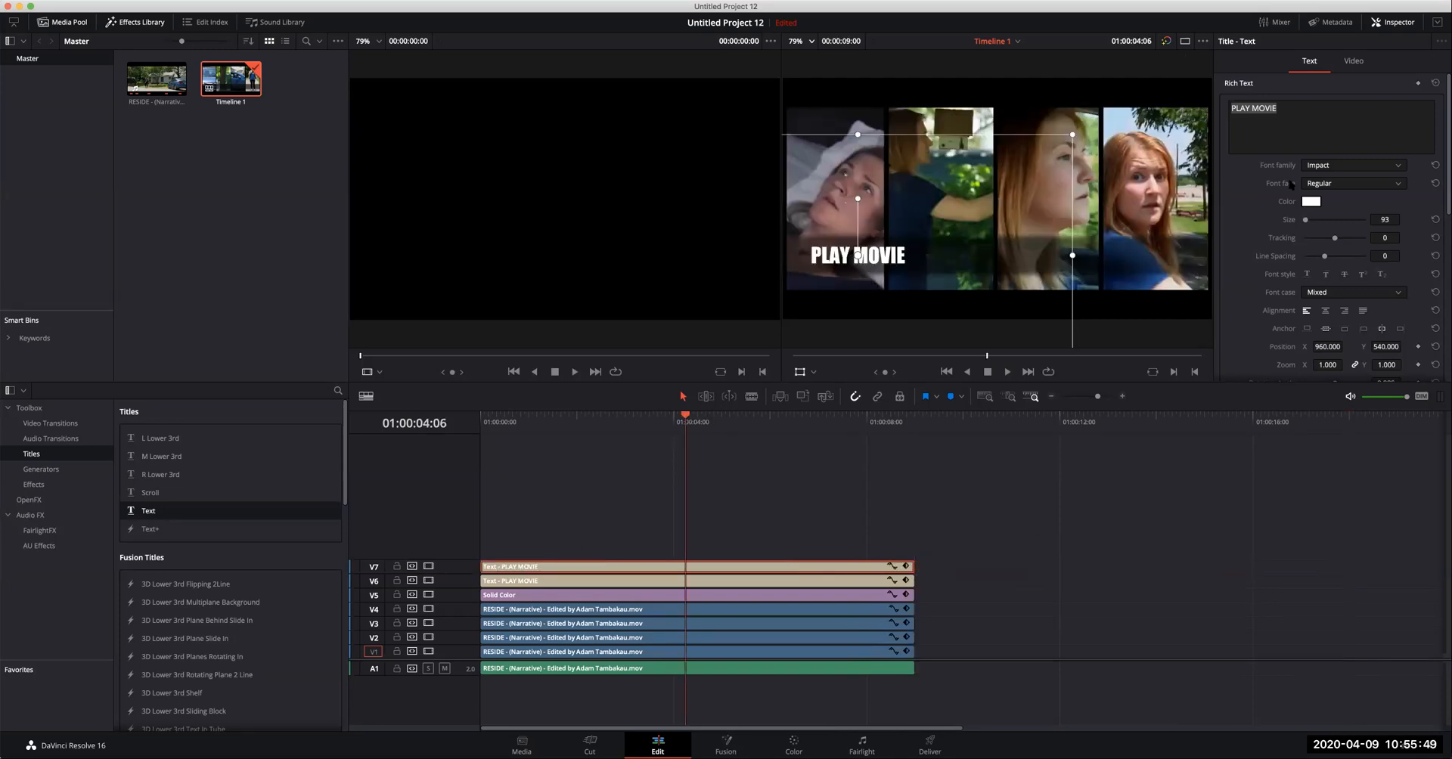
Retitle the duplicated clips to CHAPTERS and EXTRAS, then play back all three titles.
{"action": "left_click", "coordinate": [1330, 125]}
{"action": "type", "text": "CHAPTER"}
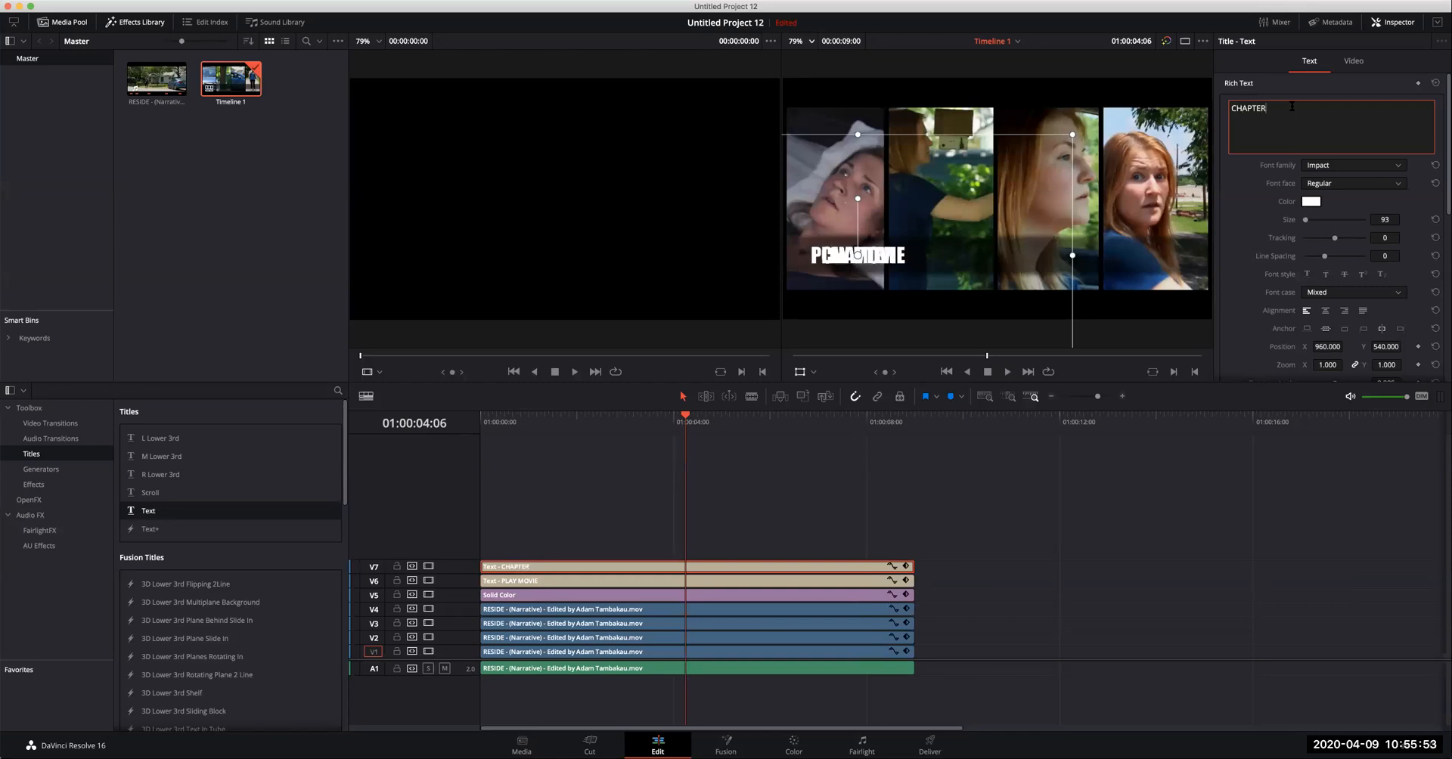
{"action": "type", "text": "S"}
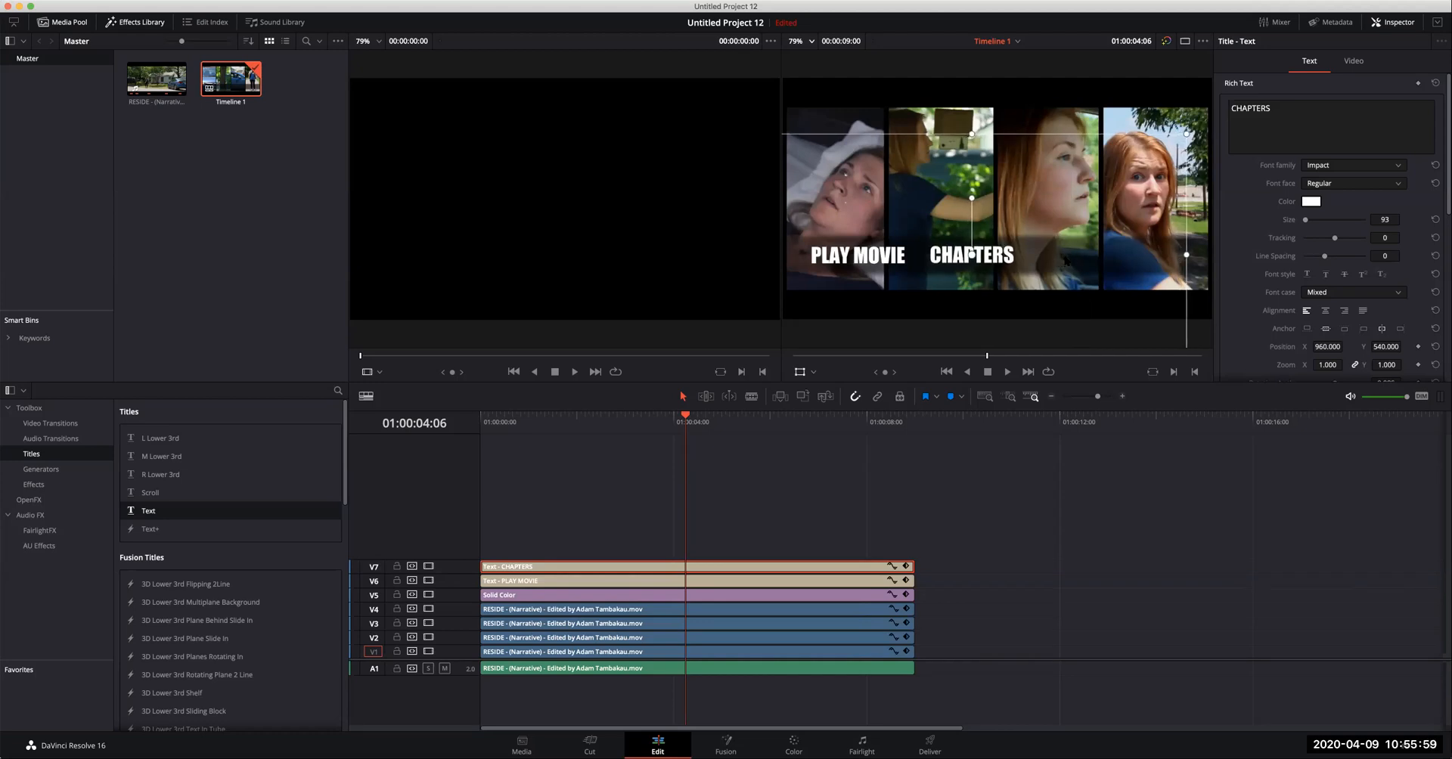
{"action": "mouse_move", "coordinate": [879, 429]}
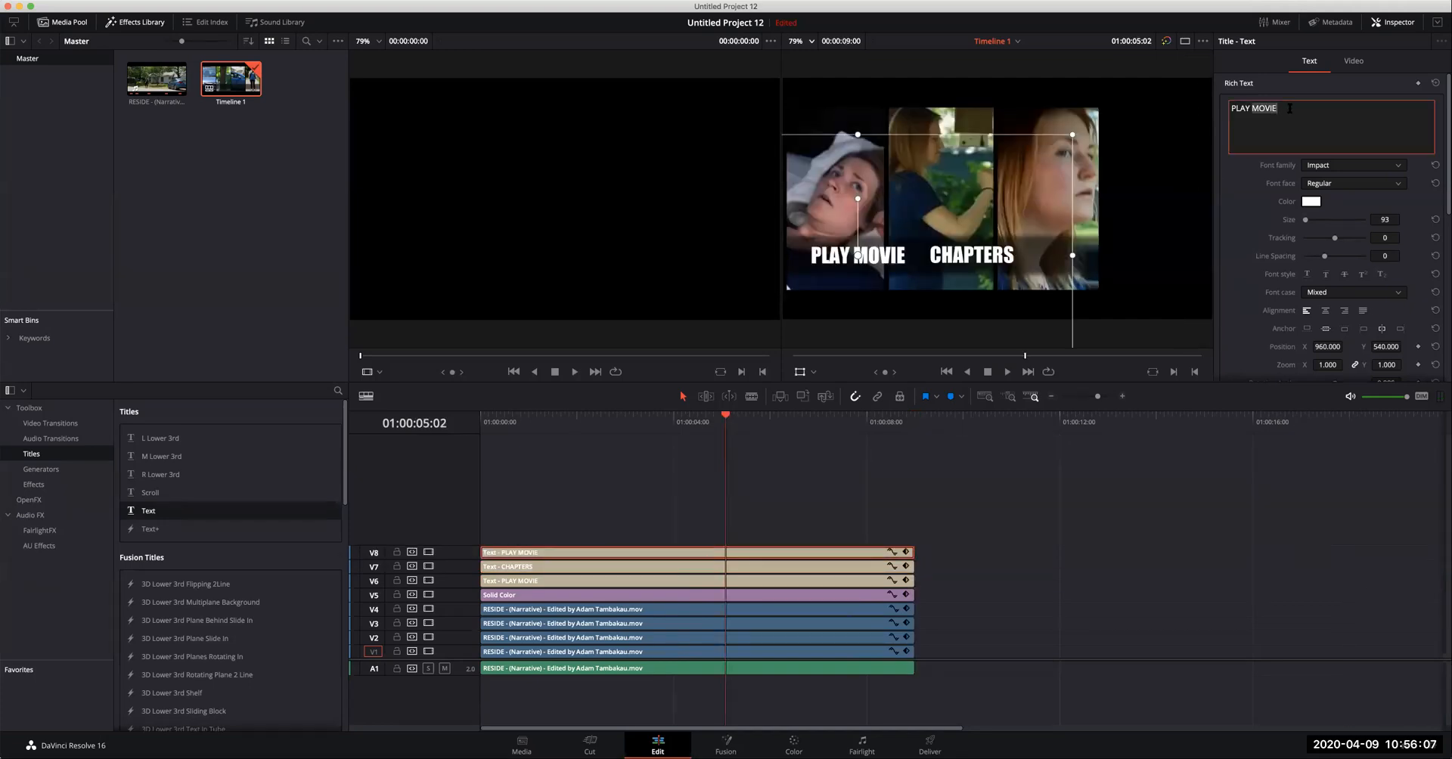
{"action": "type", "text": "EXT"}
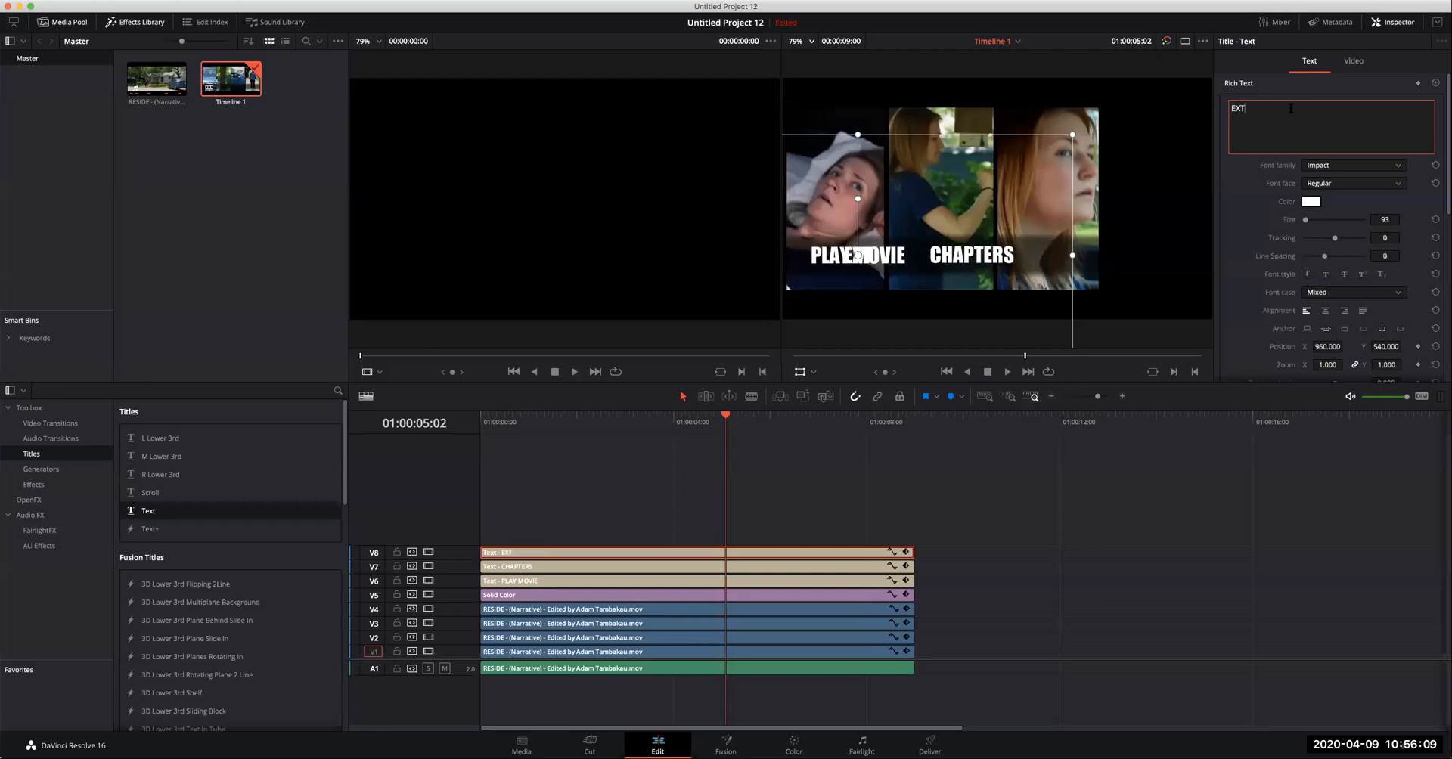
{"action": "type", "text": "RAS"}
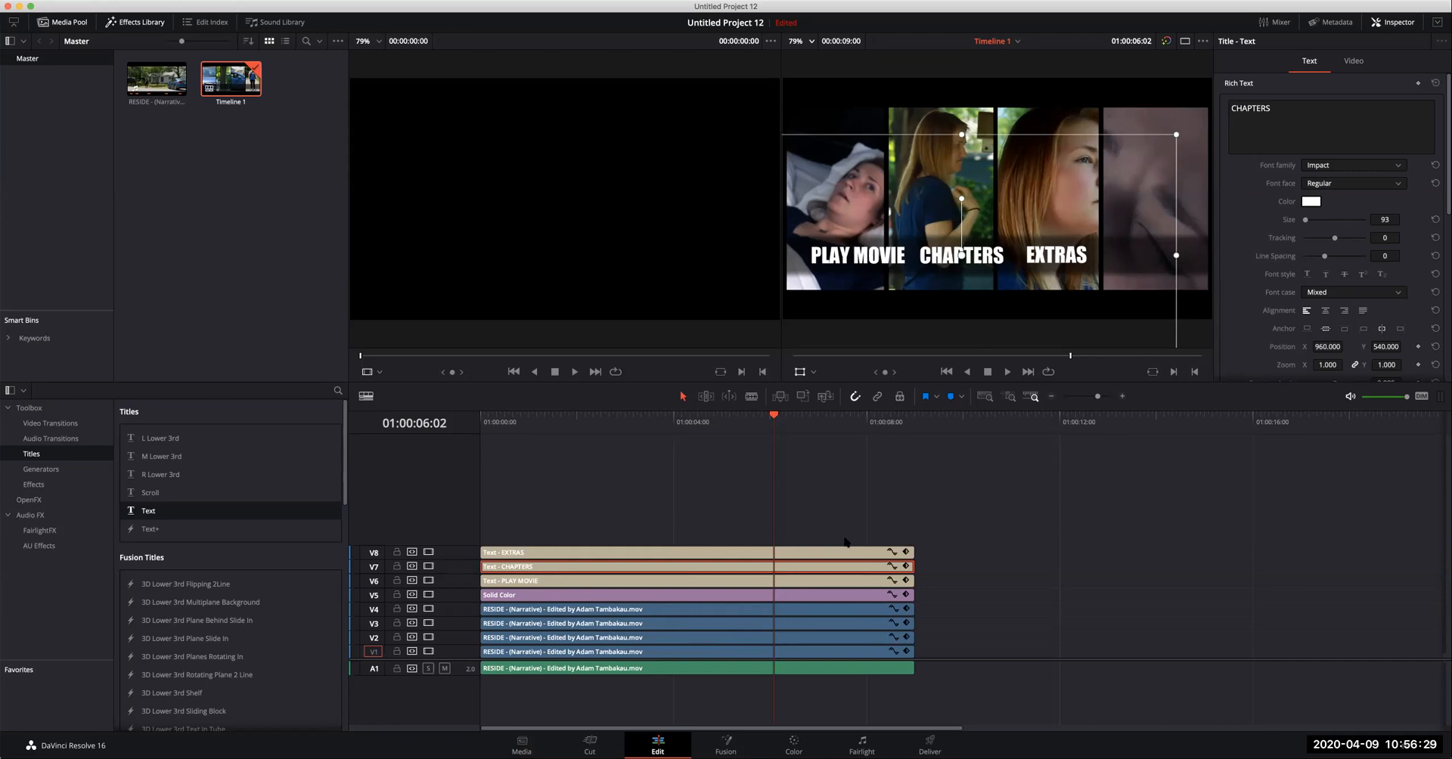
{"action": "left_click", "coordinate": [625, 551]}
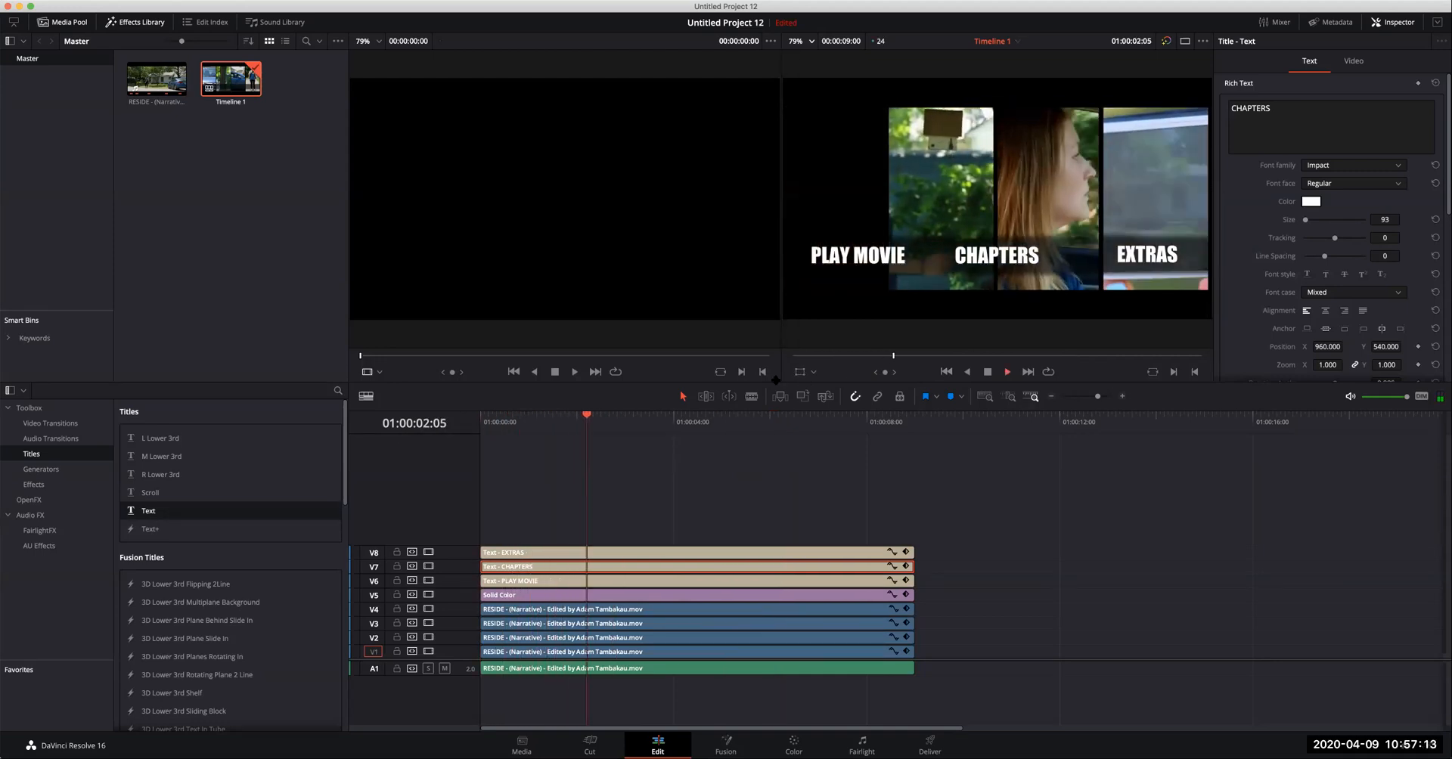
Select a title clip and replay the timeline to check the staggered menu titles.
{"action": "left_click", "coordinate": [684, 417]}
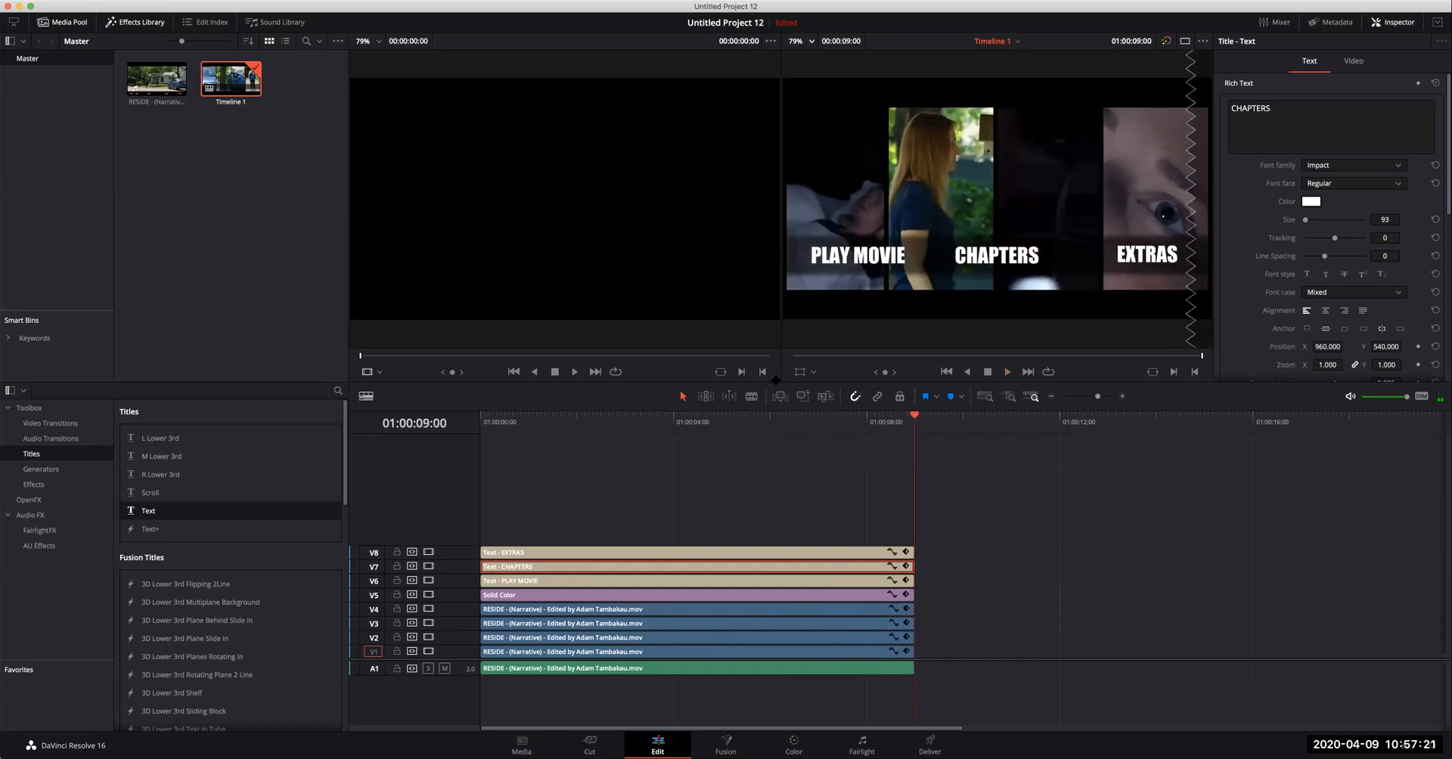
{"action": "mouse_move", "coordinate": [833, 256]}
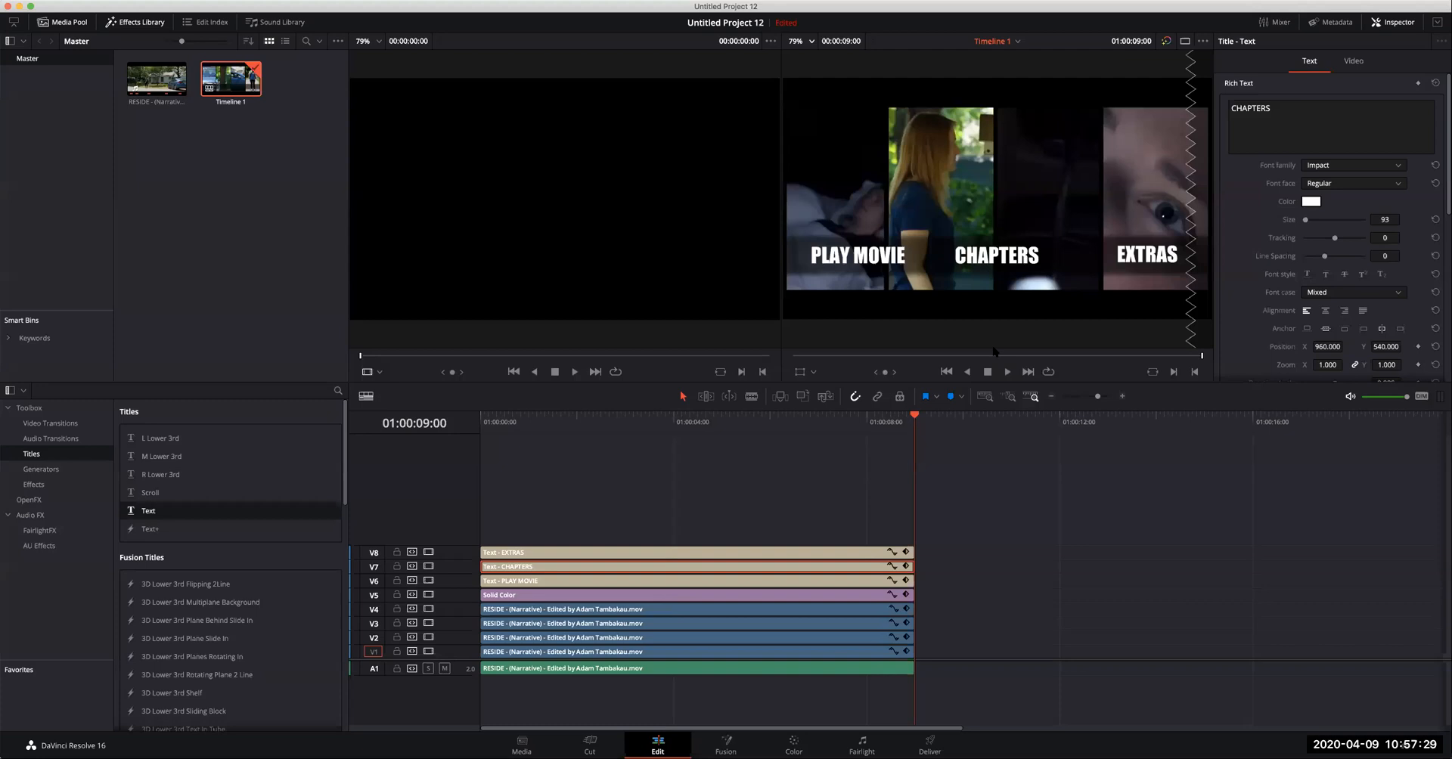
{"action": "left_click", "coordinate": [694, 552]}
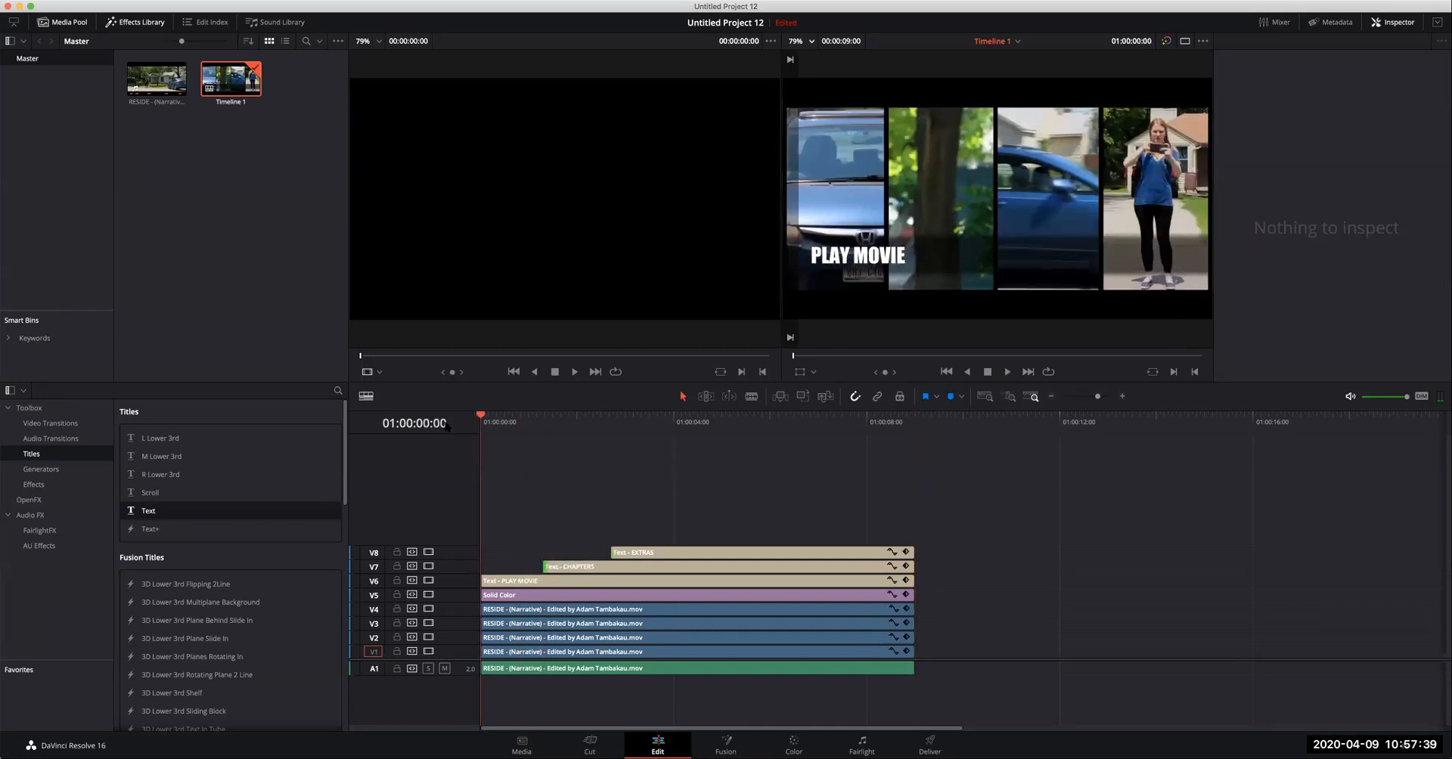
Preview the menu's opening, then select the PLAY MOVIE title clip for duplicating.
{"action": "left_click", "coordinate": [509, 581]}
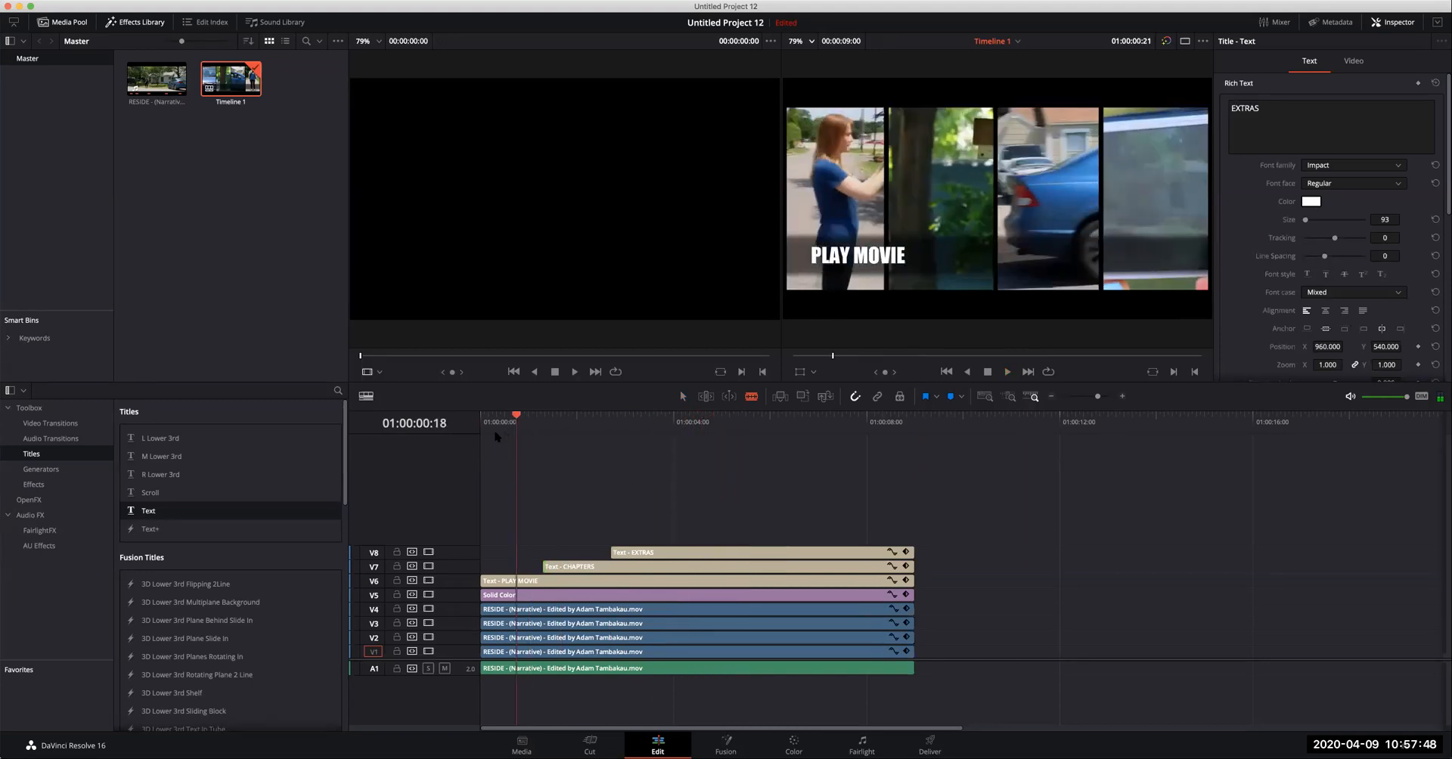
{"action": "left_click_drag", "start_coordinate": [516, 413], "coordinate": [503, 413]}
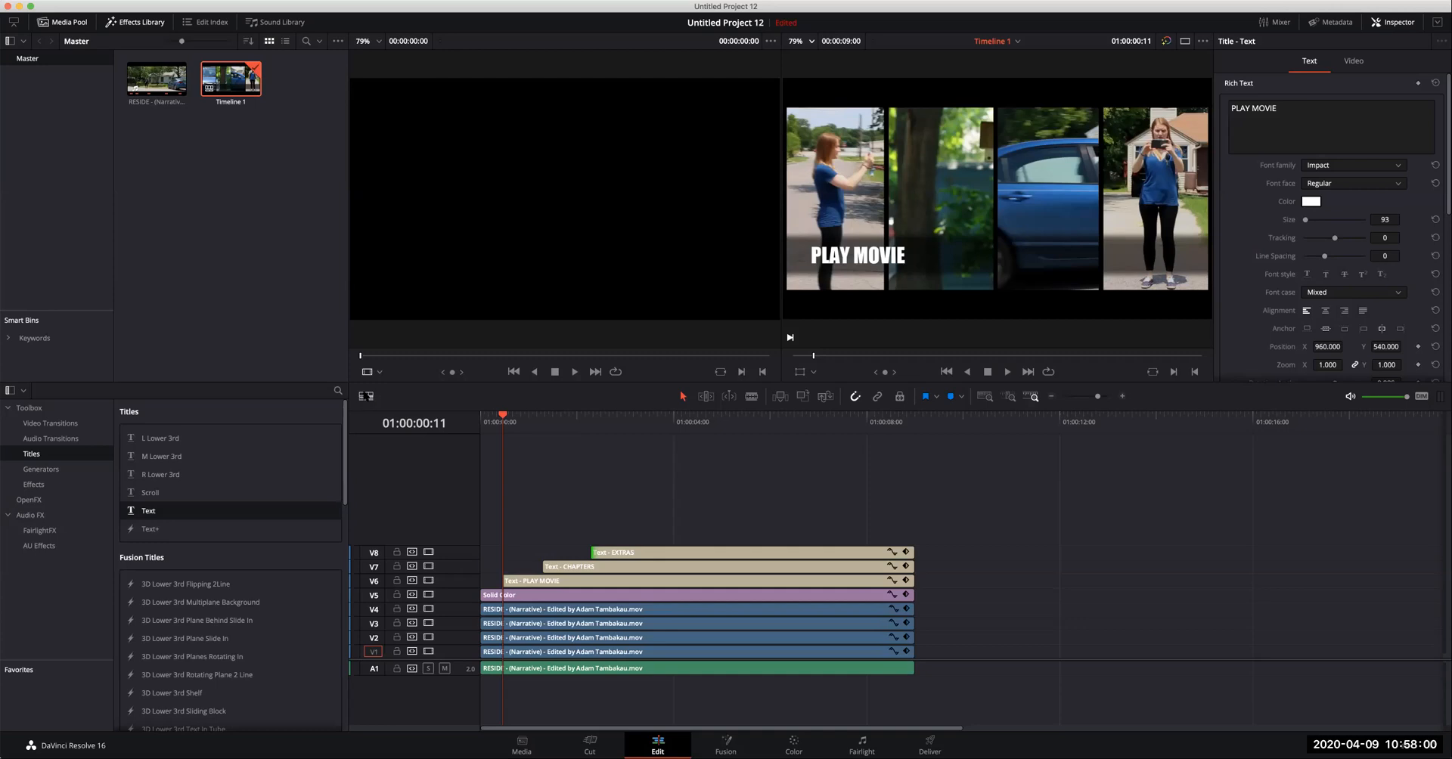
{"action": "left_click", "coordinate": [366, 396]}
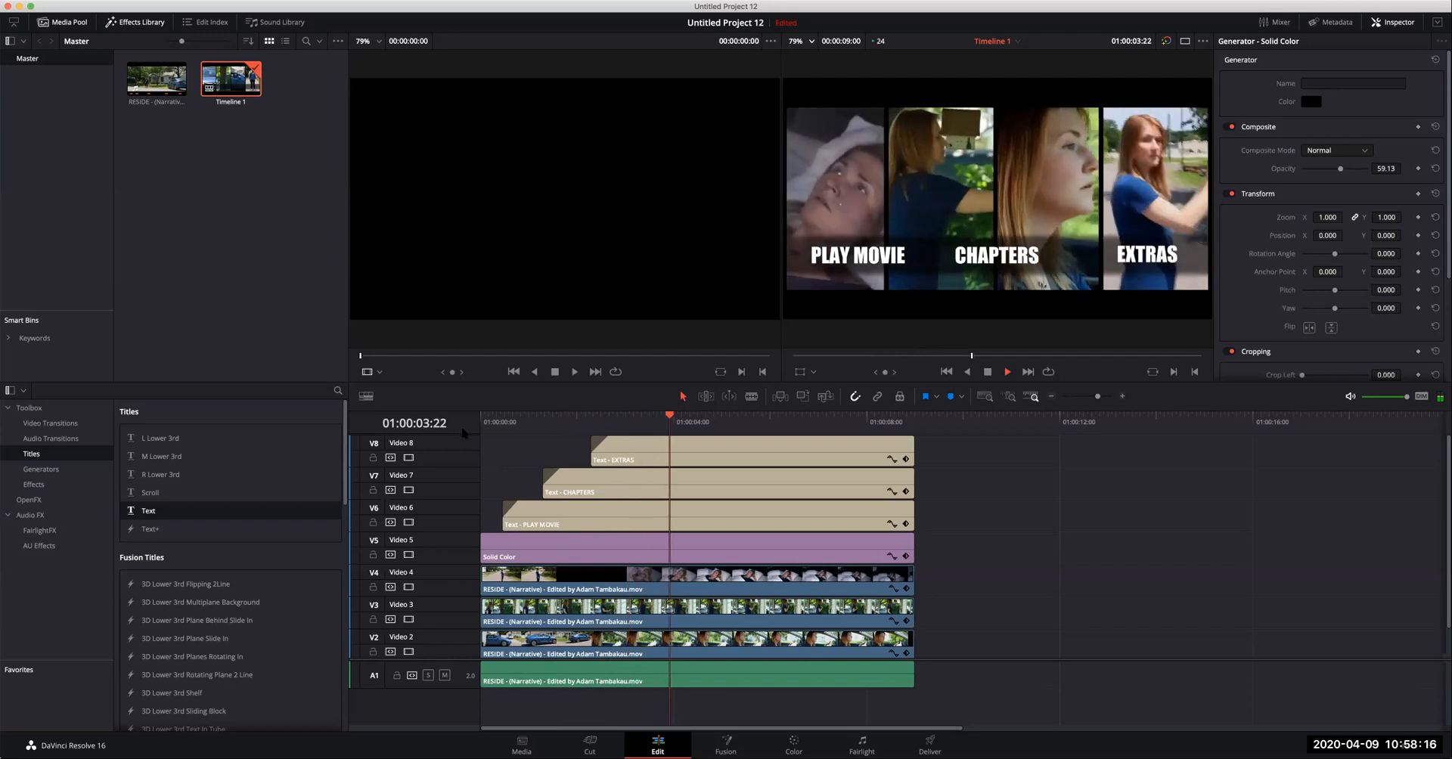
{"action": "left_click", "coordinate": [766, 414]}
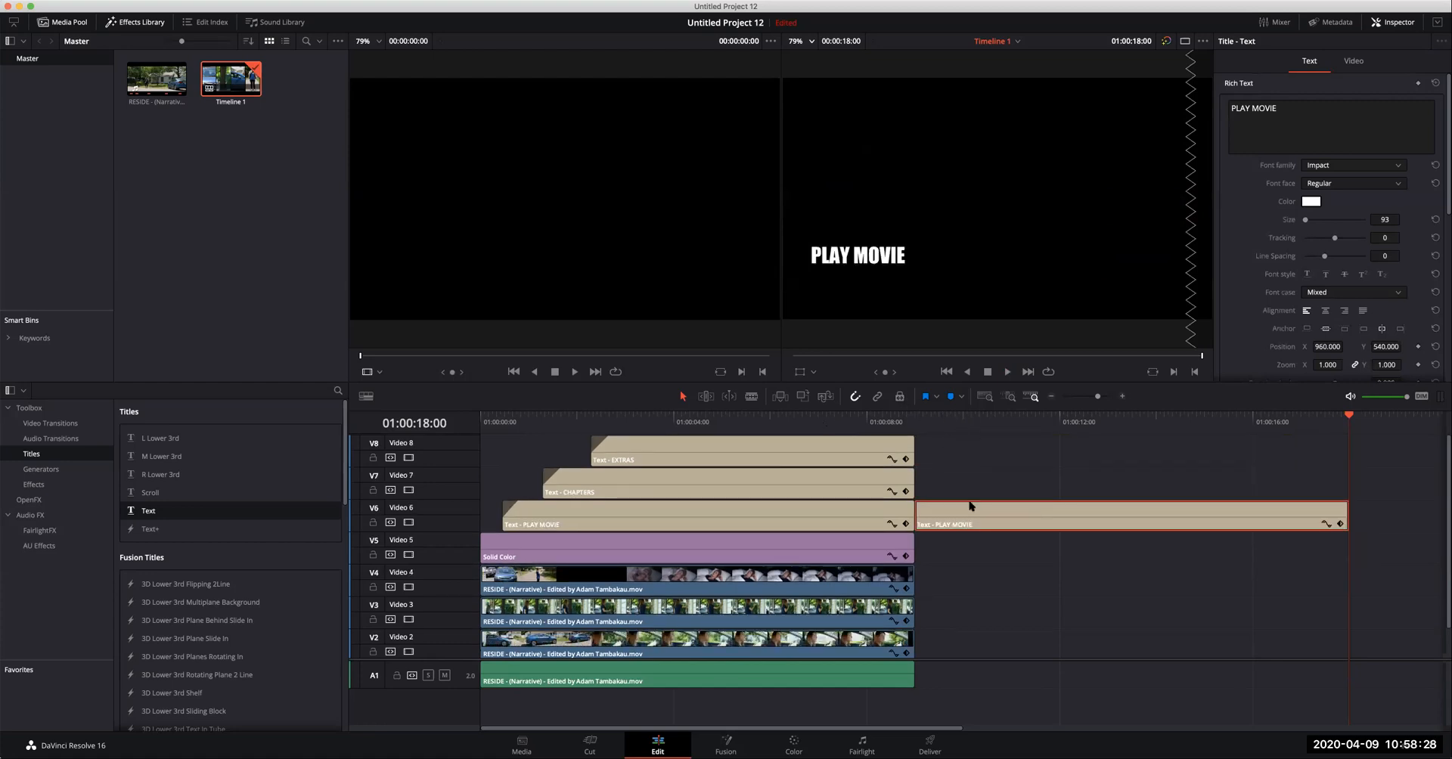
Change the copied title's text to RESIDE and raise its size to 152.
{"action": "left_click", "coordinate": [365, 396]}
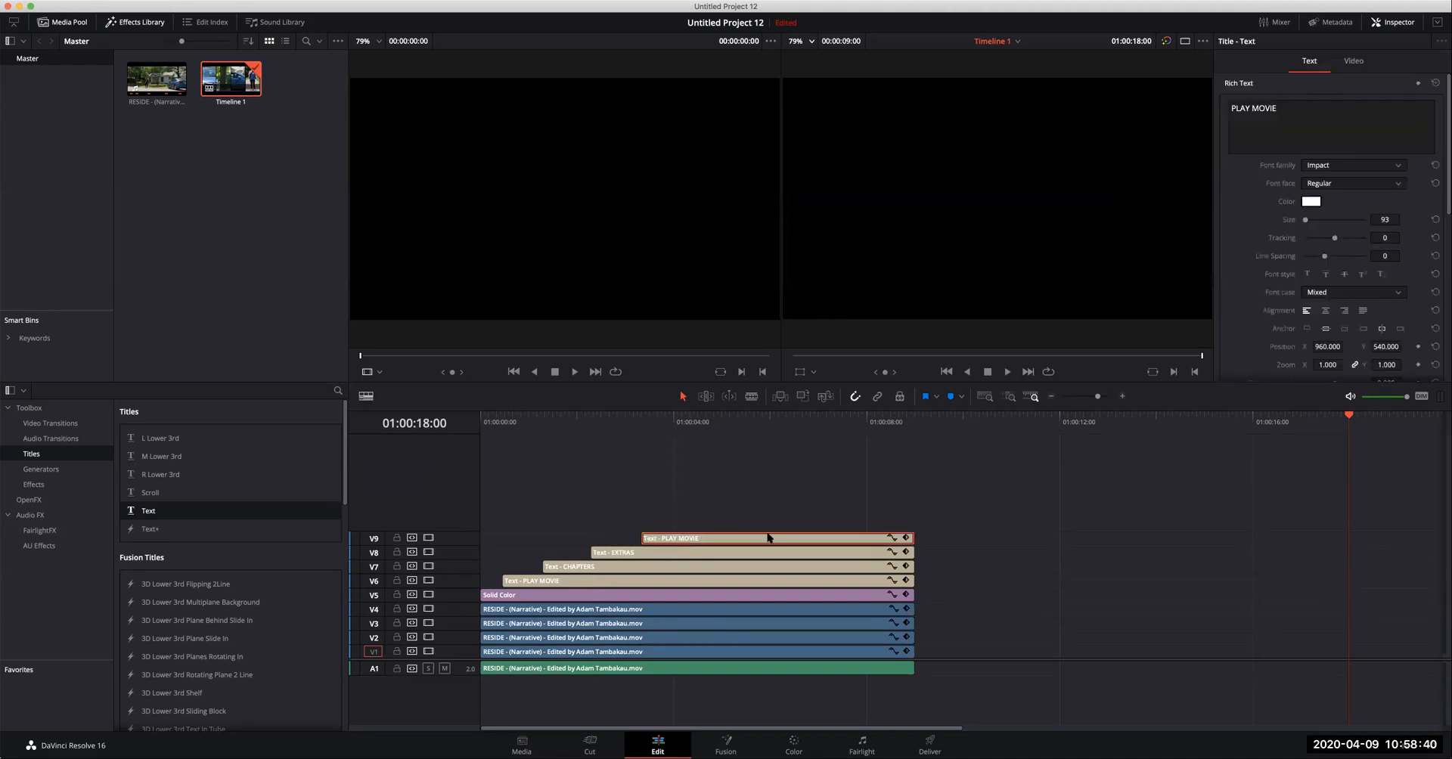
{"action": "left_click", "coordinate": [1330, 127]}
{"action": "type", "text": "RESIDE"}
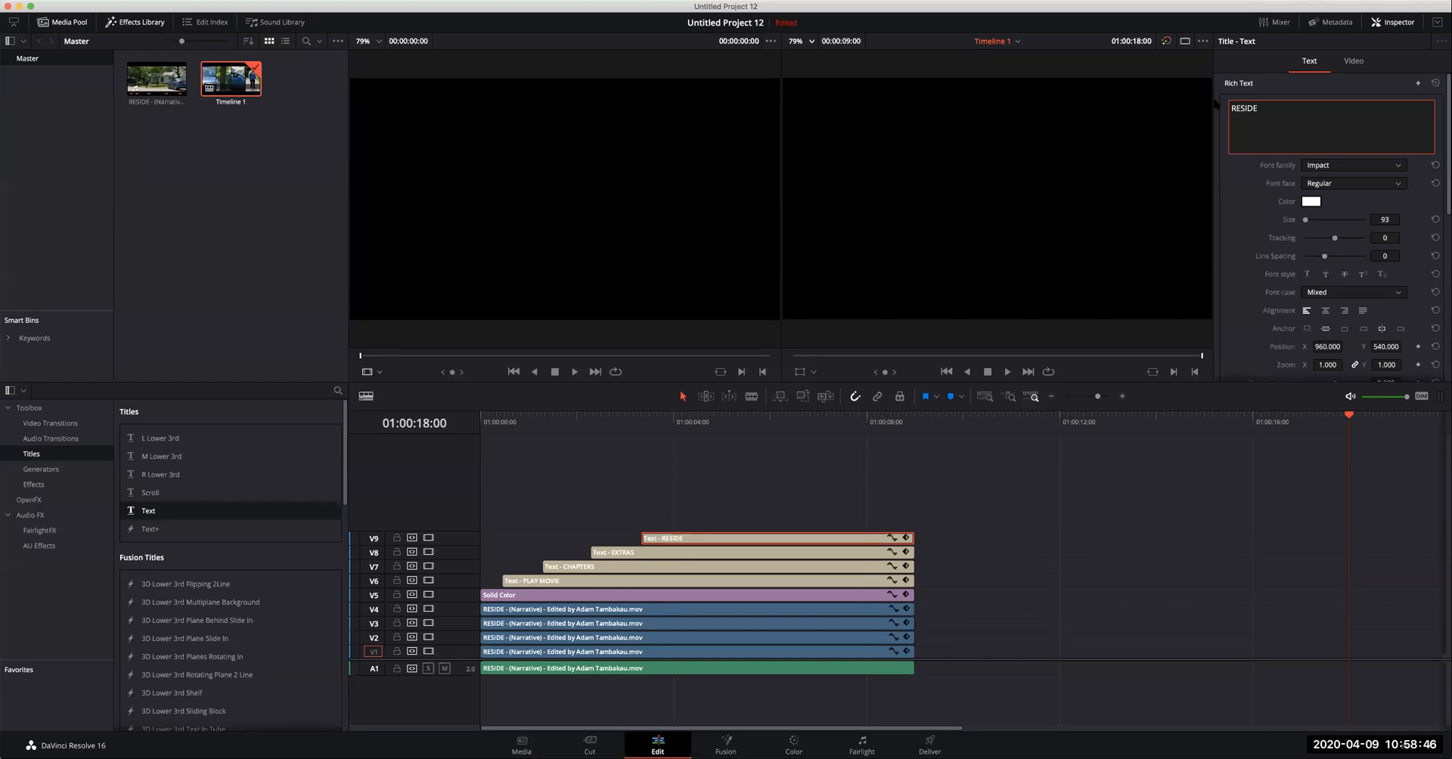
{"action": "left_click", "coordinate": [758, 422]}
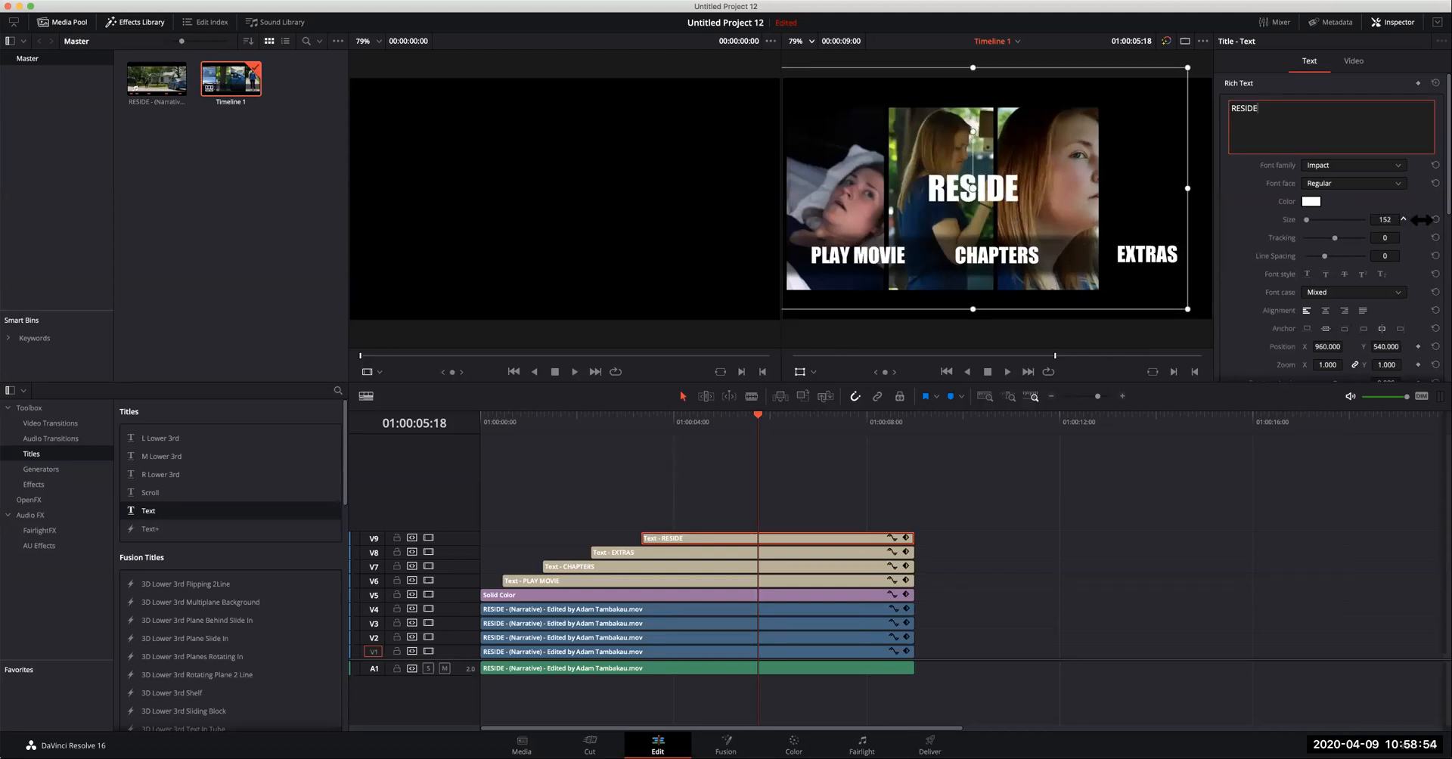
Try several fonts, including Osaka, and settle the RESIDE title on Comic Sans MS.
{"action": "left_click", "coordinate": [1352, 165]}
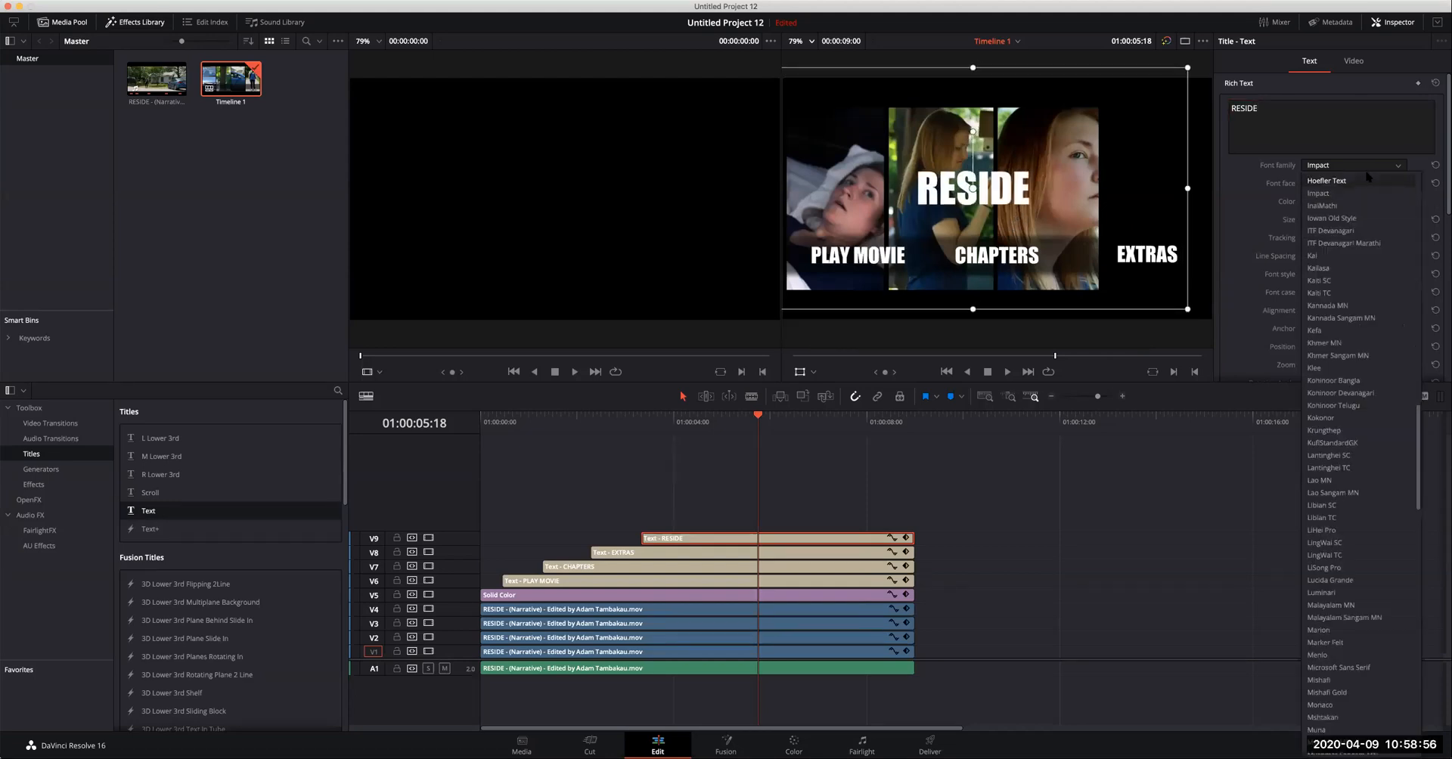
{"action": "left_click", "coordinate": [1319, 418]}
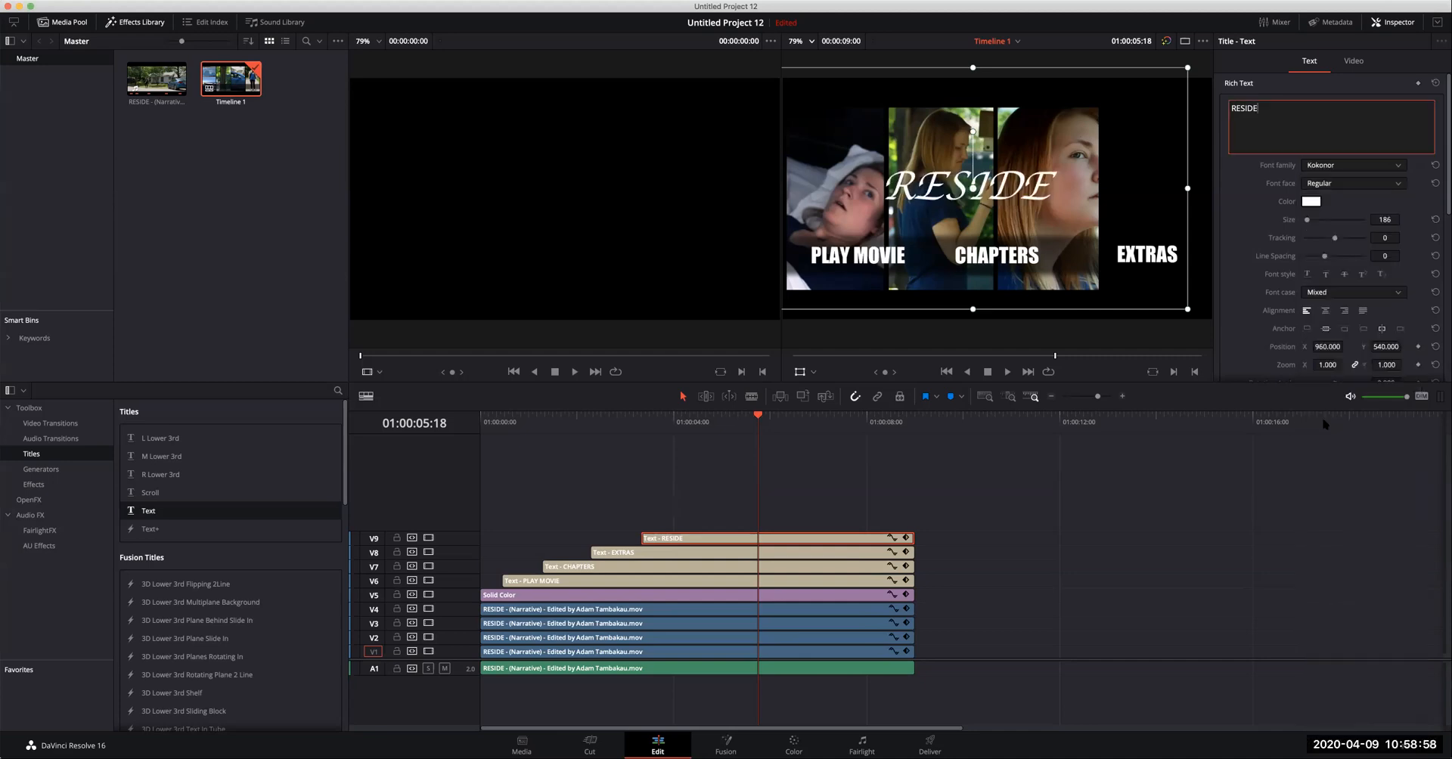
{"action": "mouse_move", "coordinate": [1334, 189]}
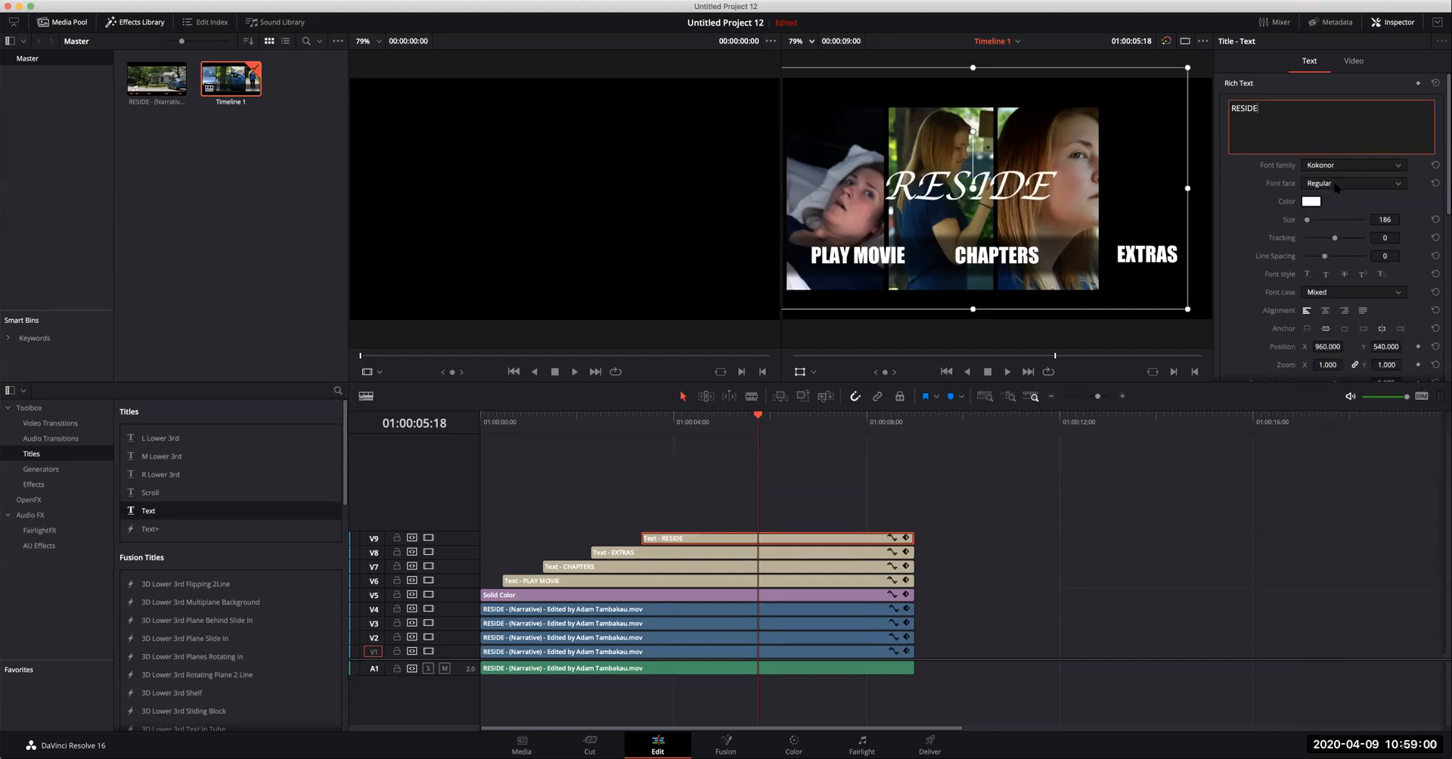
{"action": "left_click", "coordinate": [1352, 165]}
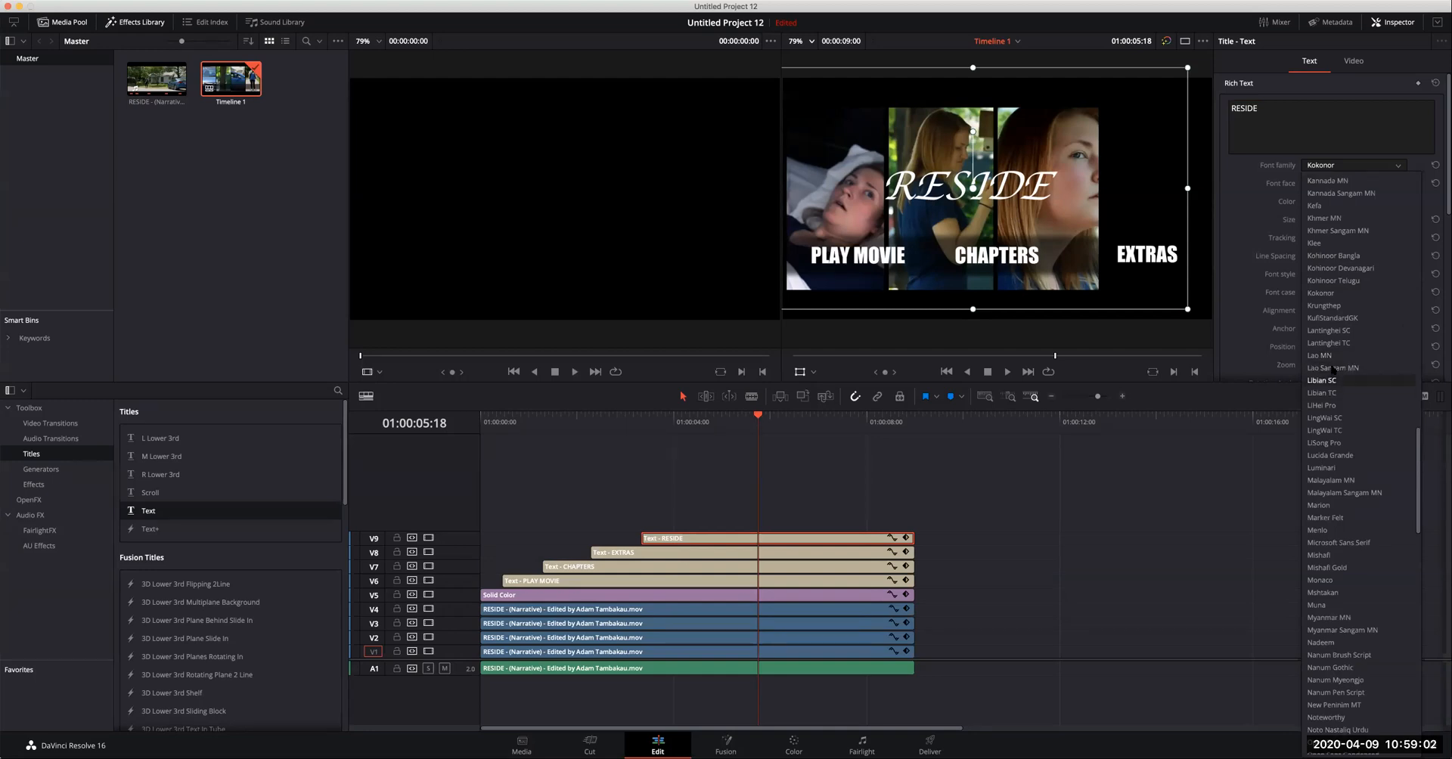
{"action": "left_click", "coordinate": [1319, 355]}
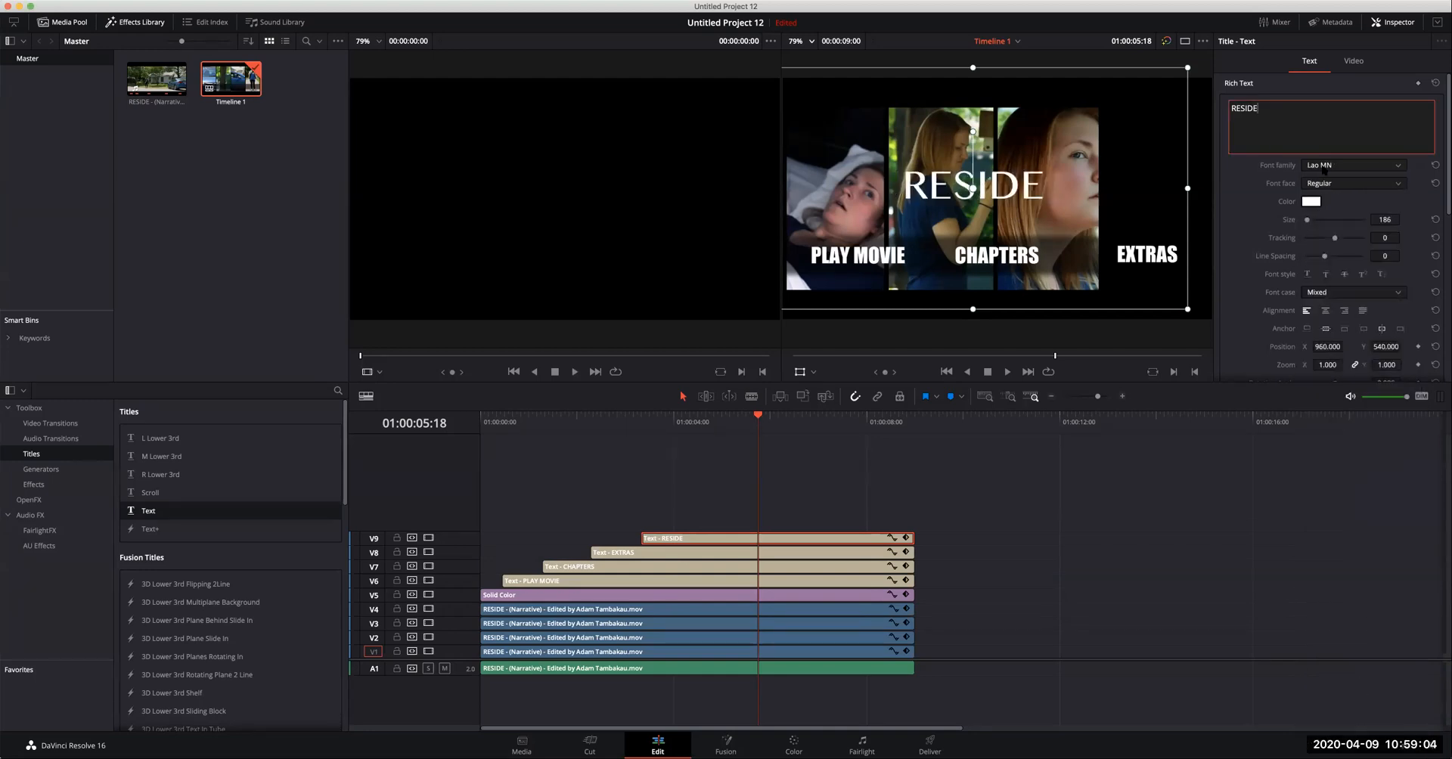
{"action": "left_click", "coordinate": [1352, 164]}
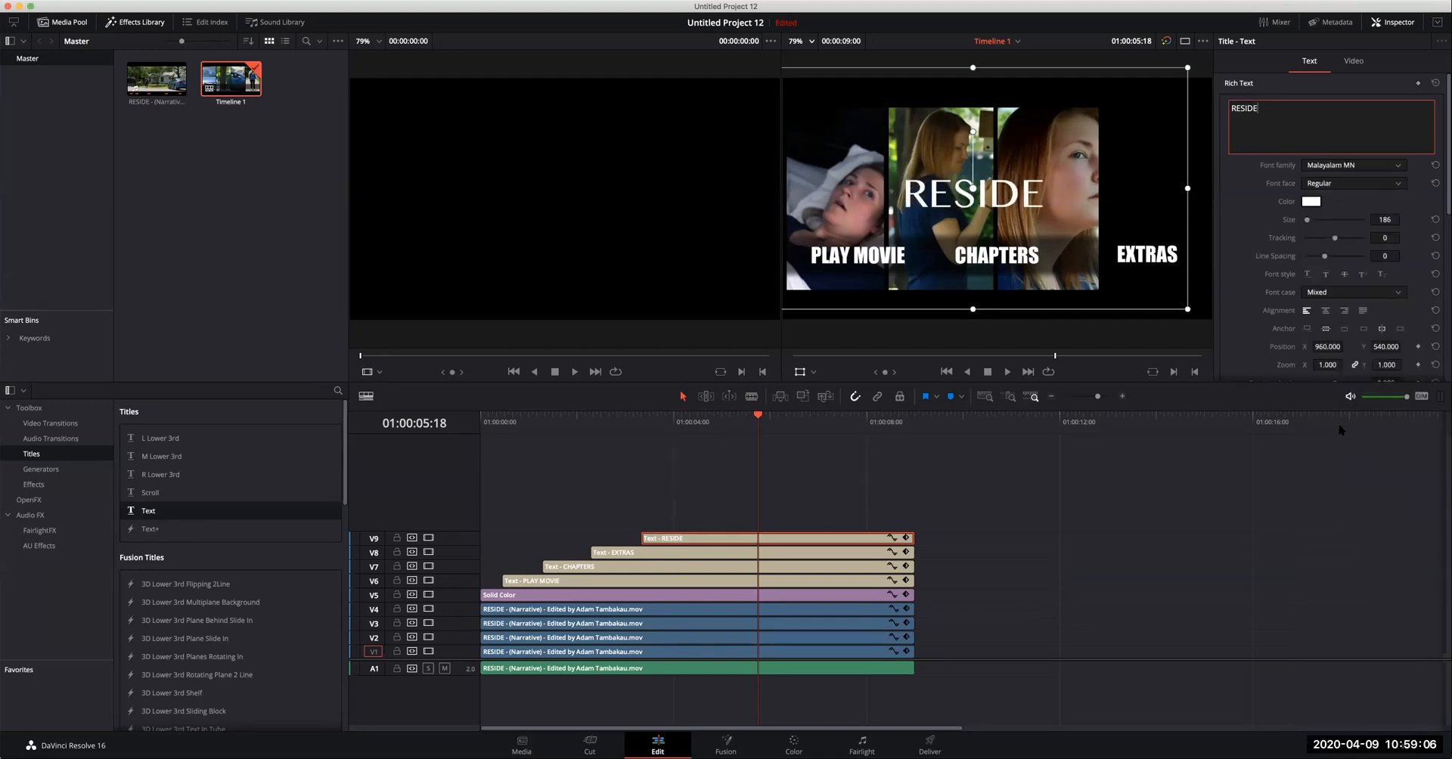
{"action": "left_click", "coordinate": [1353, 165]}
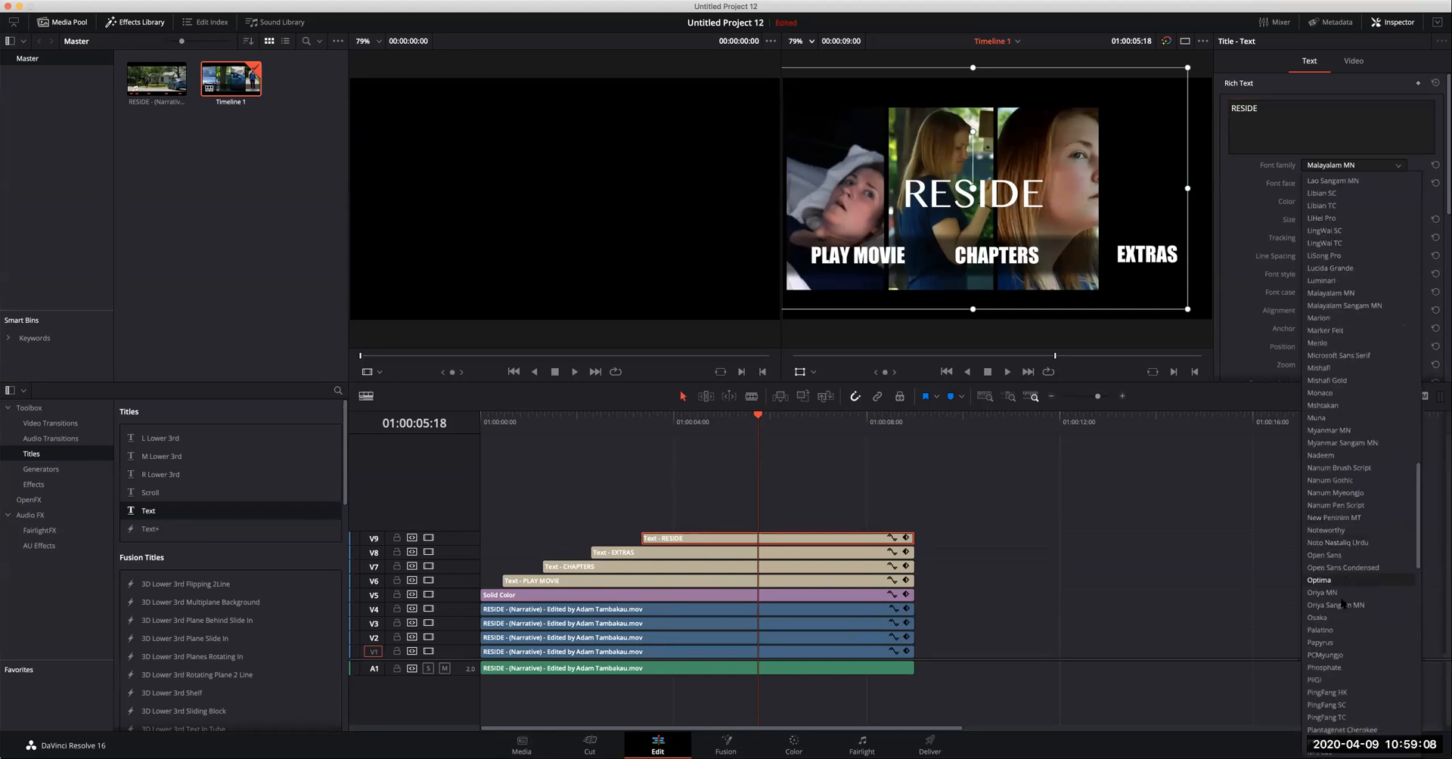
{"action": "left_click", "coordinate": [1315, 618]}
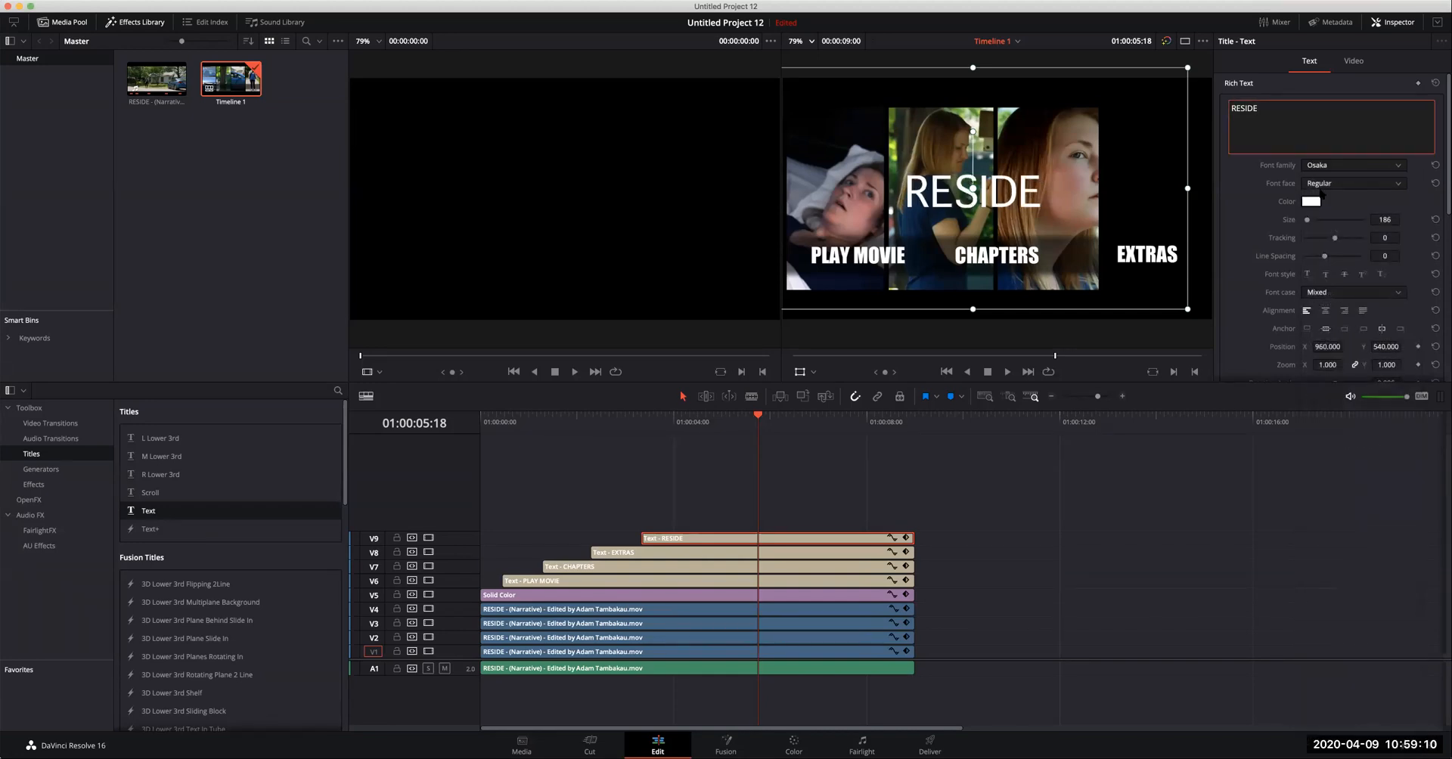
{"action": "left_click", "coordinate": [1351, 165]}
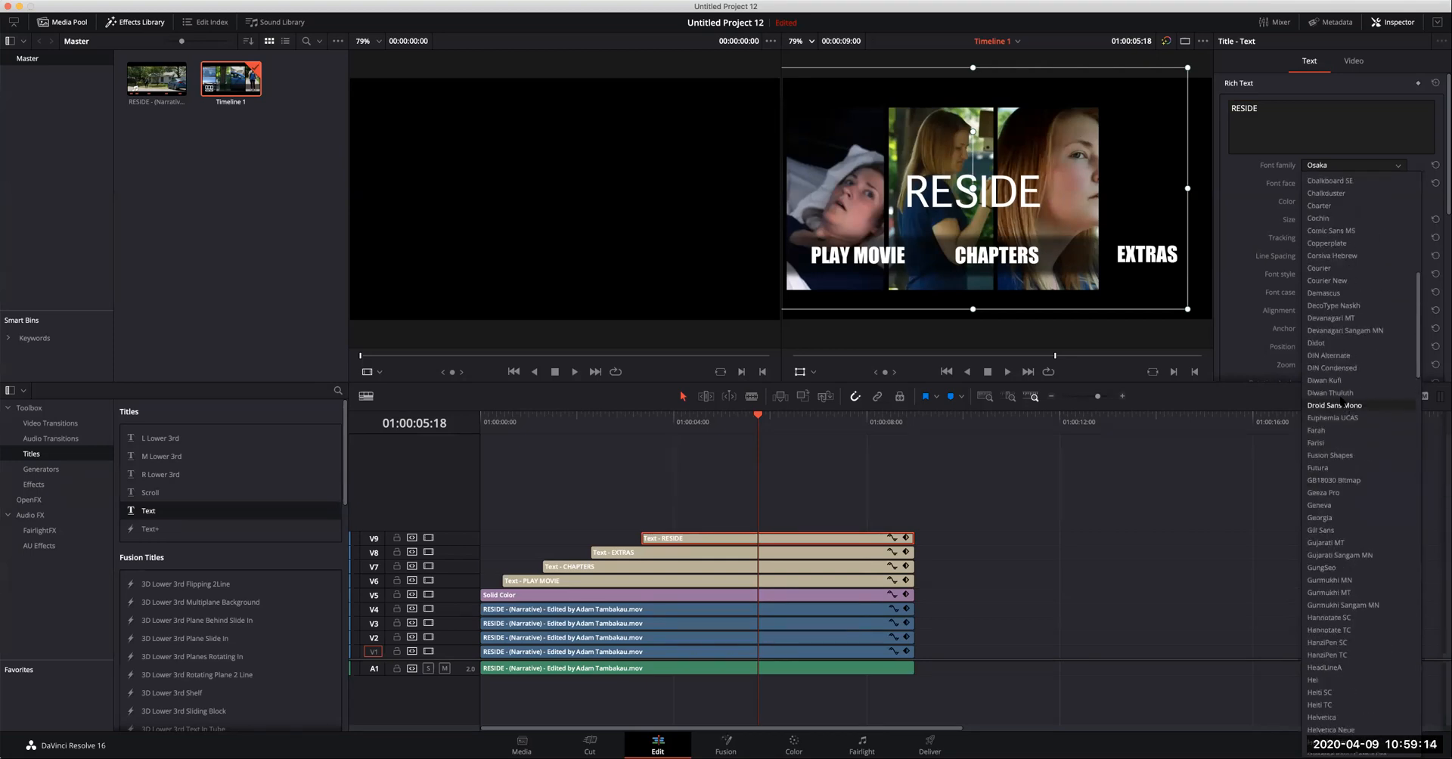
{"action": "left_click", "coordinate": [1331, 231]}
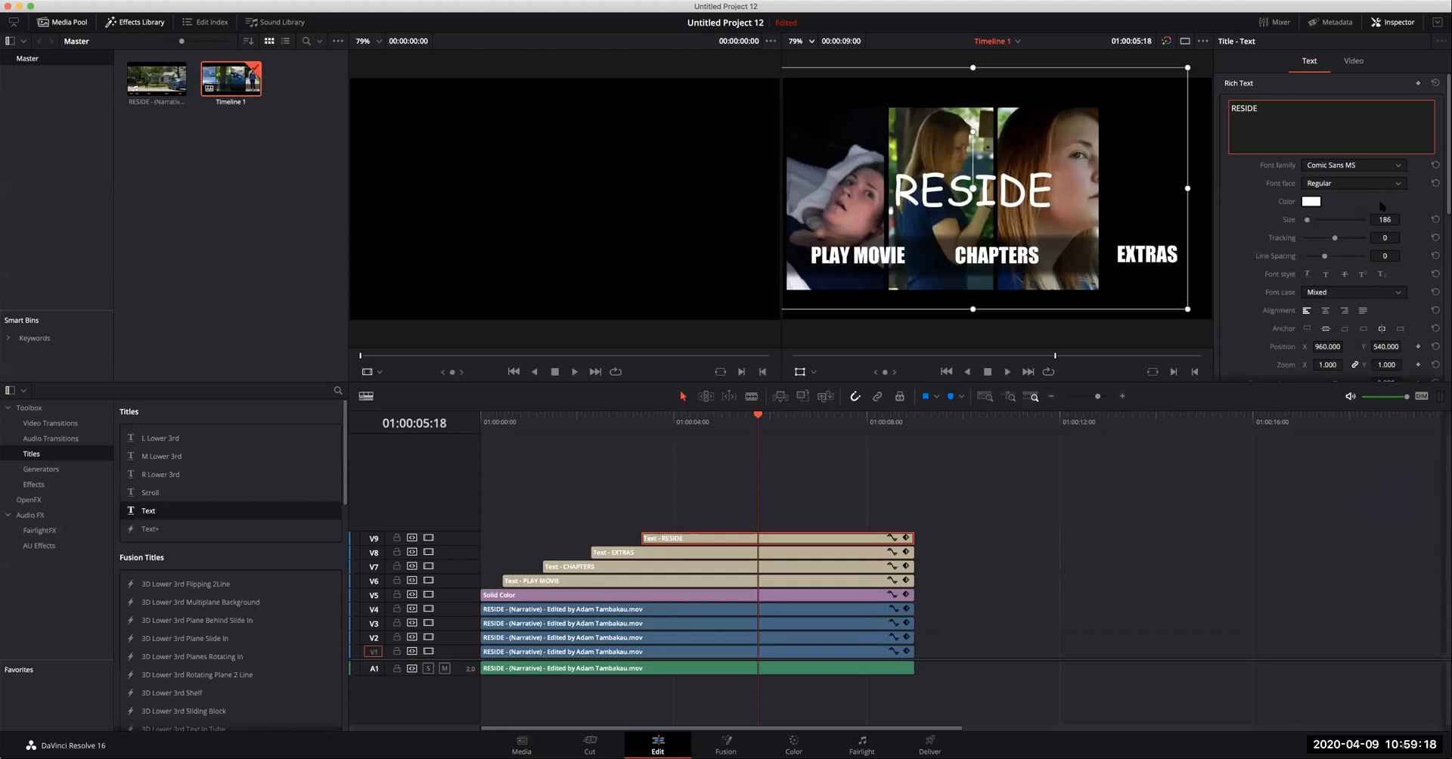
Increase the RESIDE text size to 231 and move the playhead to about three seconds.
{"action": "left_click", "coordinate": [1403, 217]}
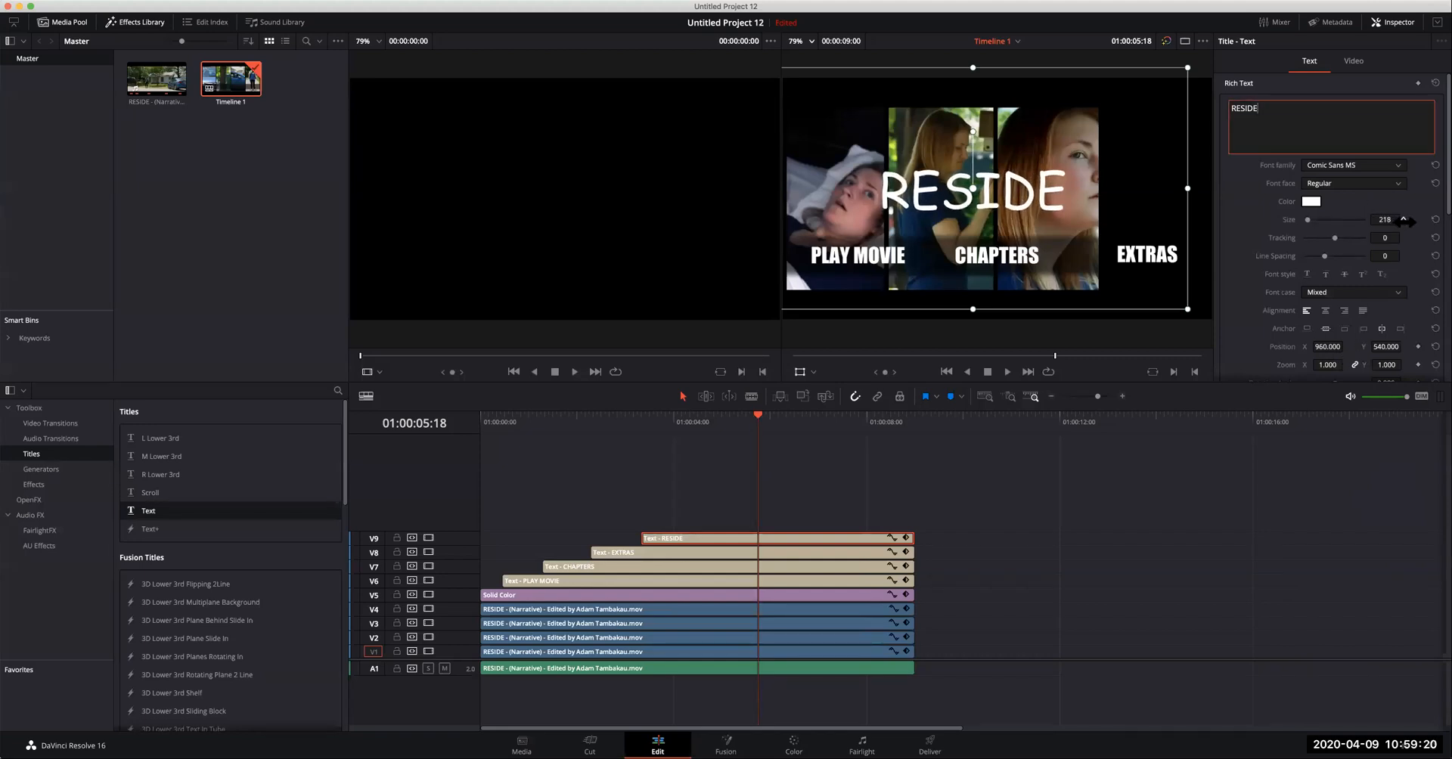
{"action": "left_click", "coordinate": [1403, 217]}
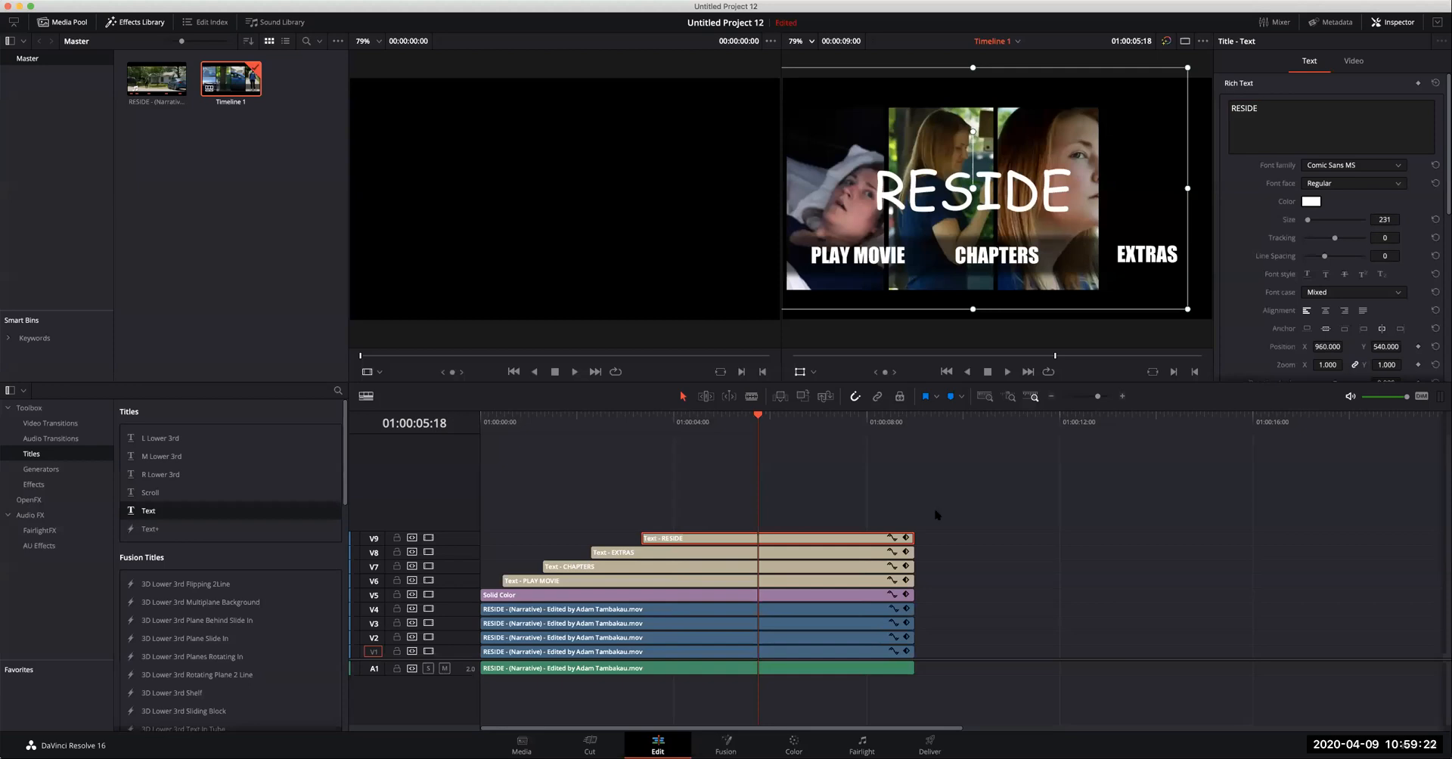
{"action": "left_click", "coordinate": [652, 422]}
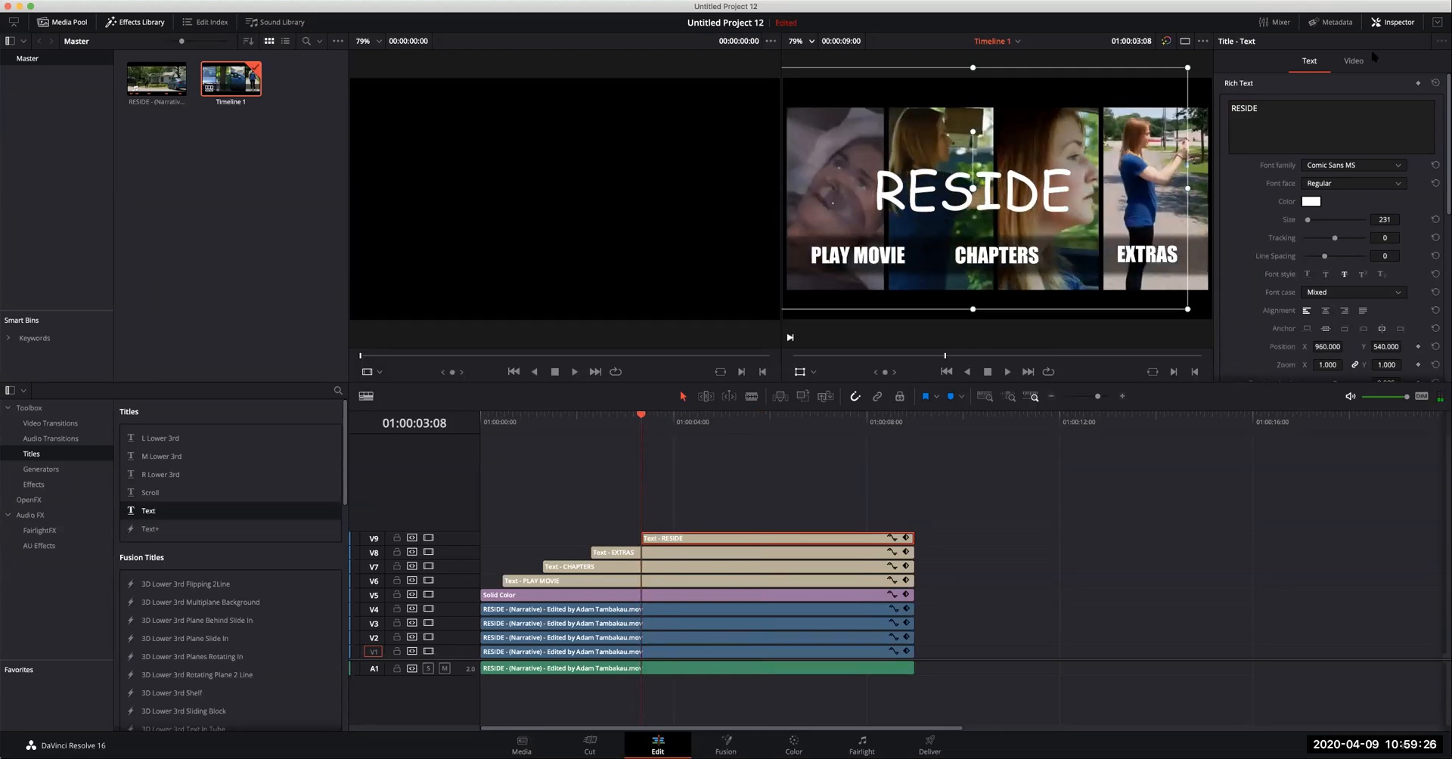
Set the RESIDE title's Zoom to 1.110 and Position to X 109.062, Y 45.654.
{"action": "left_click", "coordinate": [1352, 60]}
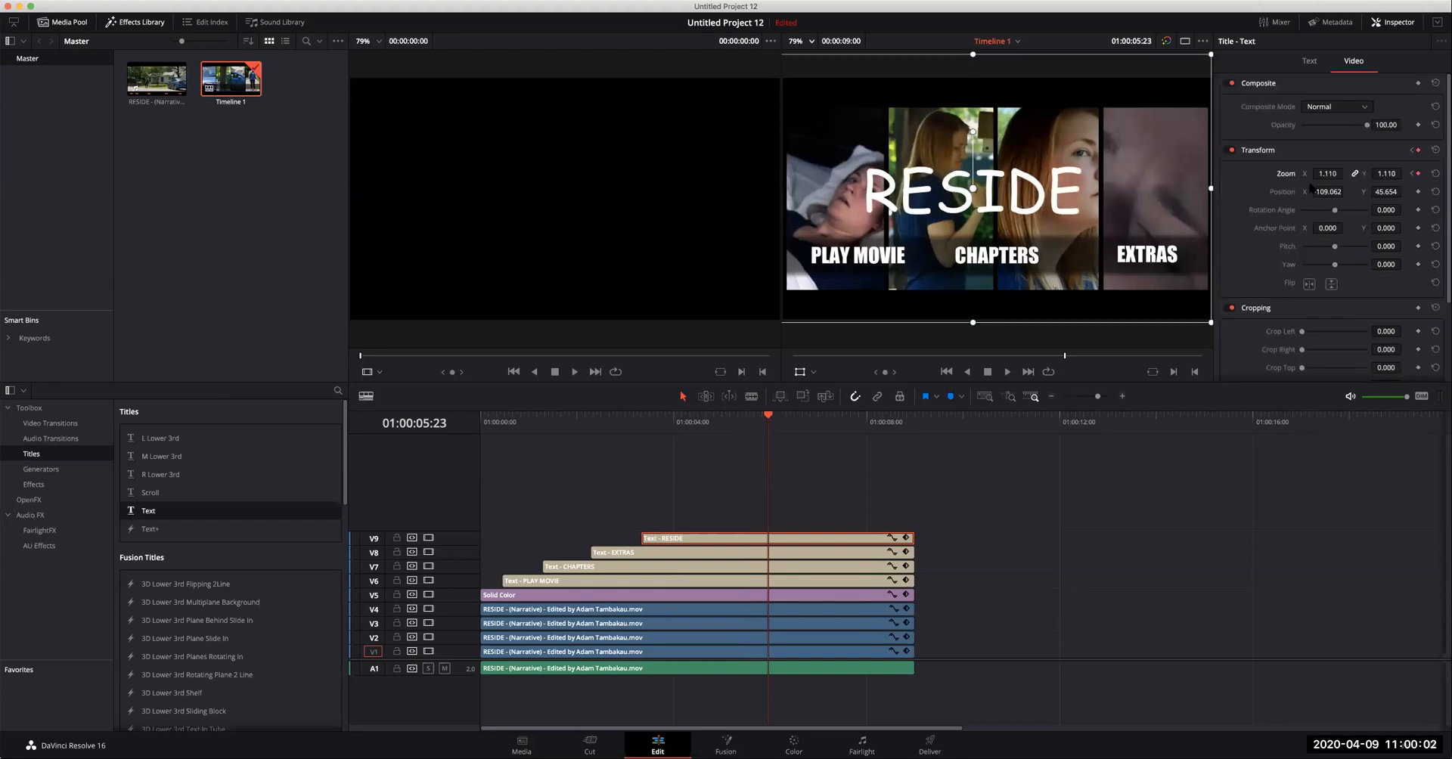
Set the RESIDE drop shadow offset to X 13, Y -12, then rewind before the title.
{"action": "left_click", "coordinate": [1308, 61]}
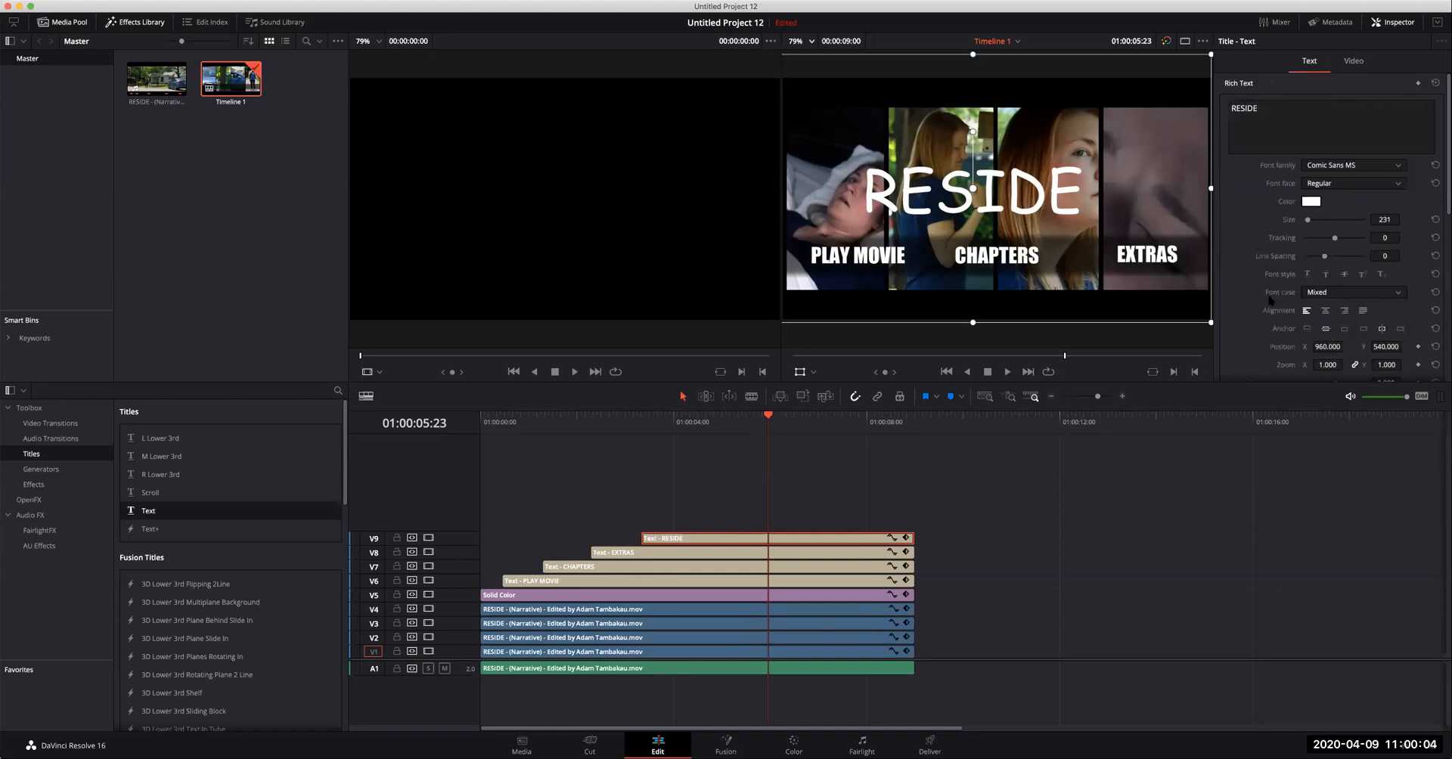
{"action": "scroll", "scroll_direction": "down", "scroll_amount": 3}
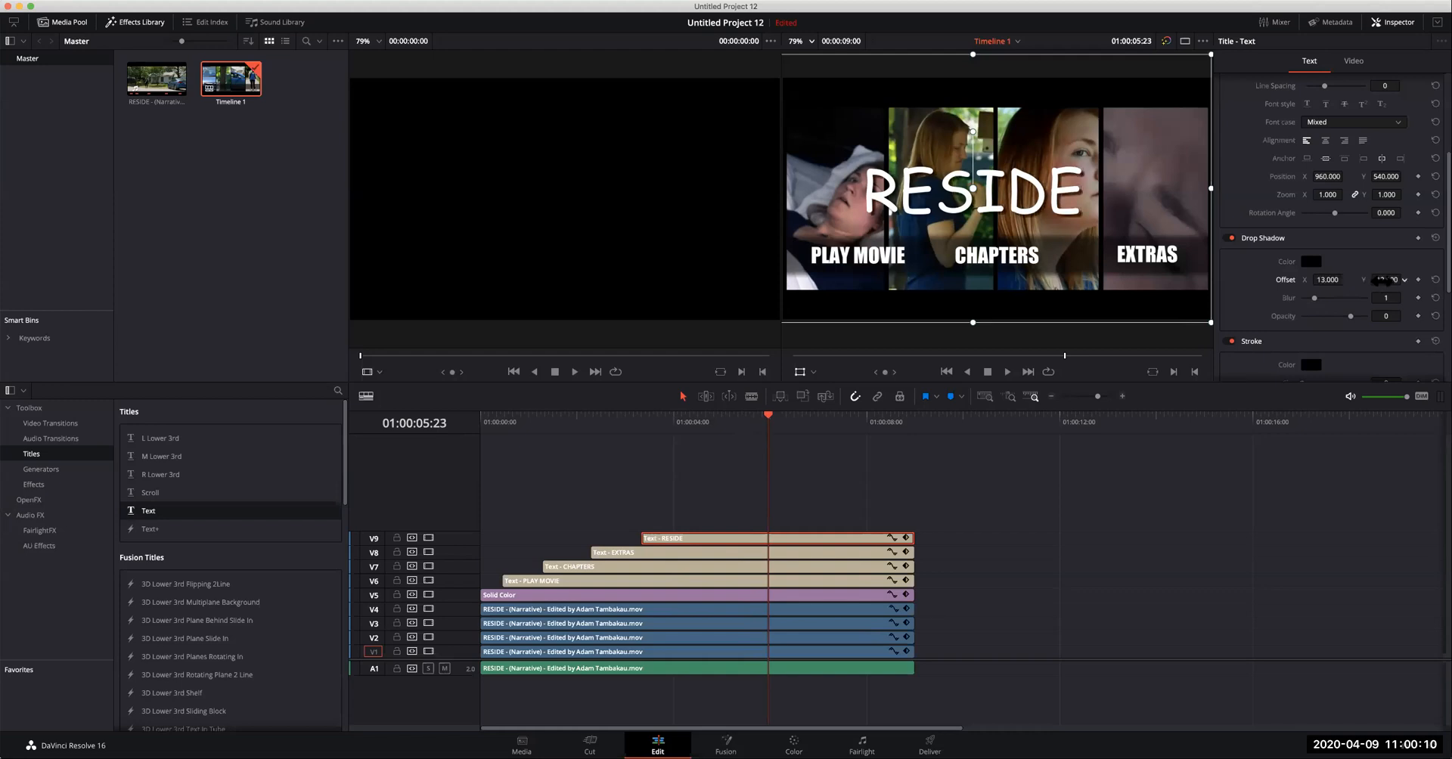
{"action": "left_click", "coordinate": [1385, 279]}
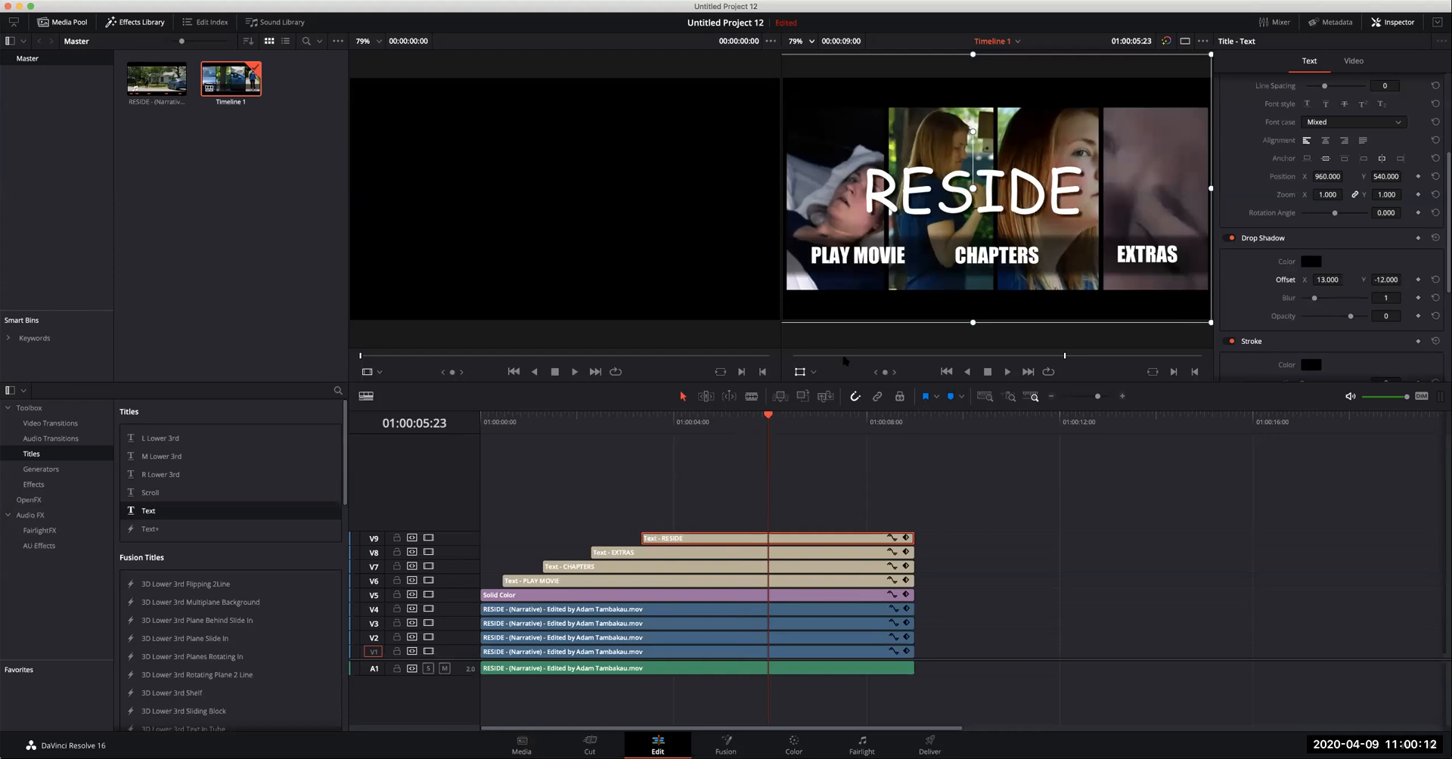
{"action": "left_click", "coordinate": [518, 422]}
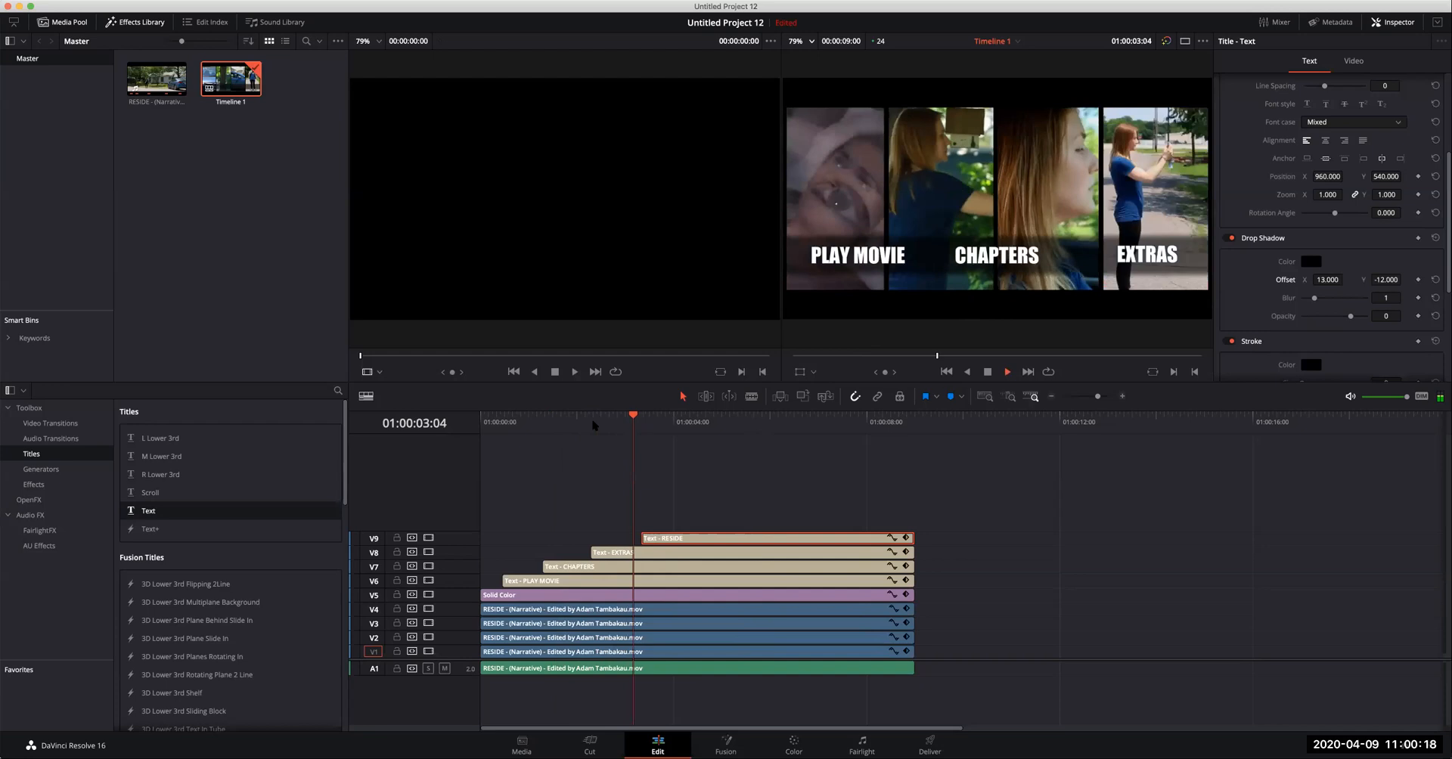
{"action": "left_click", "coordinate": [729, 421]}
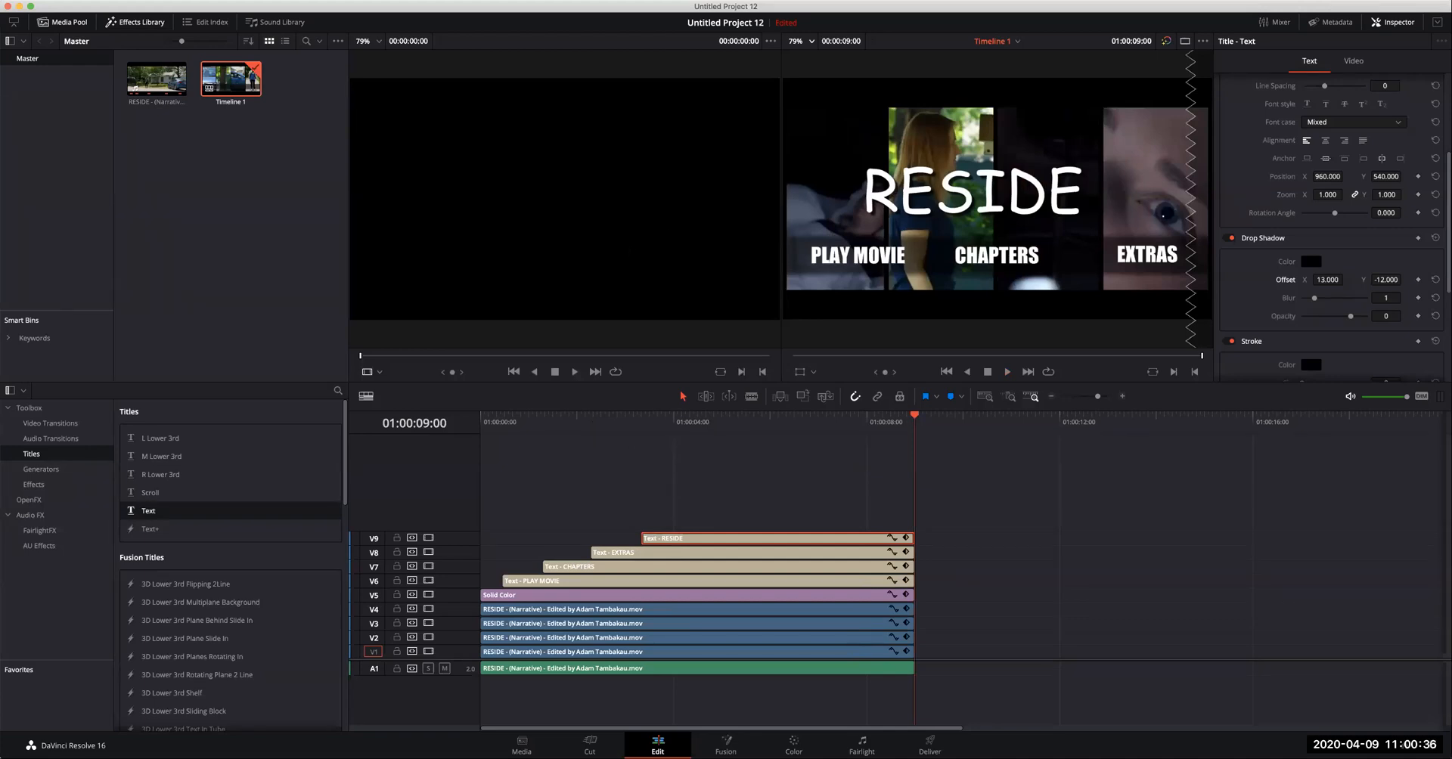
{"action": "mouse_move", "coordinate": [643, 37]}
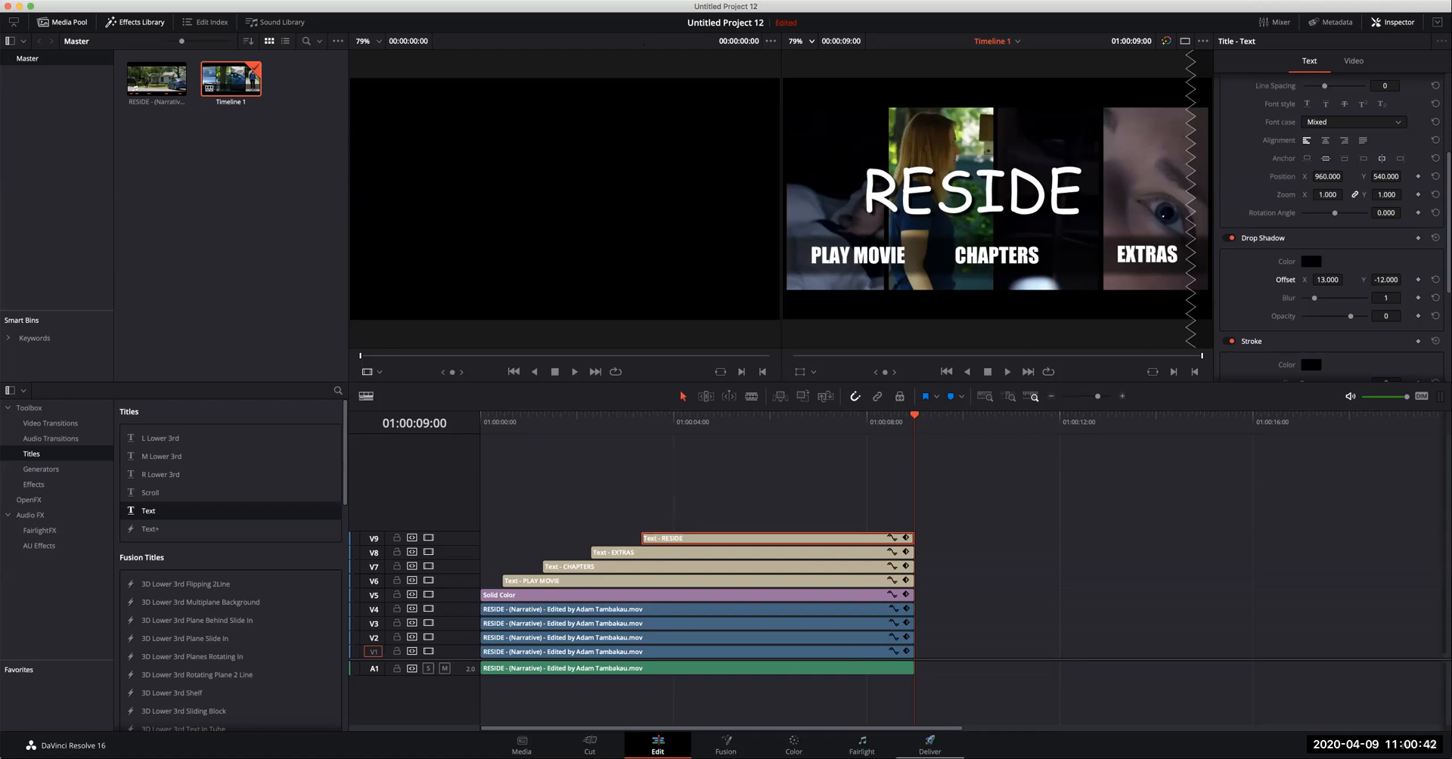
On the Deliver page, review the video settings and set the render location to the Desktop.
{"action": "left_click", "coordinate": [929, 745]}
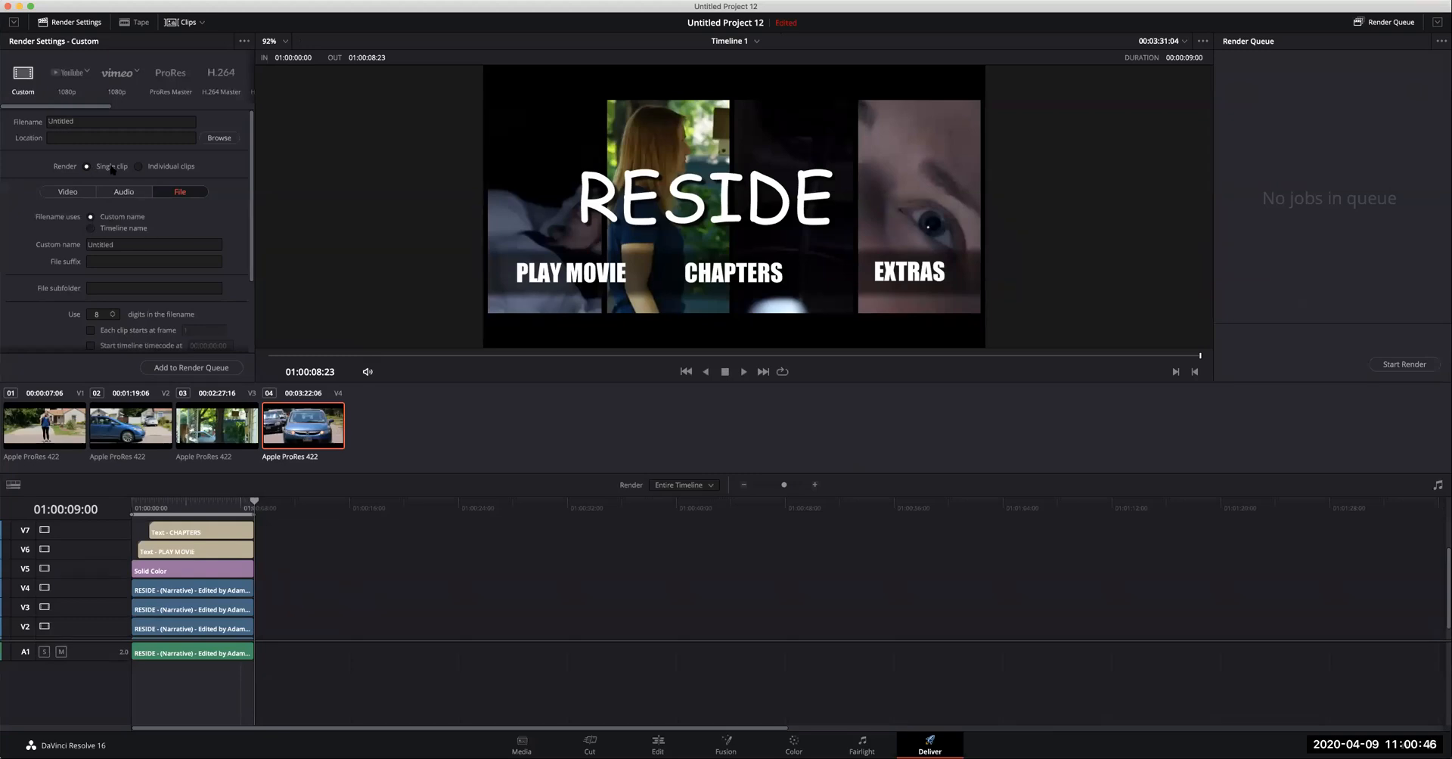
{"action": "left_click", "coordinate": [67, 192]}
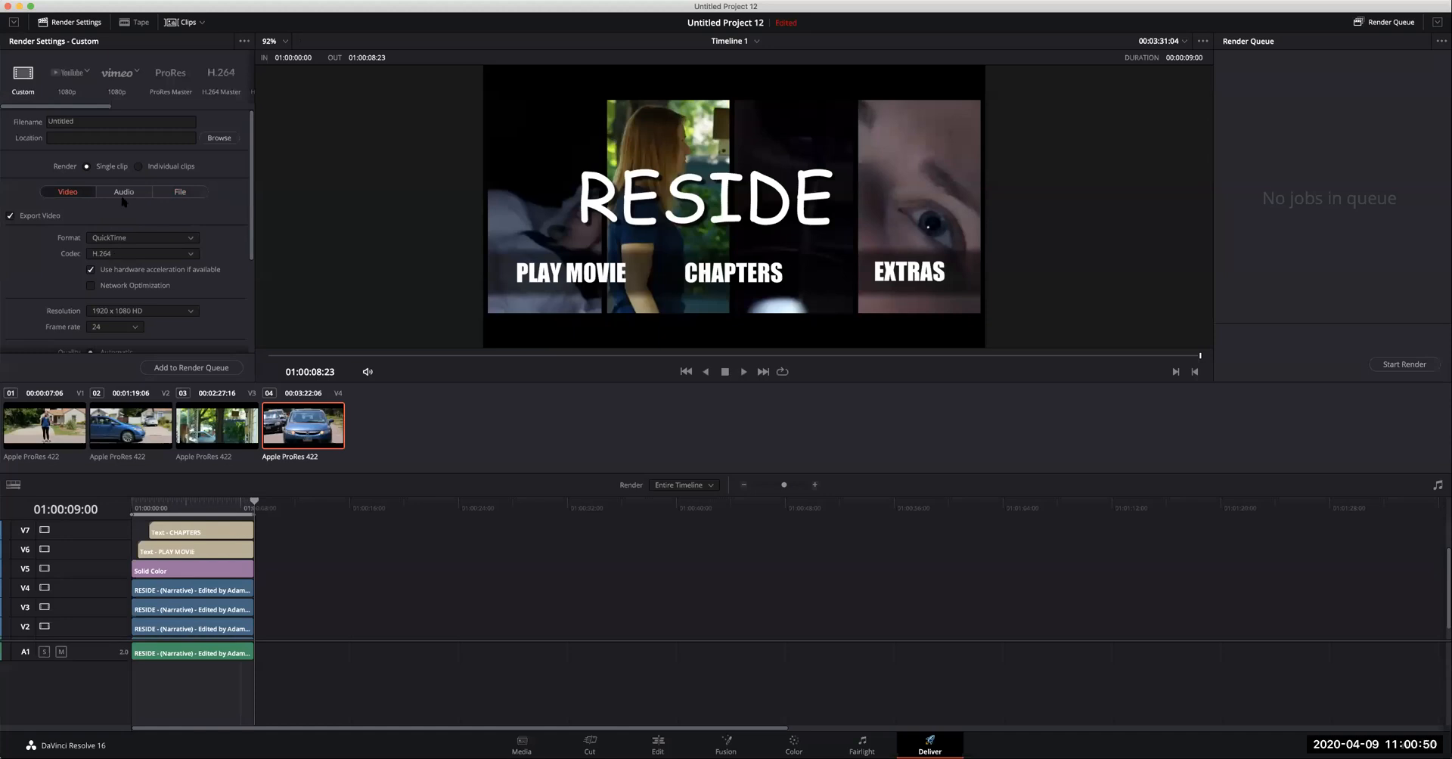
{"action": "left_click", "coordinate": [123, 192]}
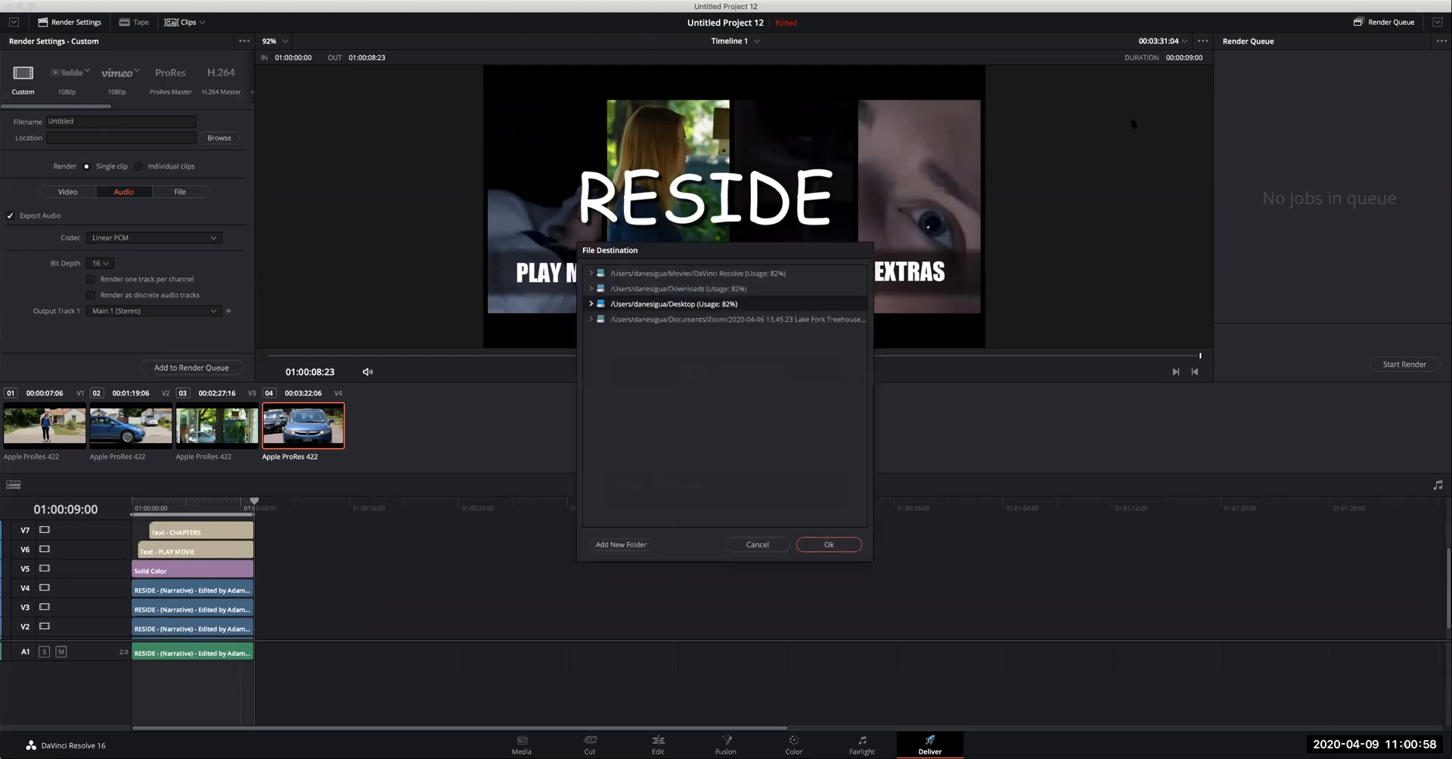
{"action": "left_click", "coordinate": [827, 544]}
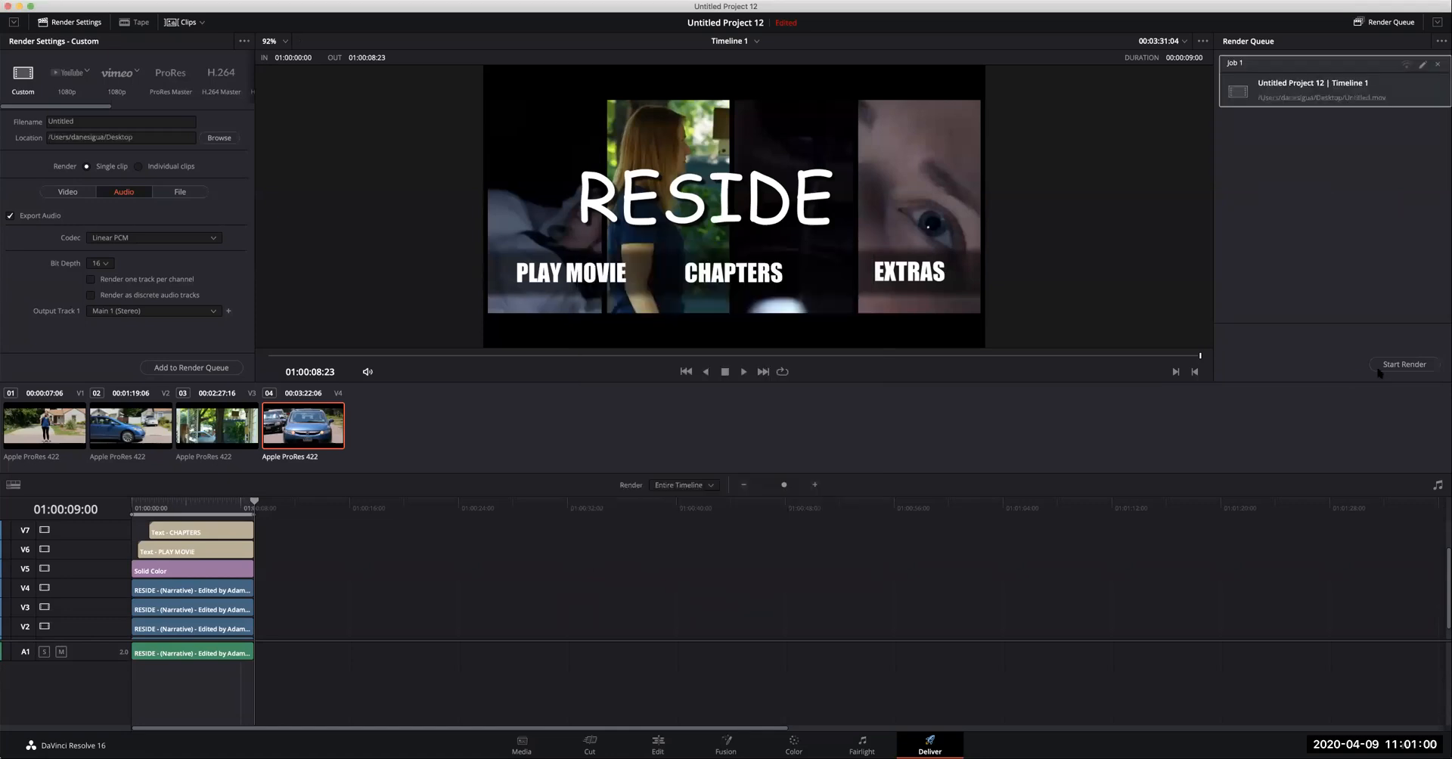
{"action": "mouse_move", "coordinate": [1395, 342]}
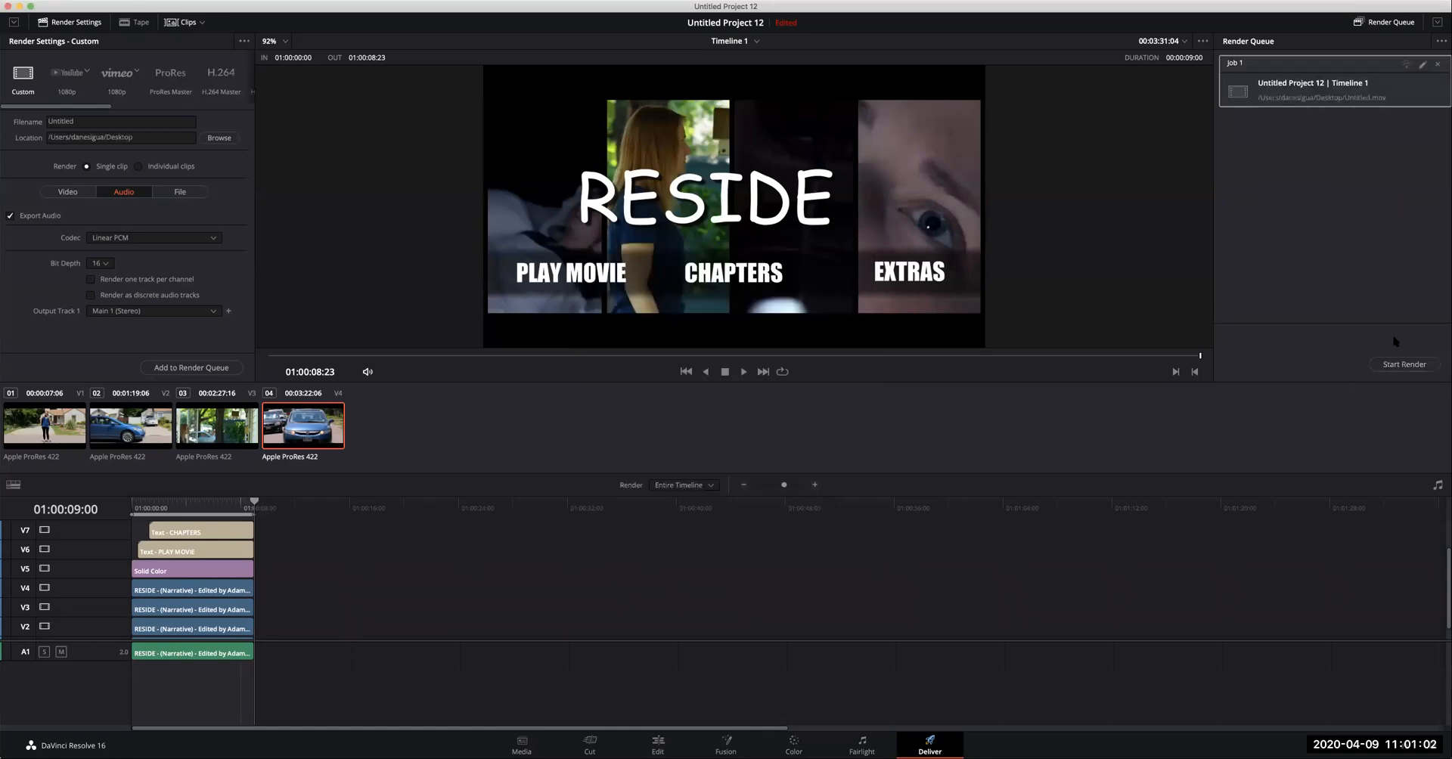